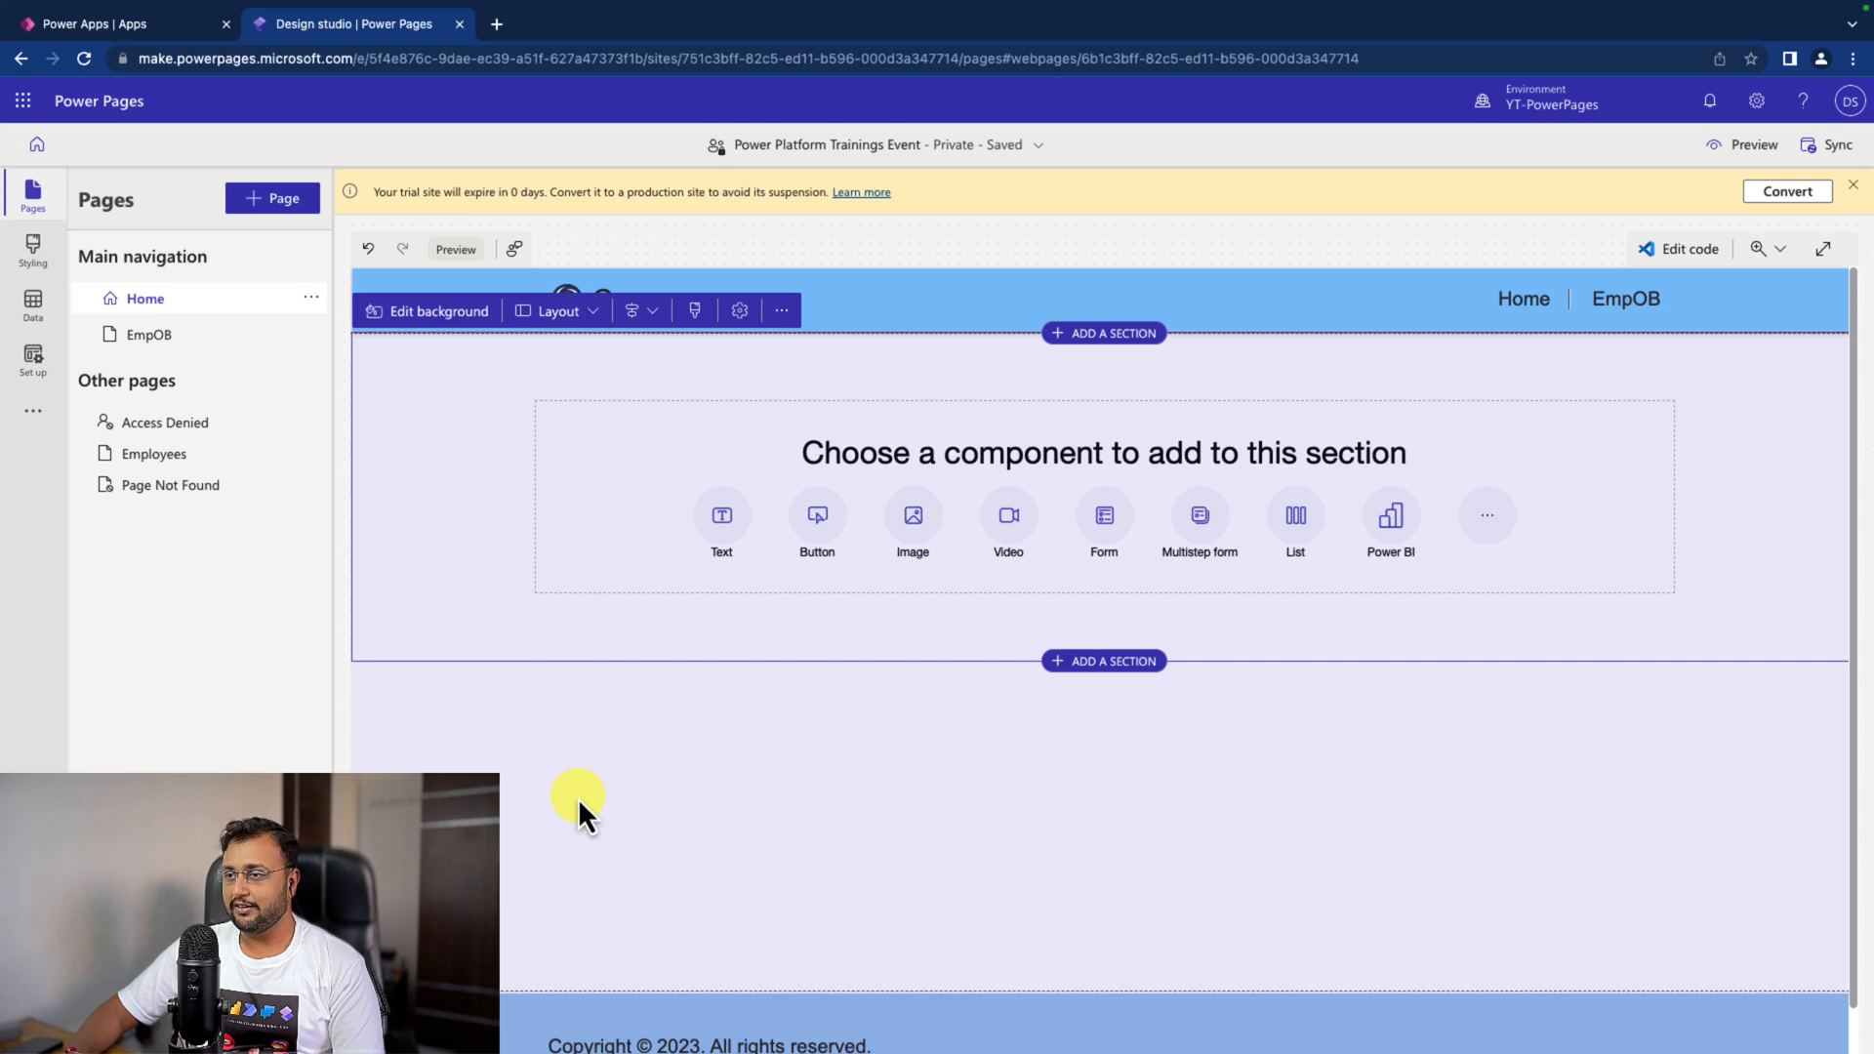
{"action": "mouse_move", "coordinate": [687, 461]}
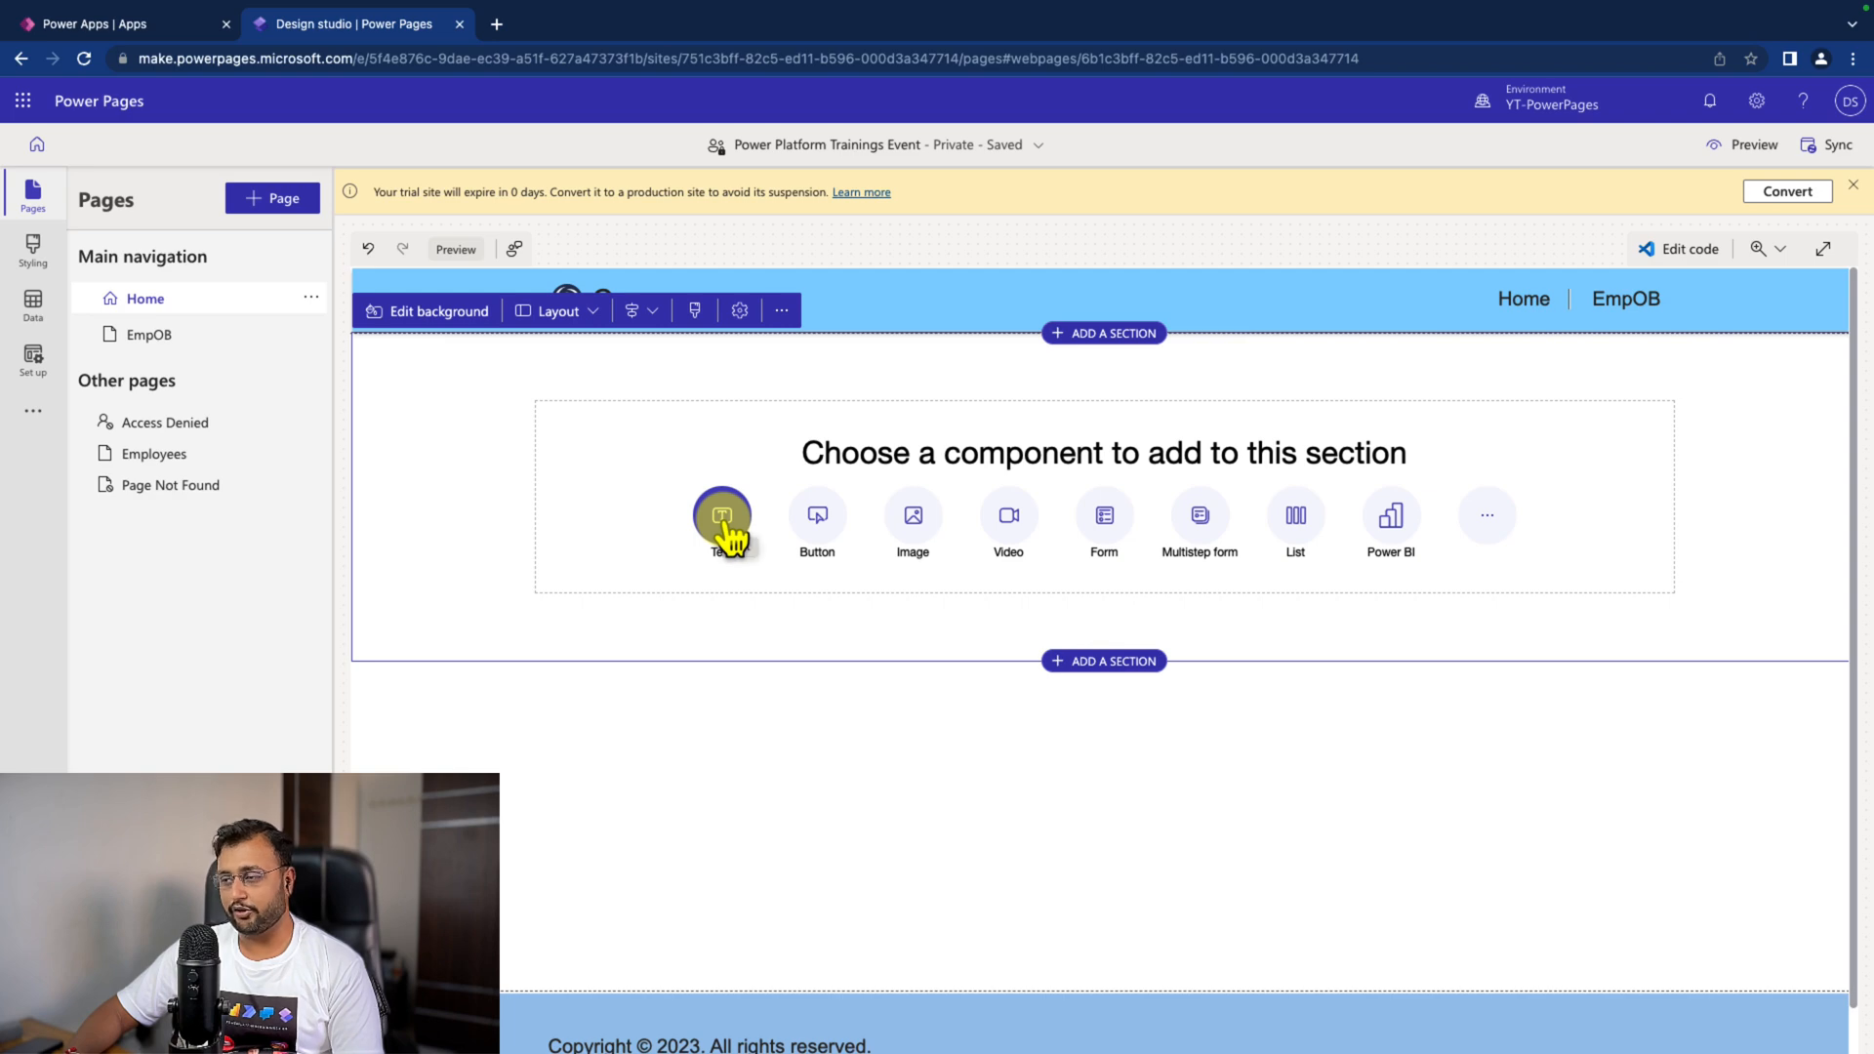
Step: Add a Text component to the empty section of the Home page
{"action": "left_click", "coordinate": [720, 515]}
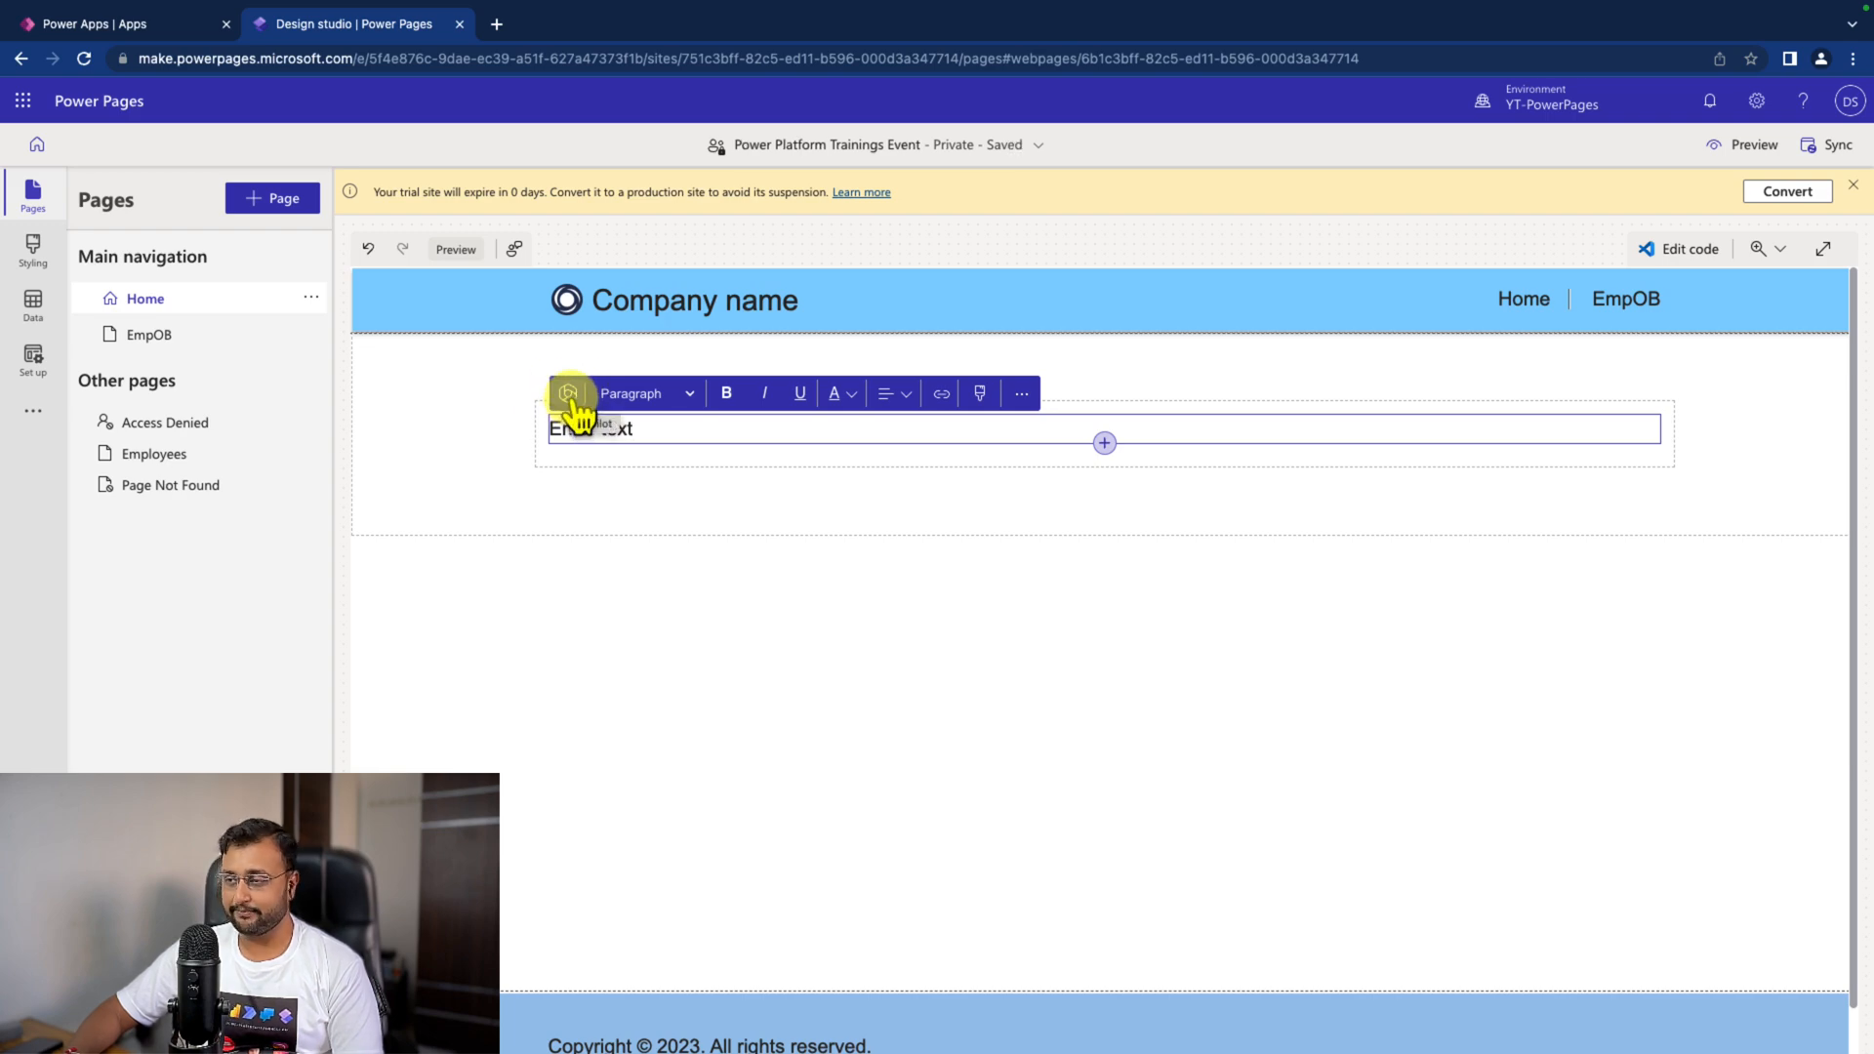
Step: Ask Copilot to write training-site content explaining Power Apps, Power Automate, Power Virtual Agents and Power Pages
{"action": "left_click", "coordinate": [568, 392]}
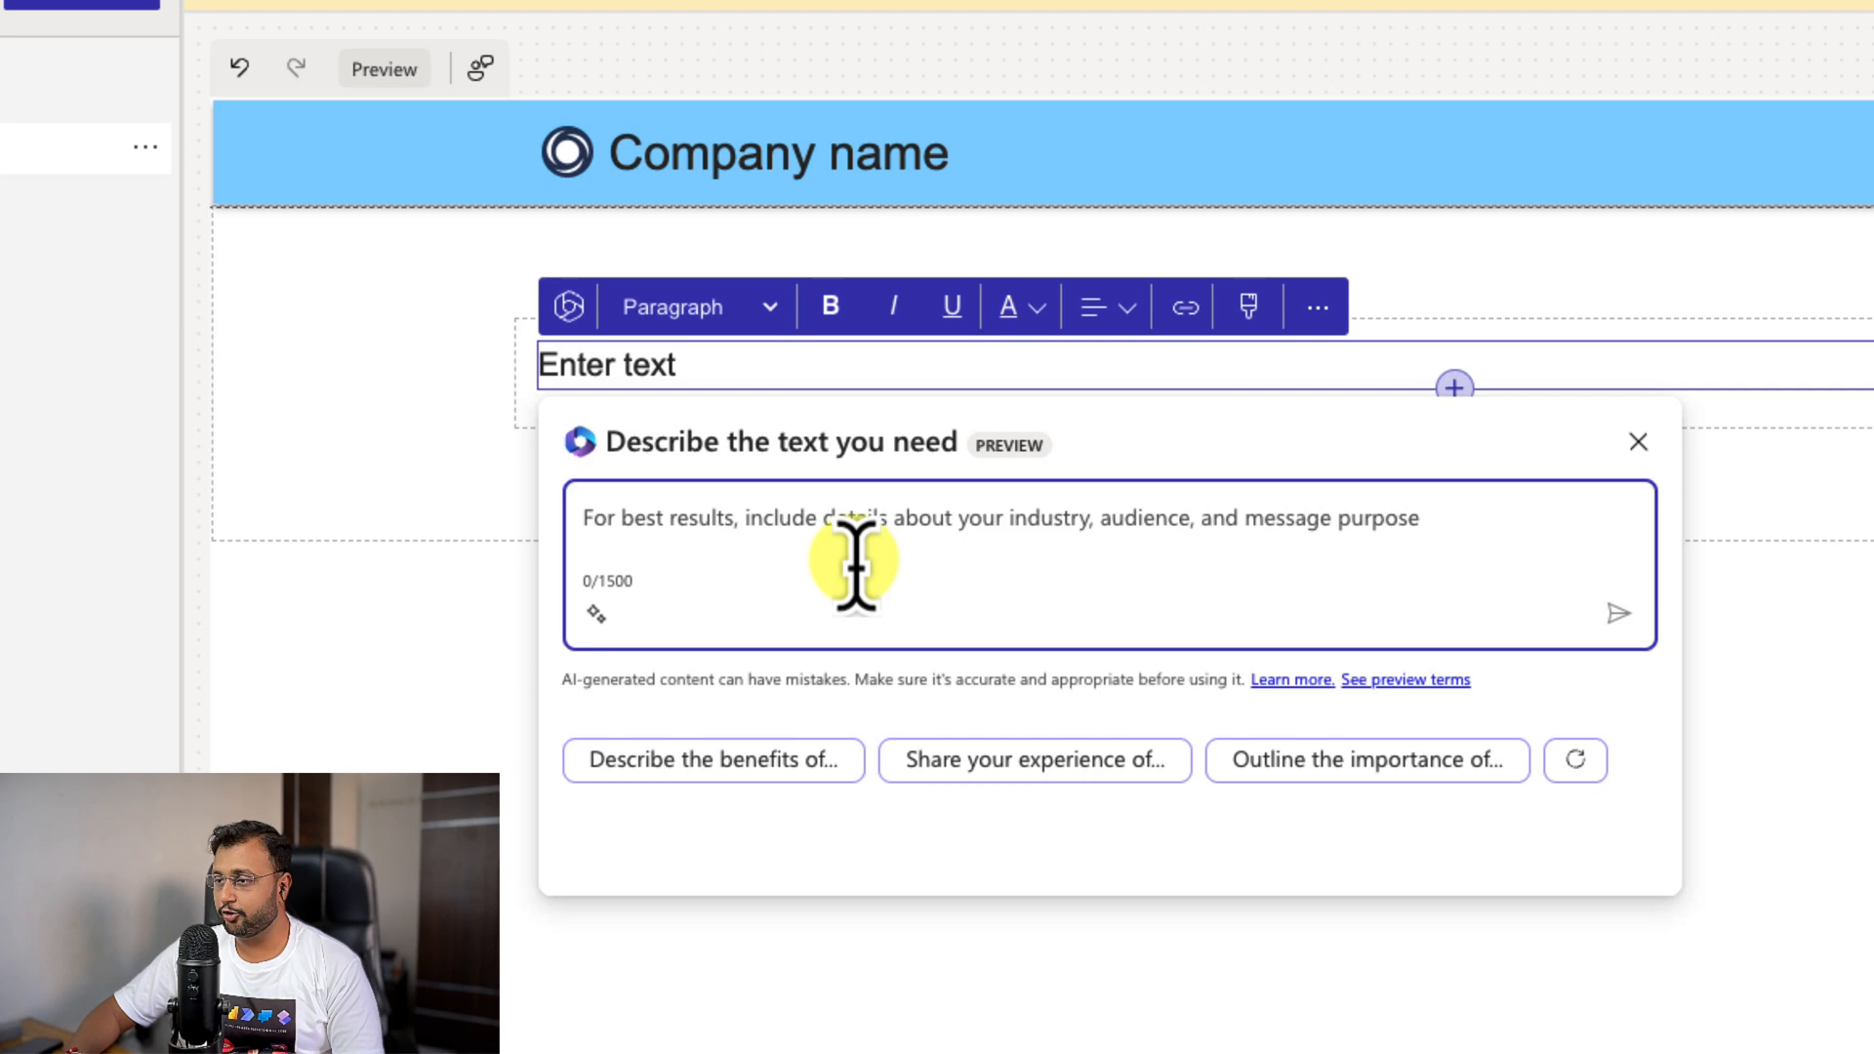
{"action": "type", "text": "write content for training site by explaining different technologies like powerapps, power automate, power virtual agents and power pages."}
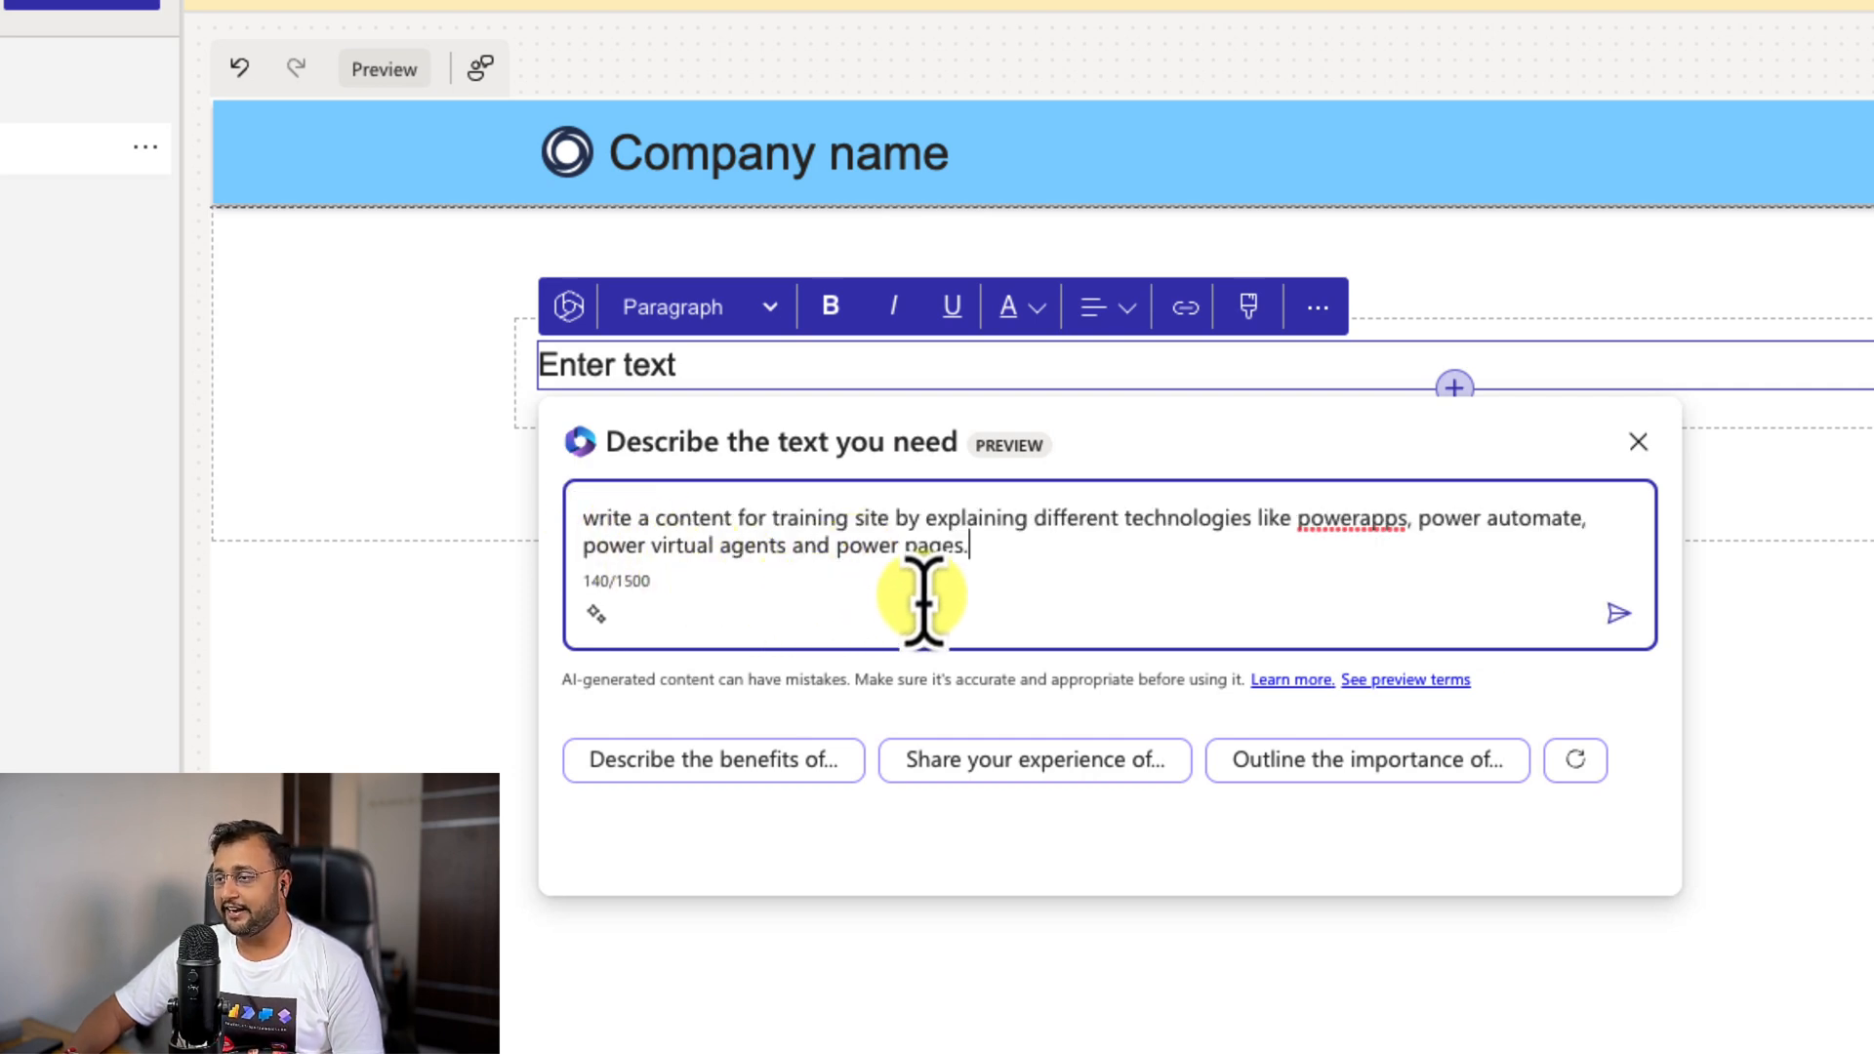
{"action": "mouse_move", "coordinate": [1111, 598]}
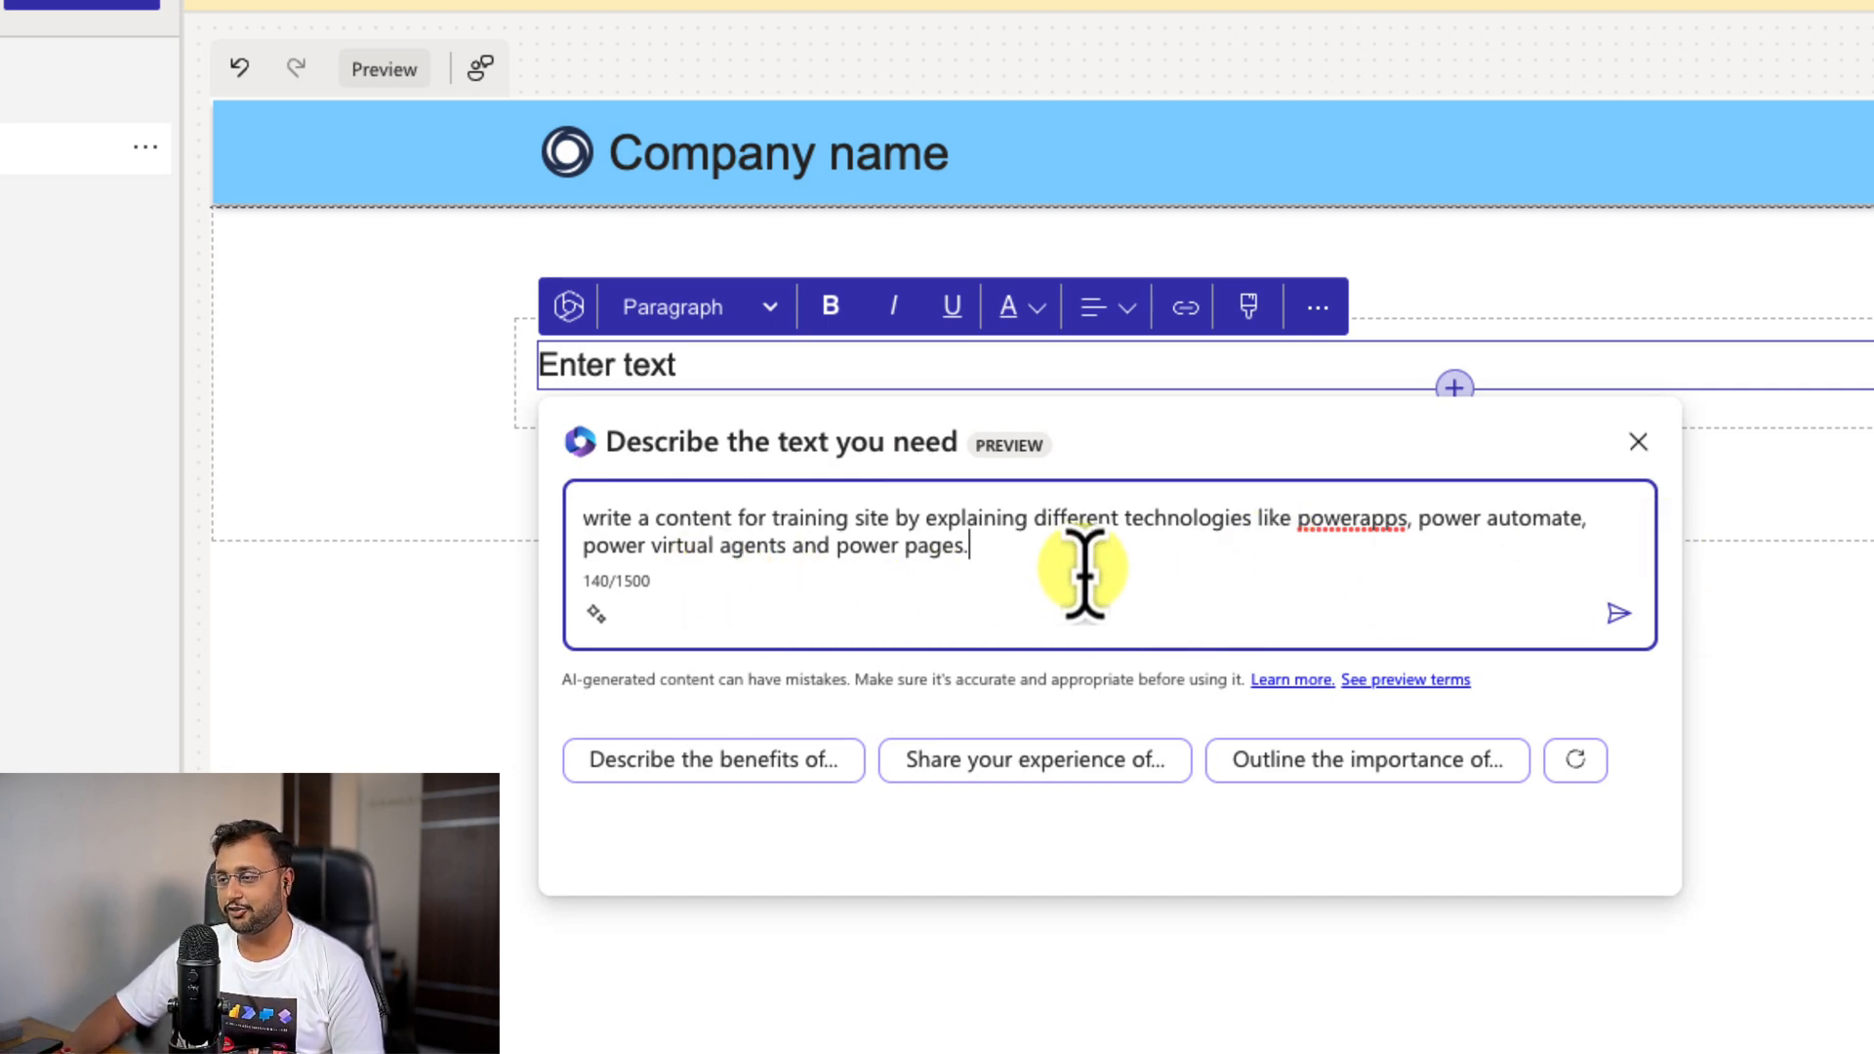
{"action": "mouse_move", "coordinate": [1621, 613]}
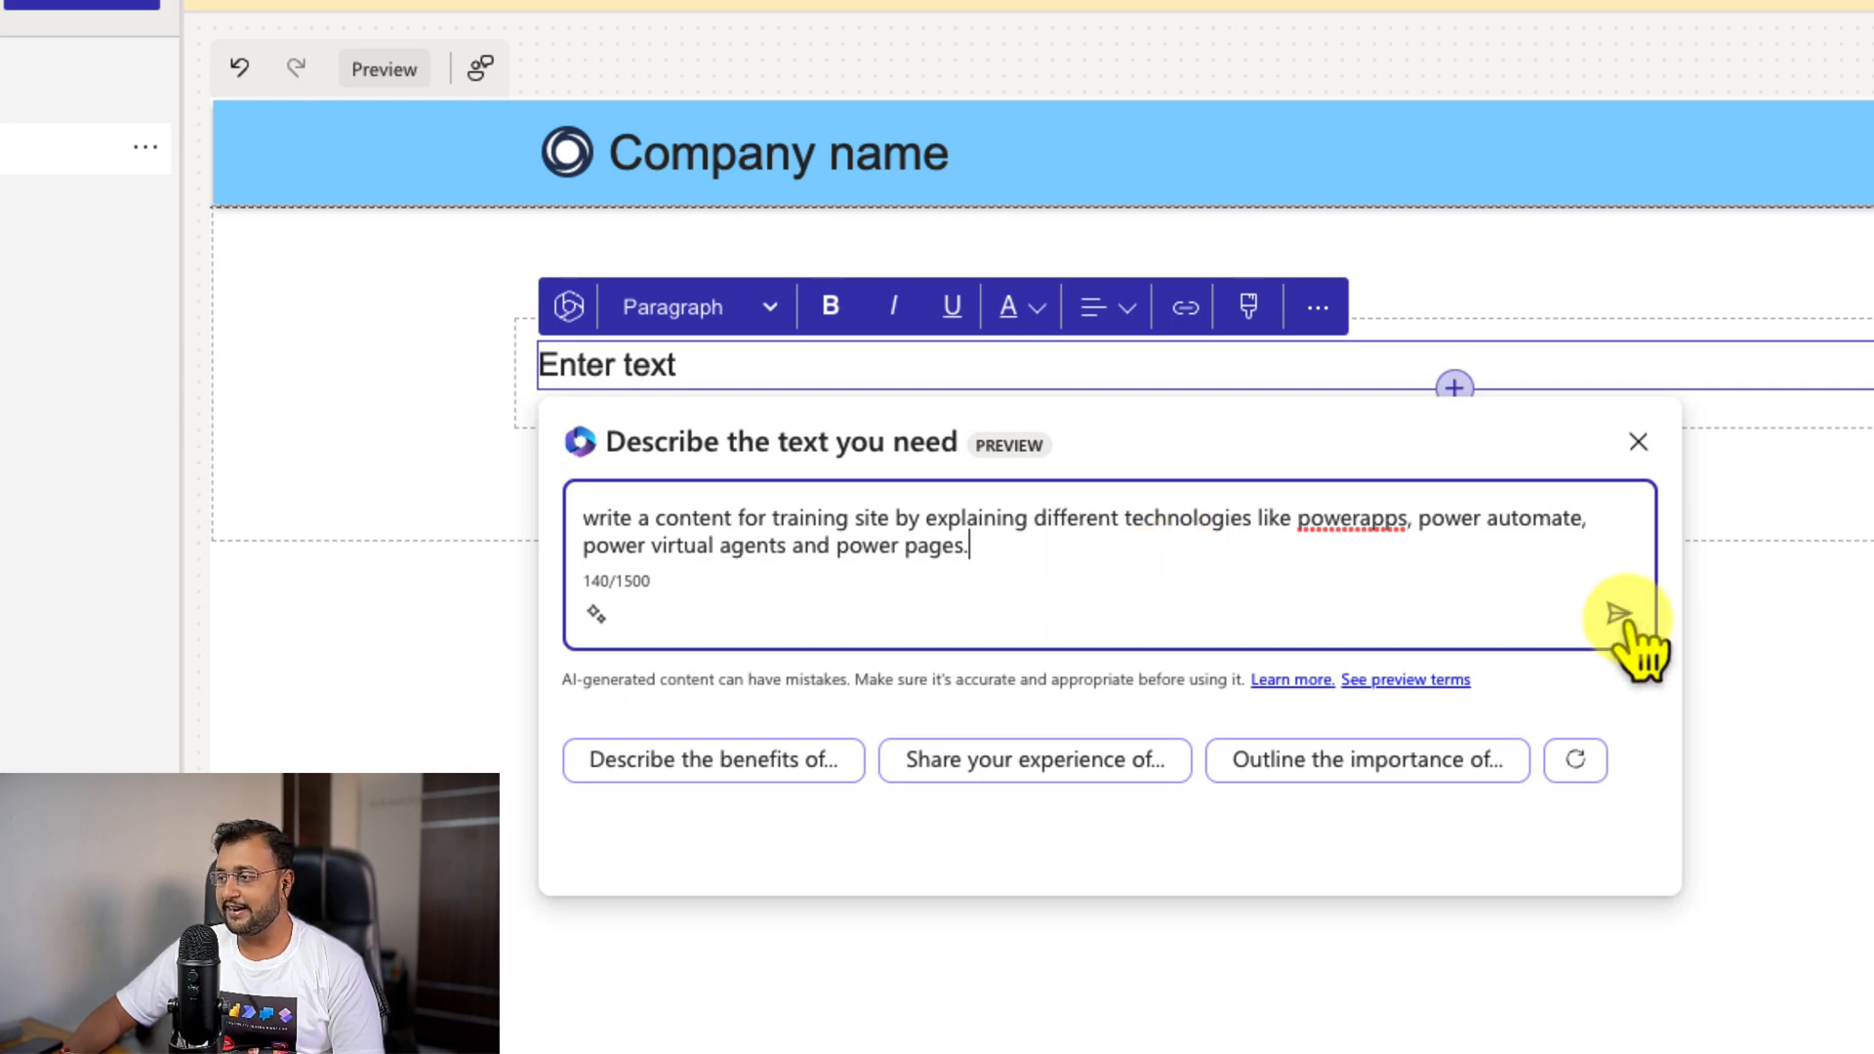
Step: Send the prompt so Copilot generates the Power Platform technologies paragraph and review it
{"action": "left_click", "coordinate": [1621, 613]}
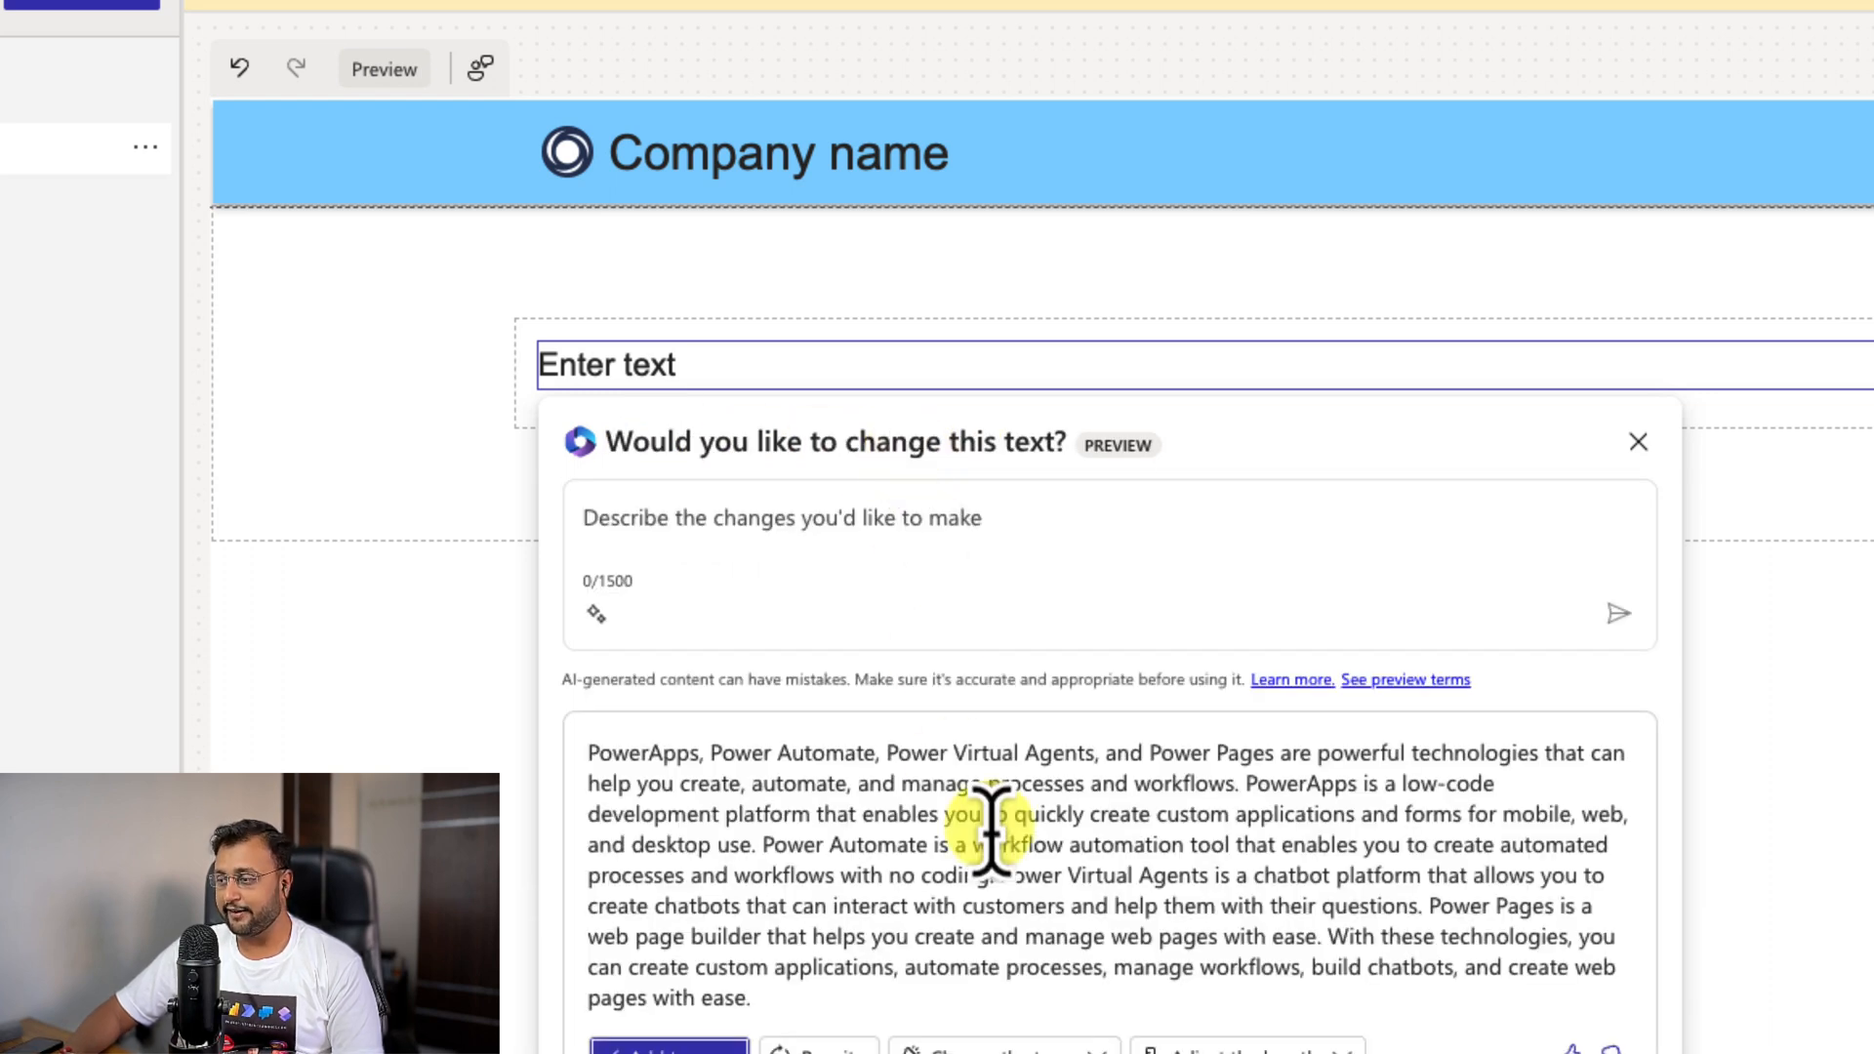
{"action": "mouse_move", "coordinate": [603, 771]}
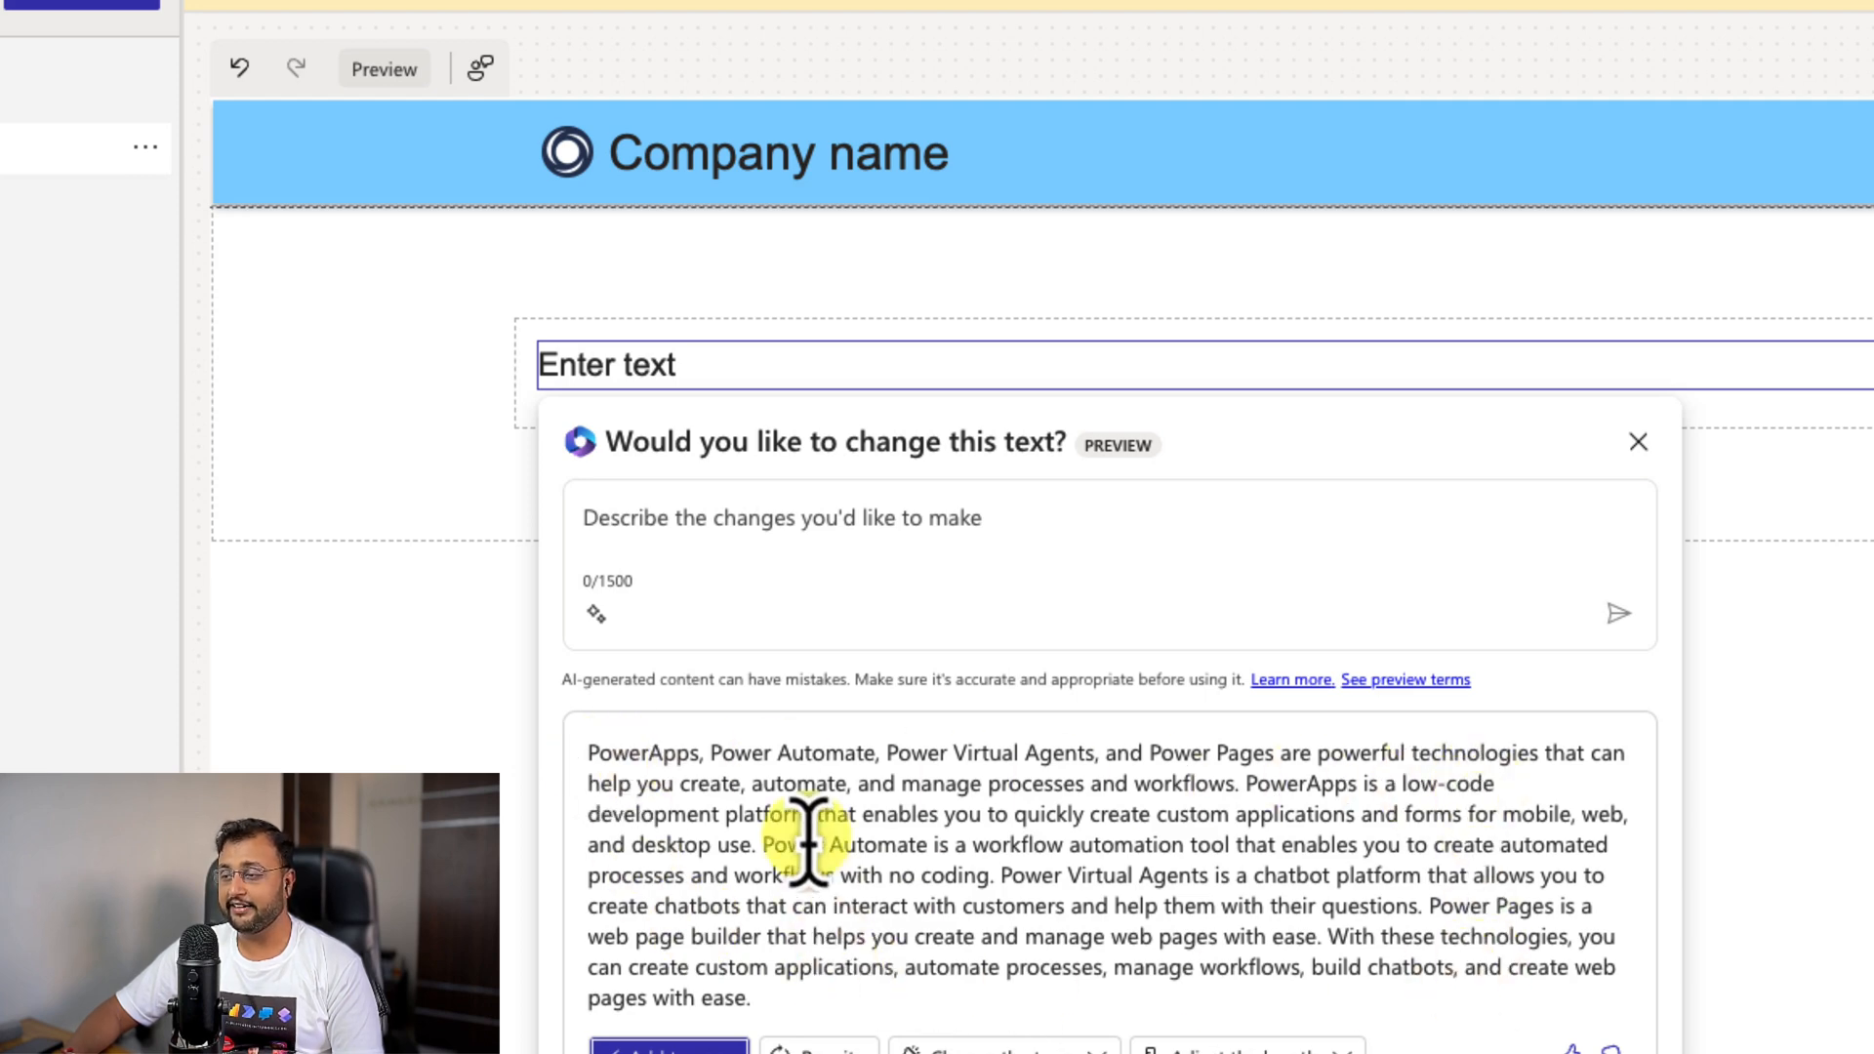
{"action": "scroll", "scroll_direction": "down", "scroll_amount": 3}
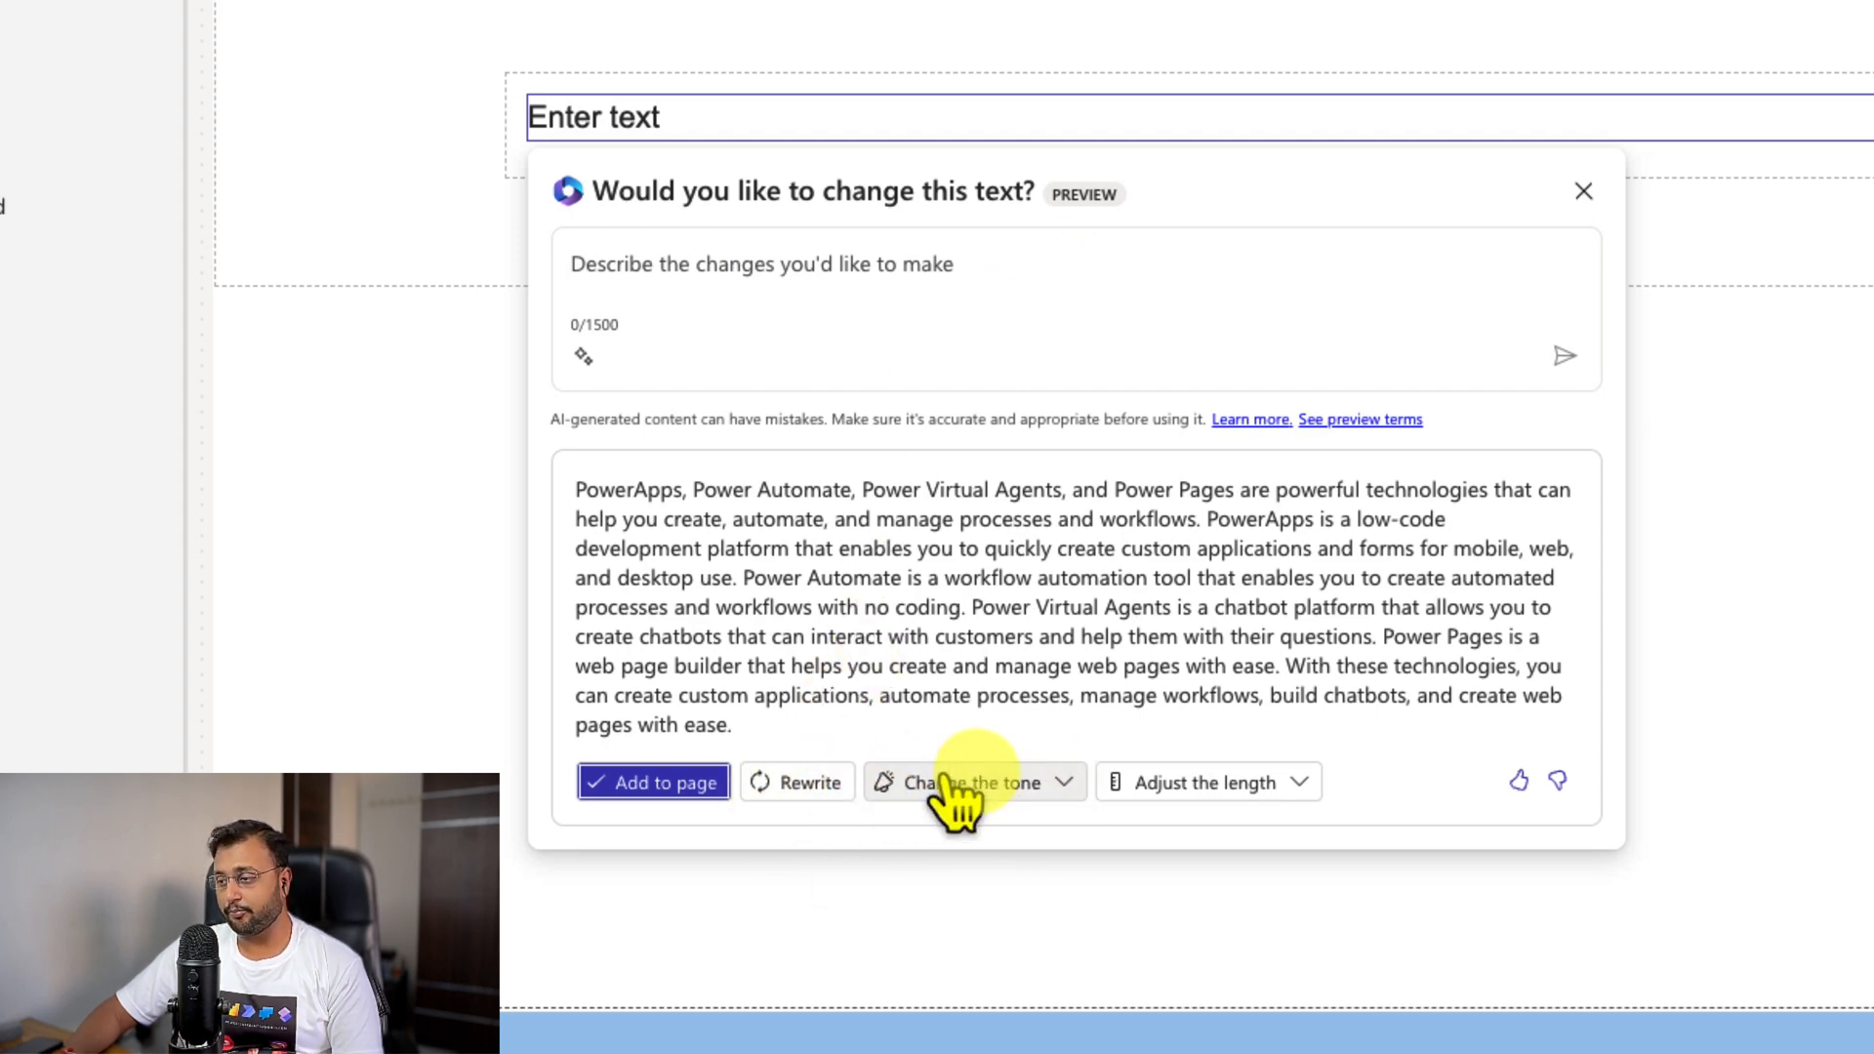
Step: Change the paragraph's tone, make it longer, and have Copilot rewrite it
{"action": "left_click", "coordinate": [972, 781]}
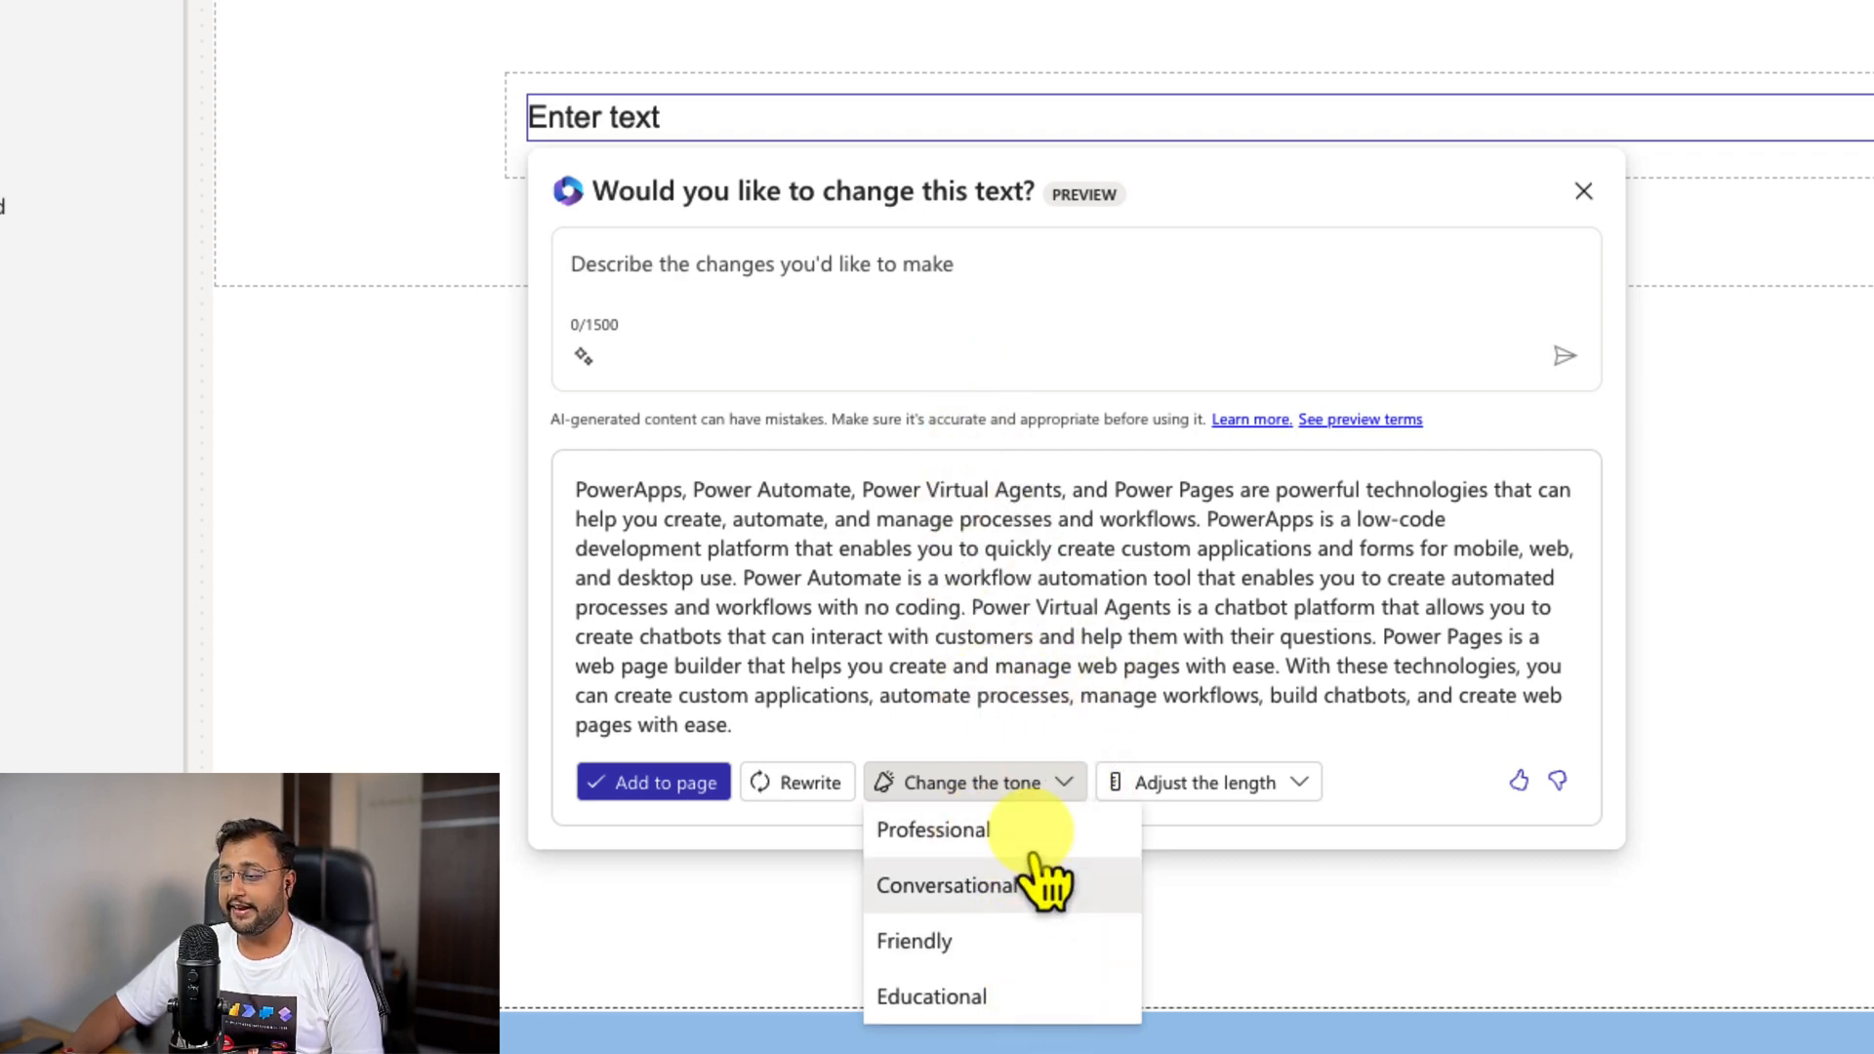
{"action": "left_click", "coordinate": [949, 886]}
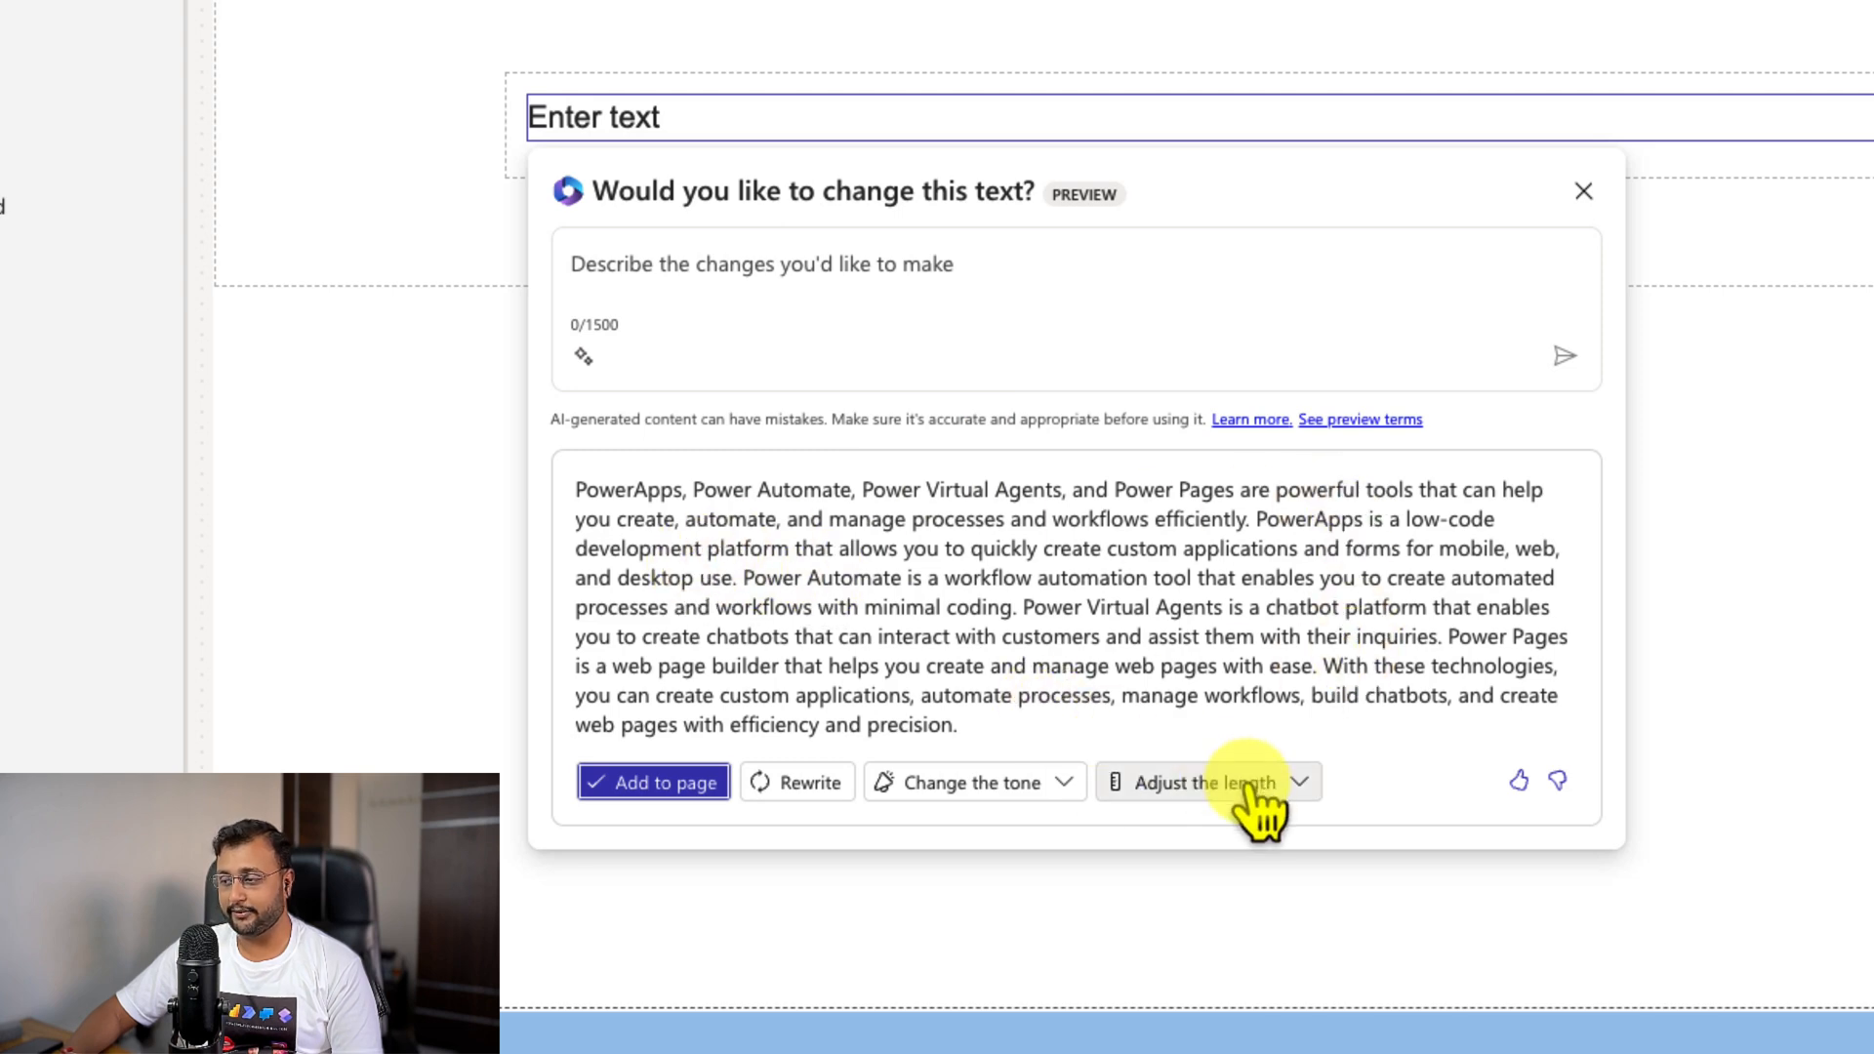
{"action": "left_click", "coordinate": [1201, 781]}
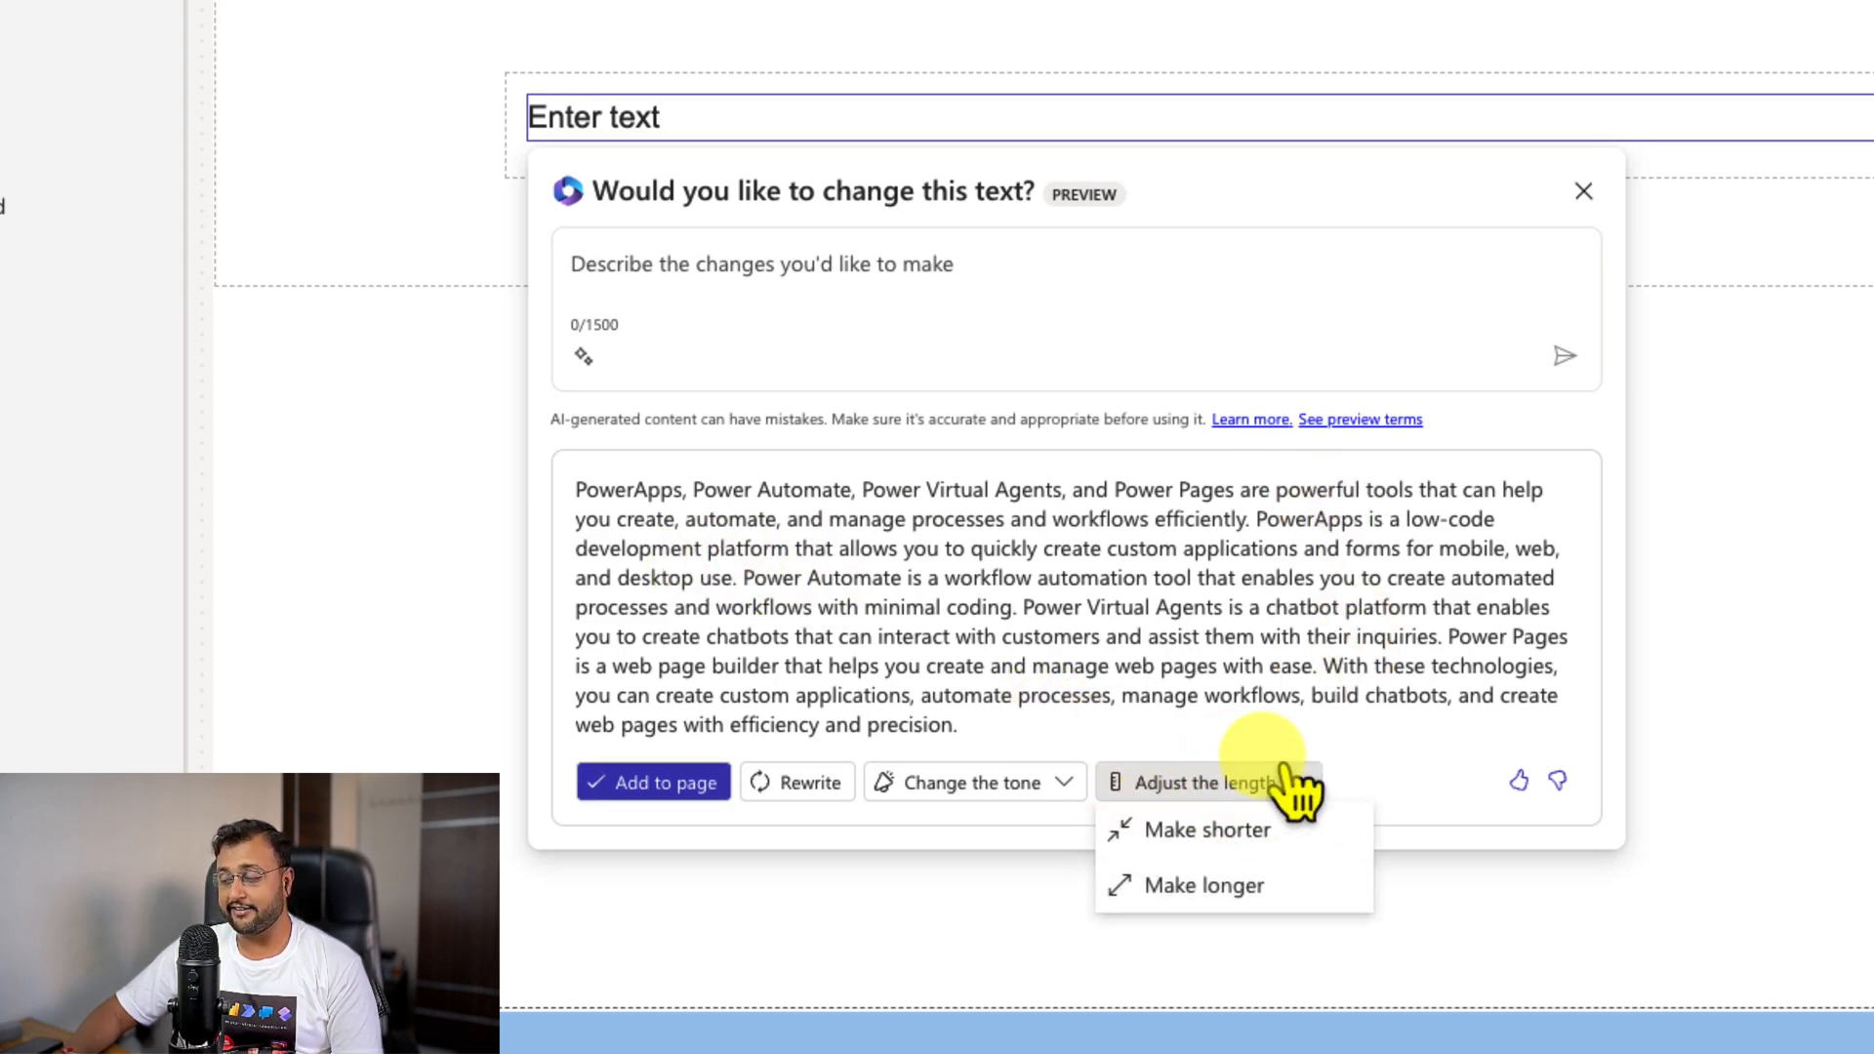
{"action": "mouse_move", "coordinate": [1244, 886]}
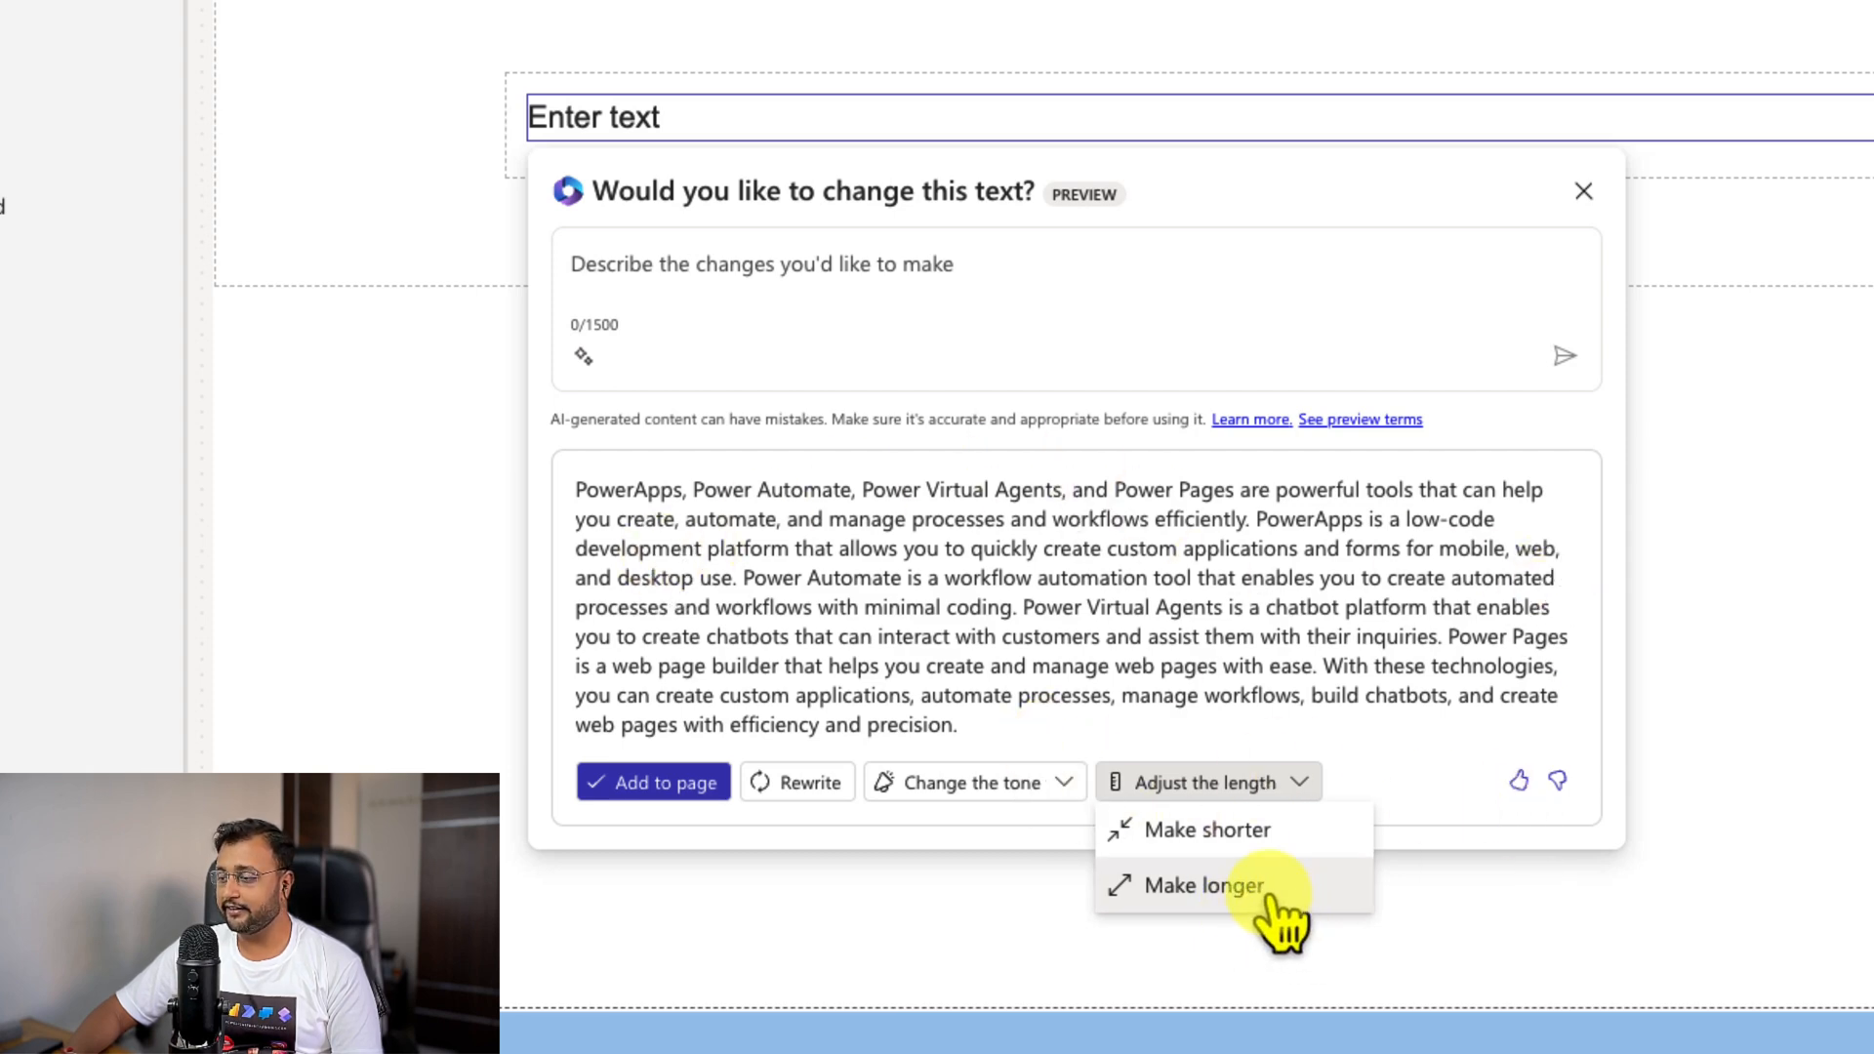
{"action": "left_click", "coordinate": [1203, 885]}
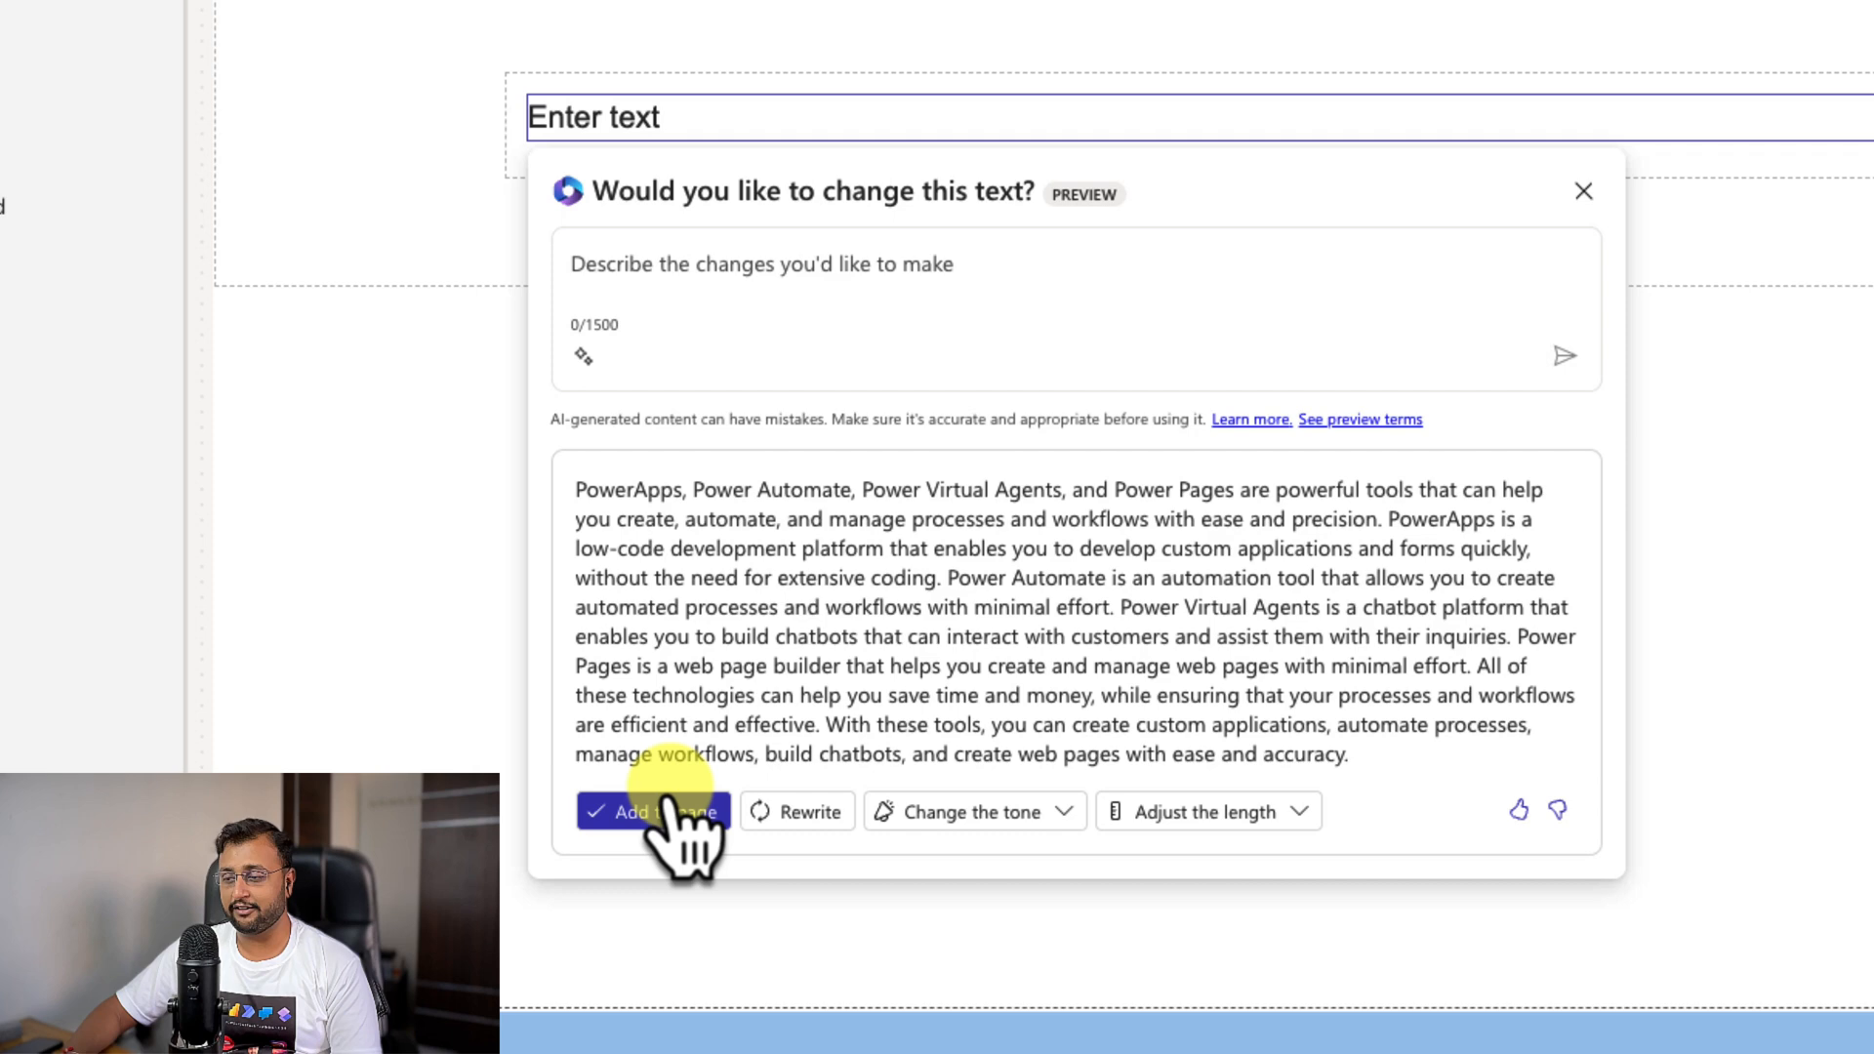
{"action": "mouse_move", "coordinate": [811, 812]}
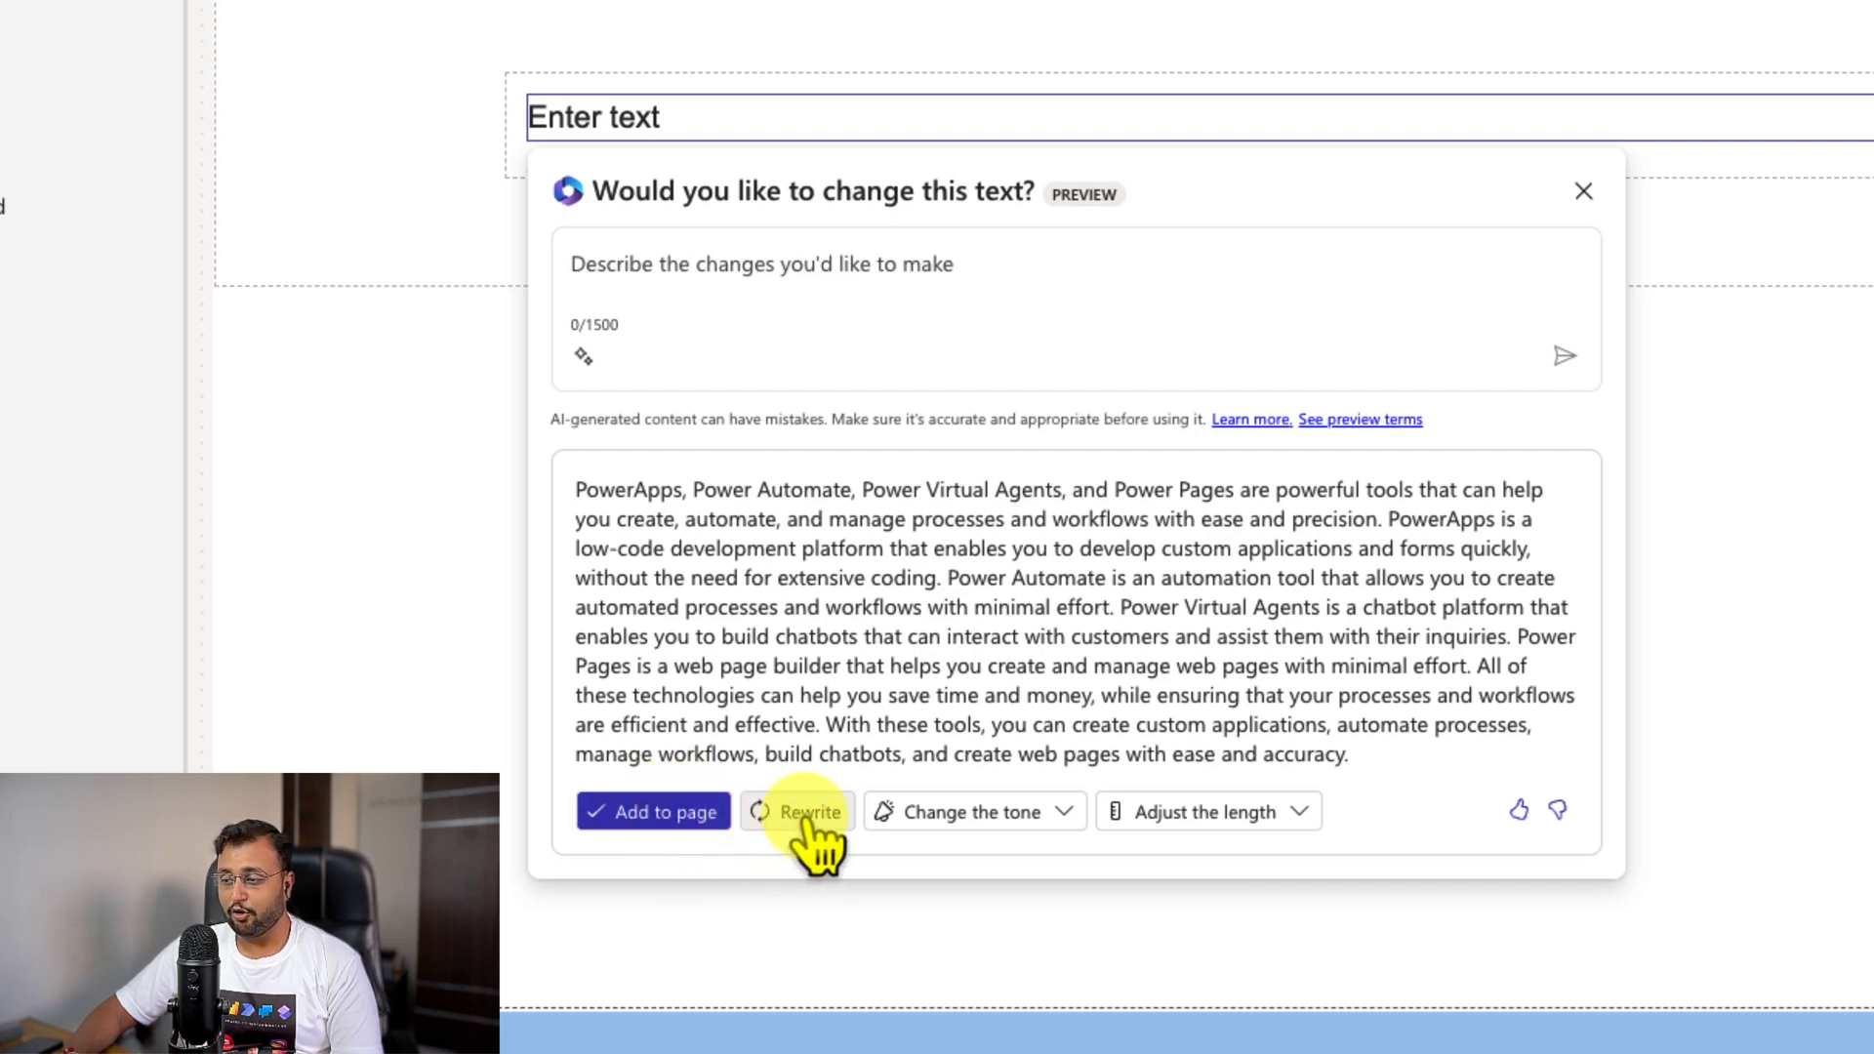
{"action": "left_click", "coordinate": [803, 812]}
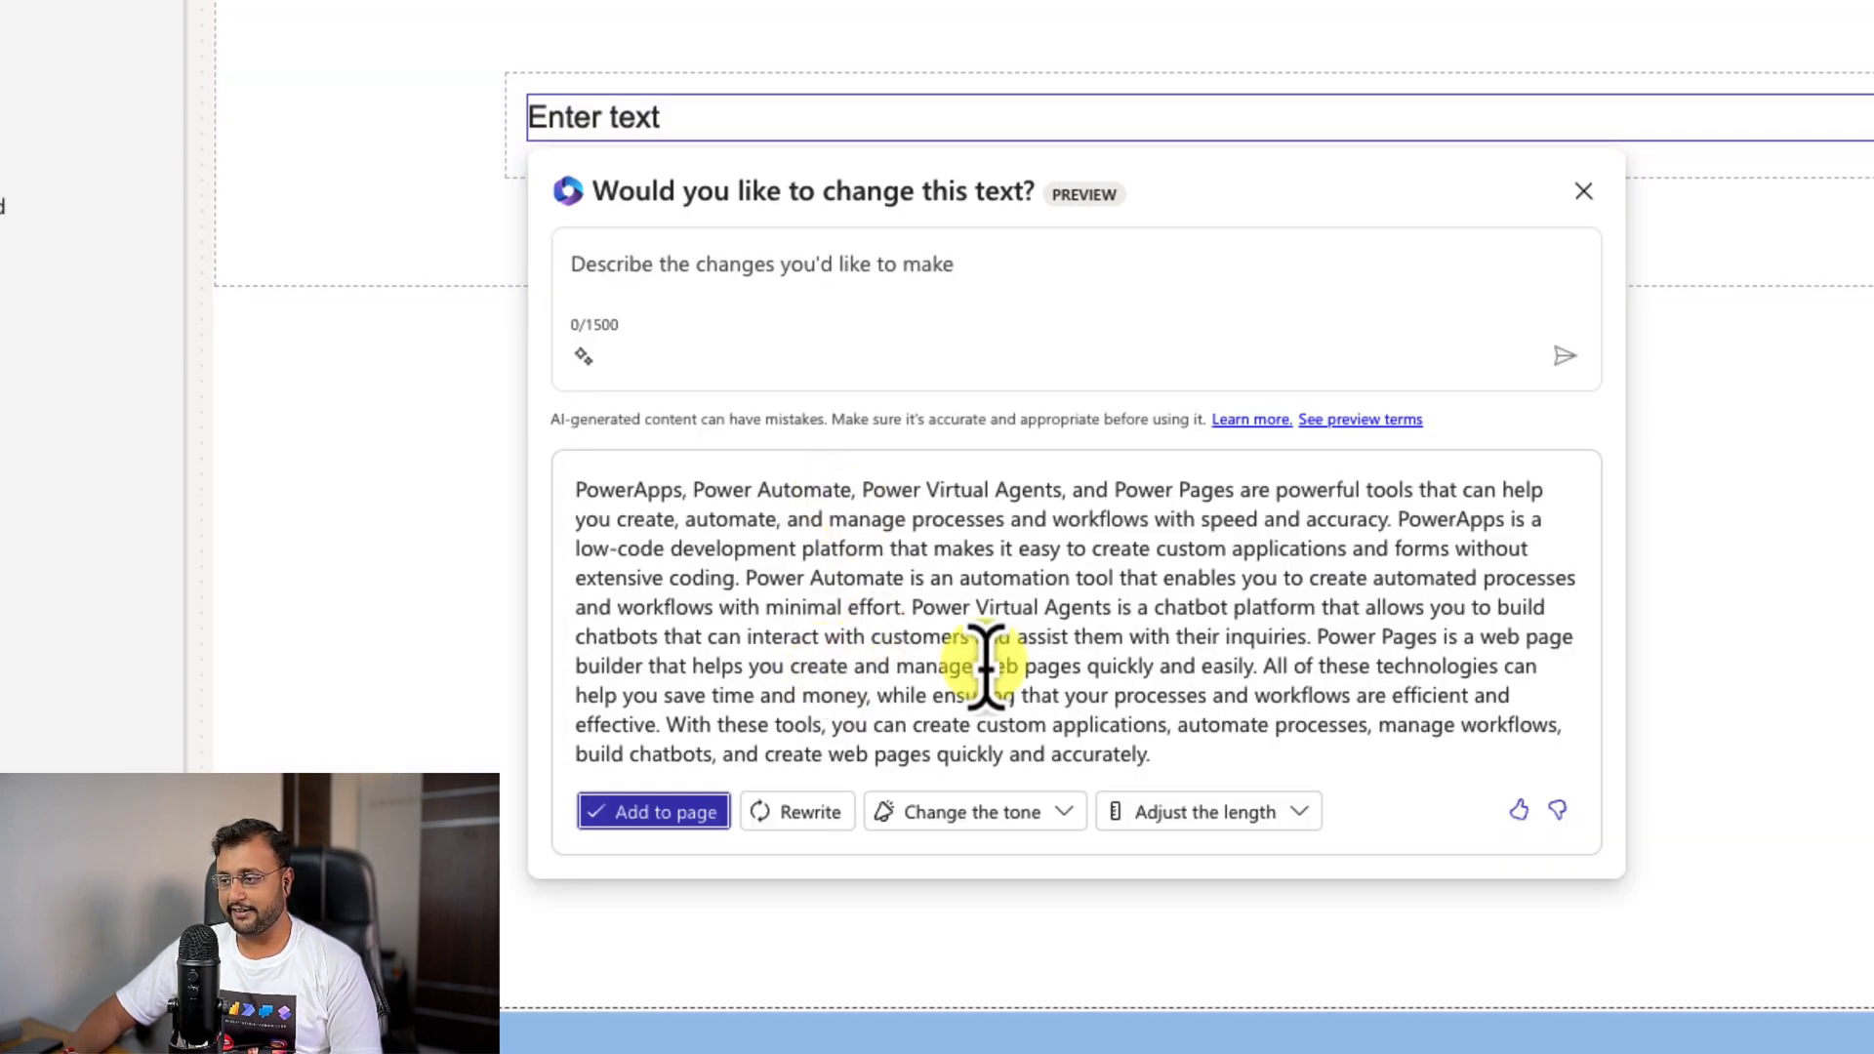
{"action": "mouse_move", "coordinate": [1244, 742]}
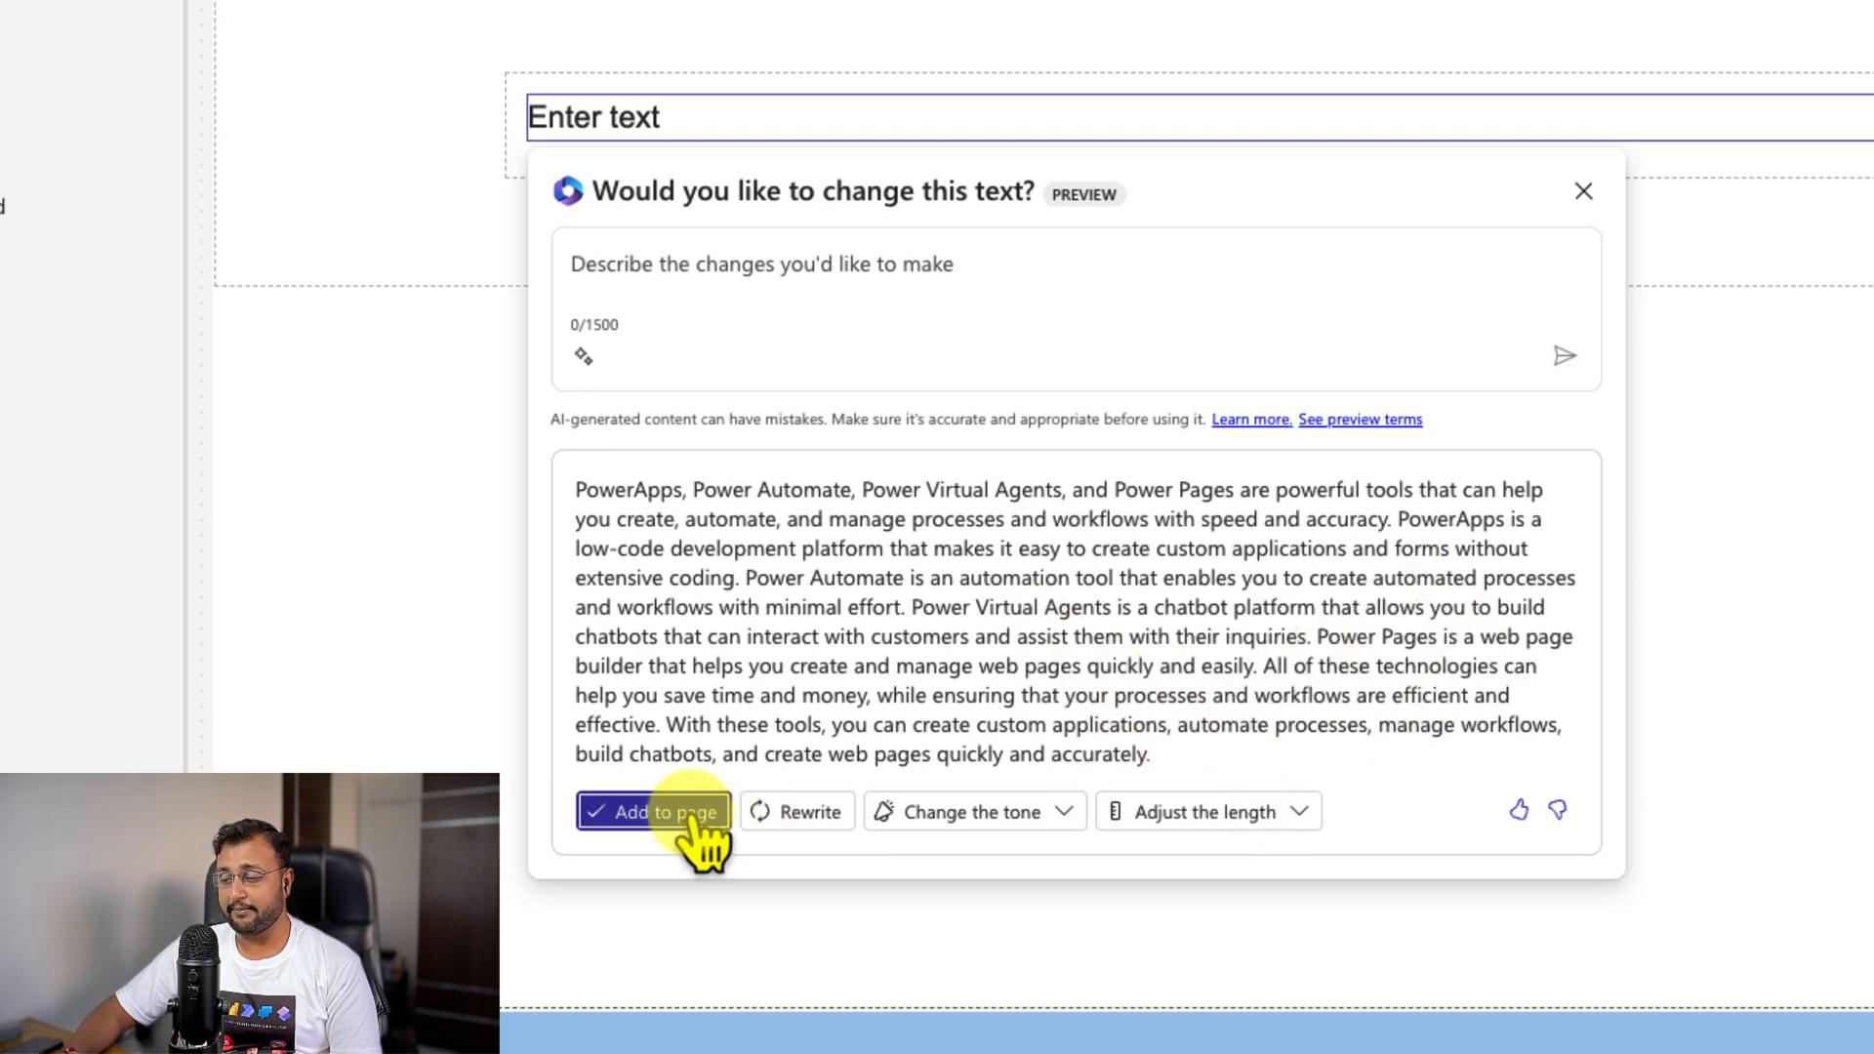
Step: Add Copilot's paragraph to the Home page section, then switch to the EmpOB page
{"action": "left_click", "coordinate": [652, 812]}
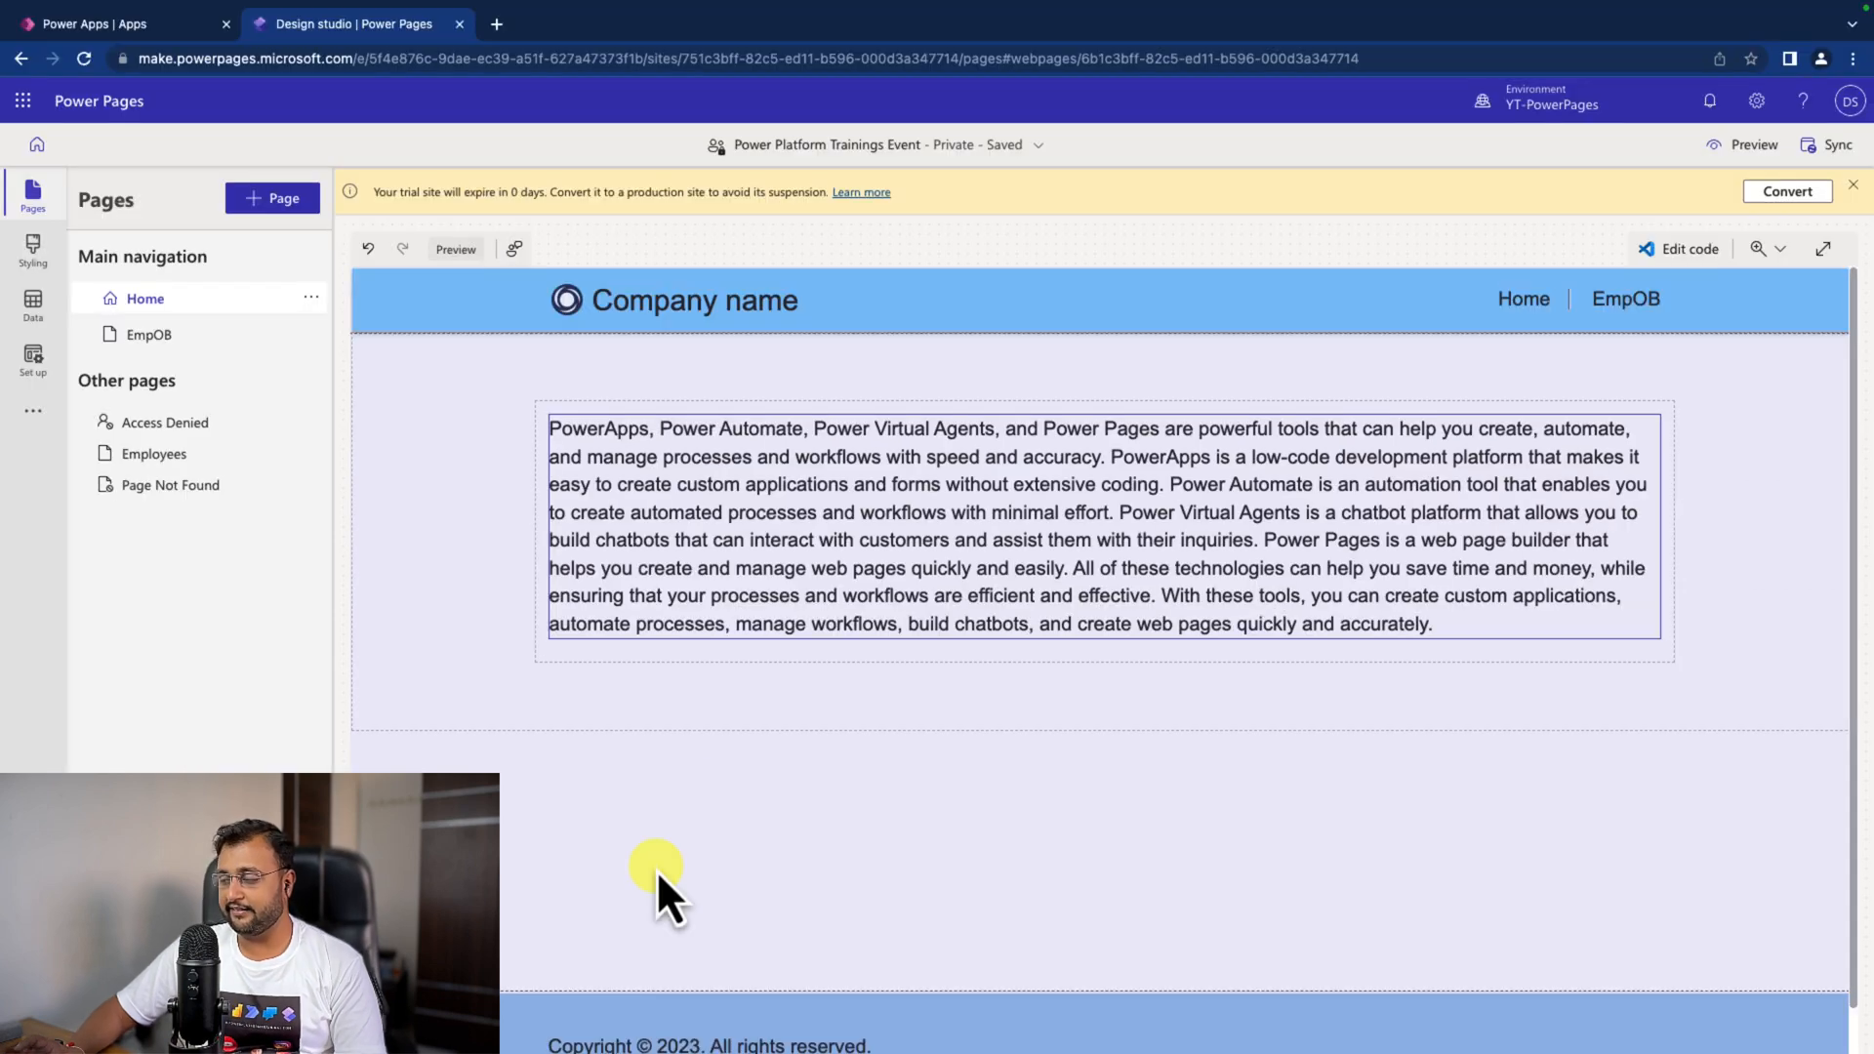
{"action": "mouse_move", "coordinate": [679, 867]}
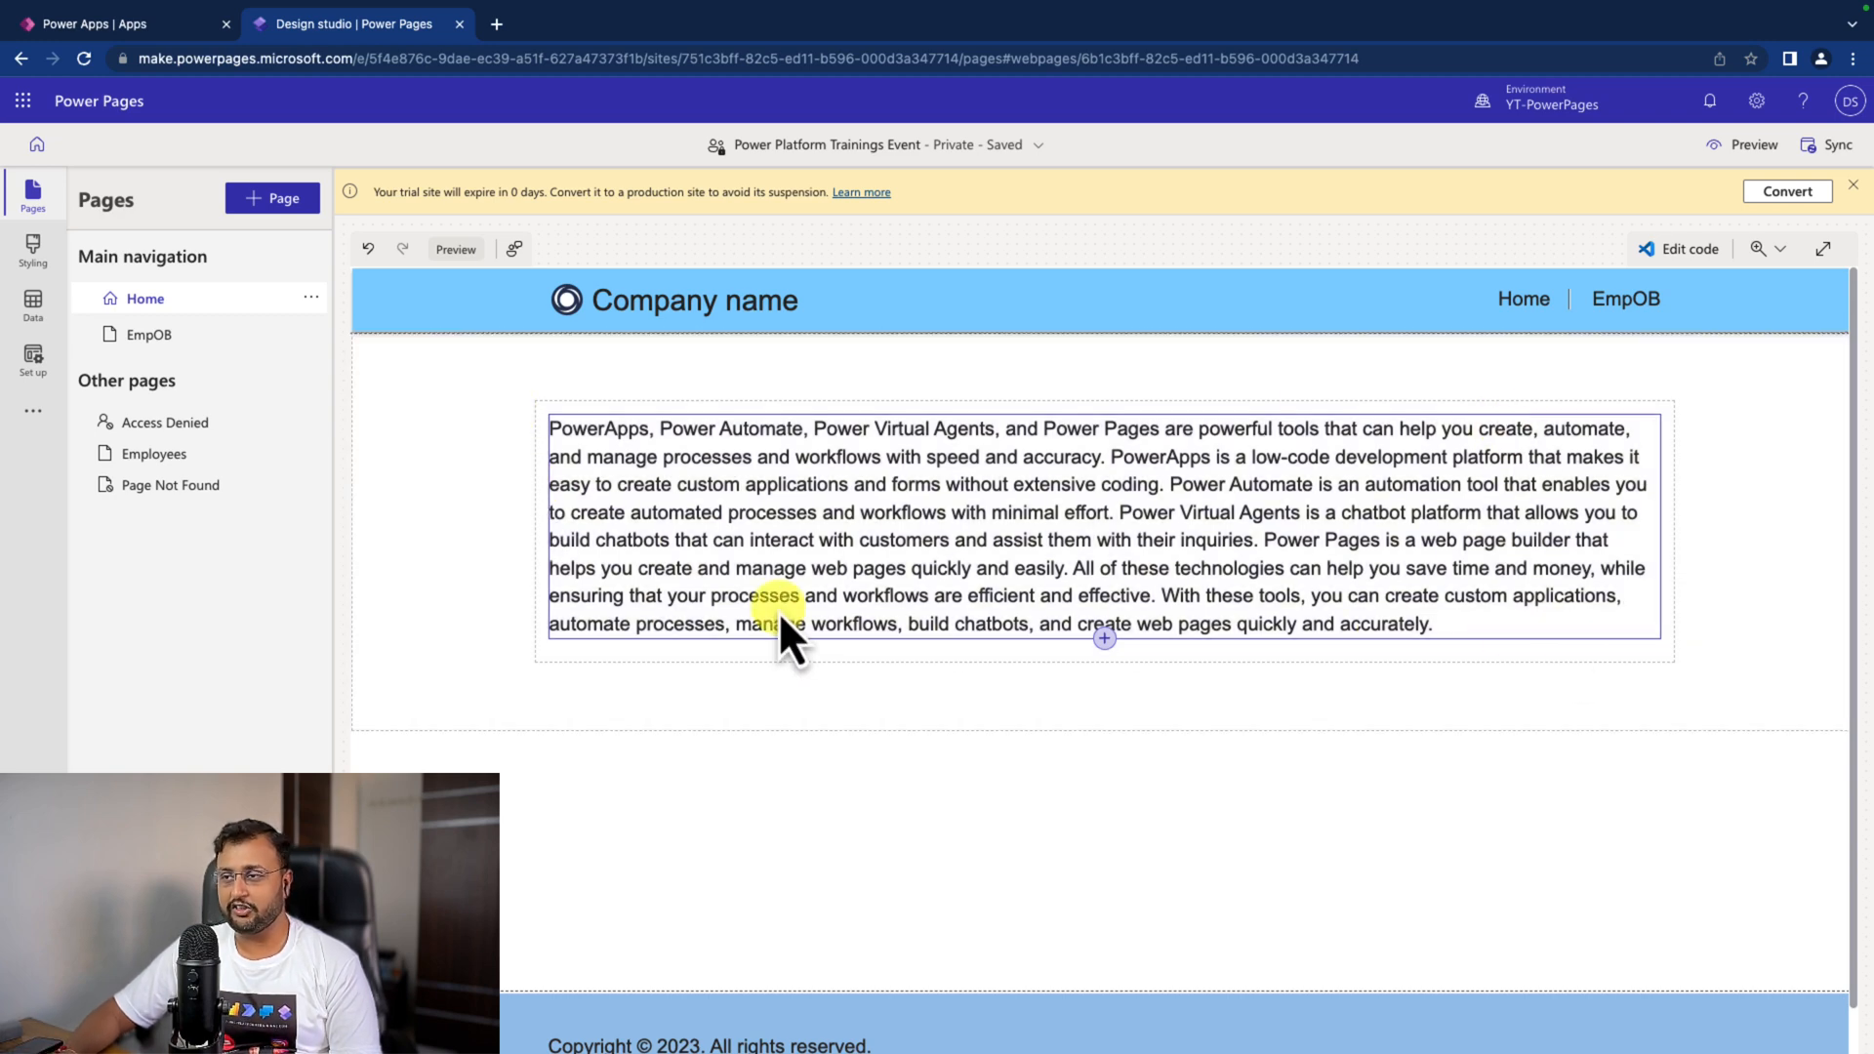
{"action": "left_click", "coordinate": [148, 333]}
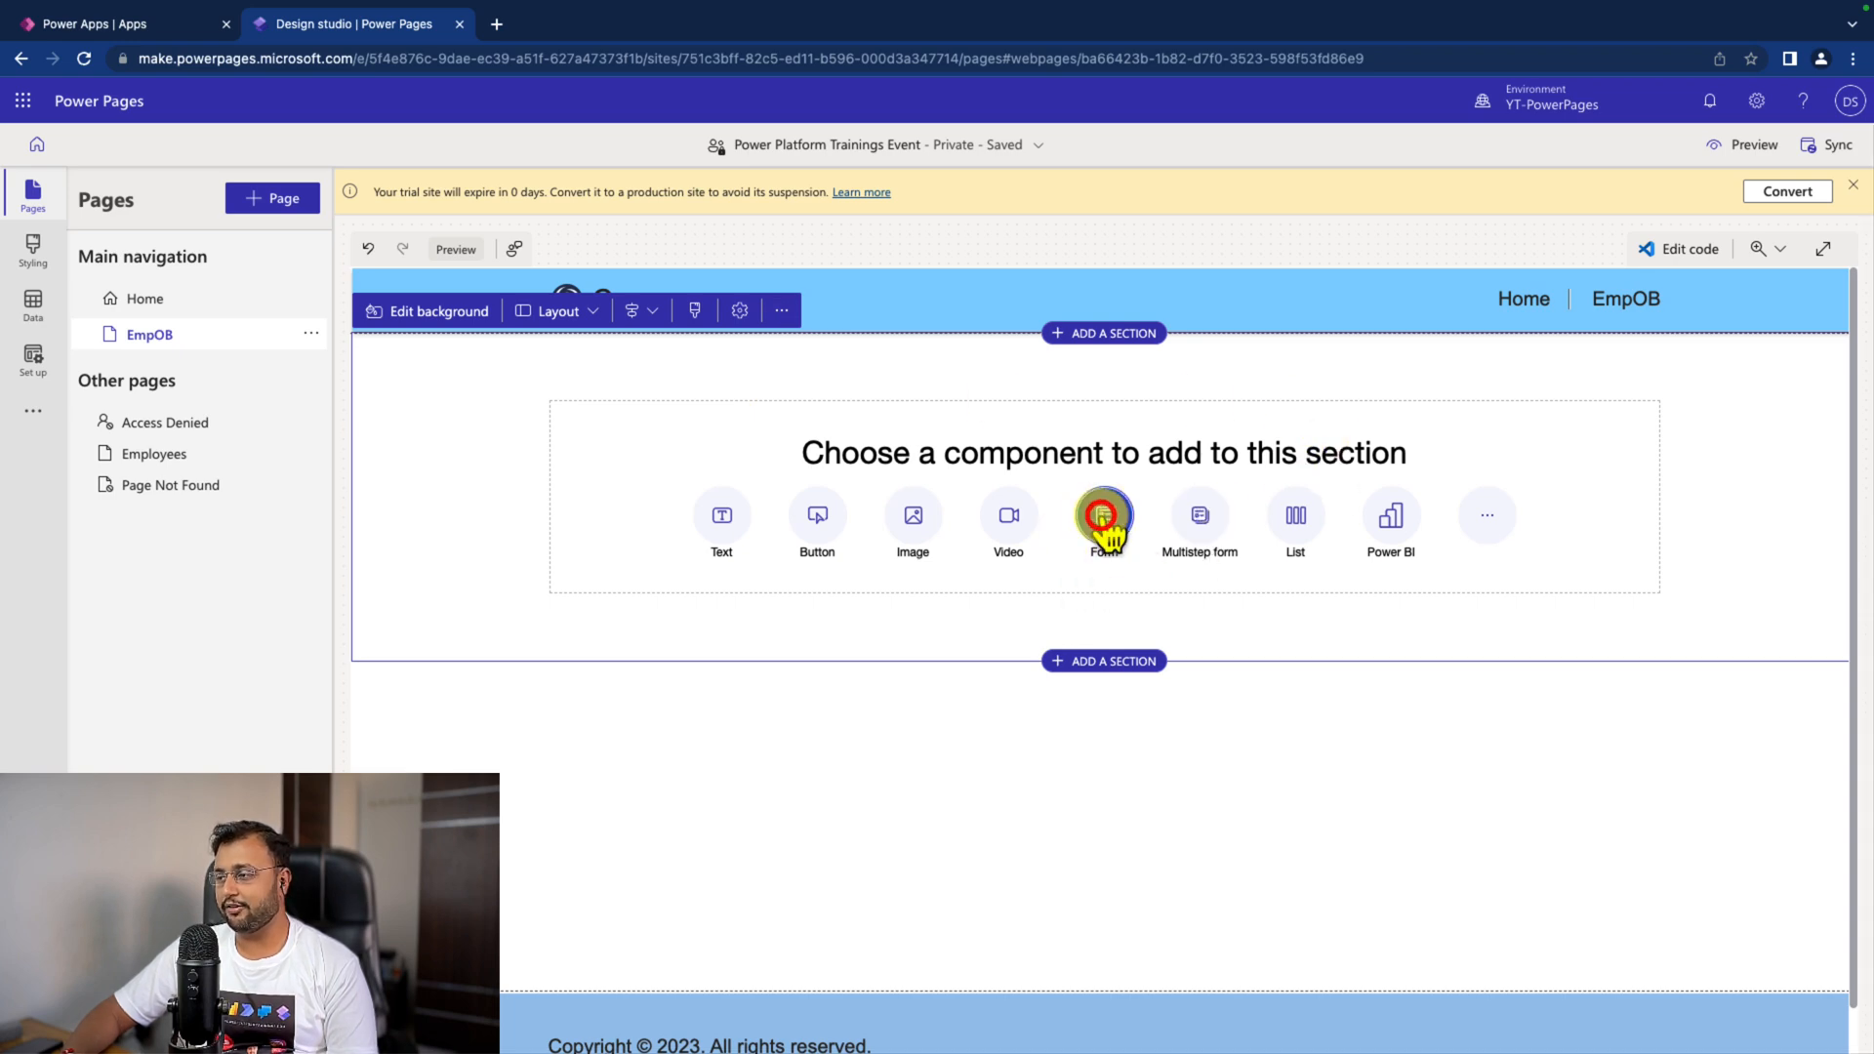
Step: Add a Form component to EmpOB and describe 'Create Training Registration form' for Copilot
{"action": "left_click", "coordinate": [1103, 523]}
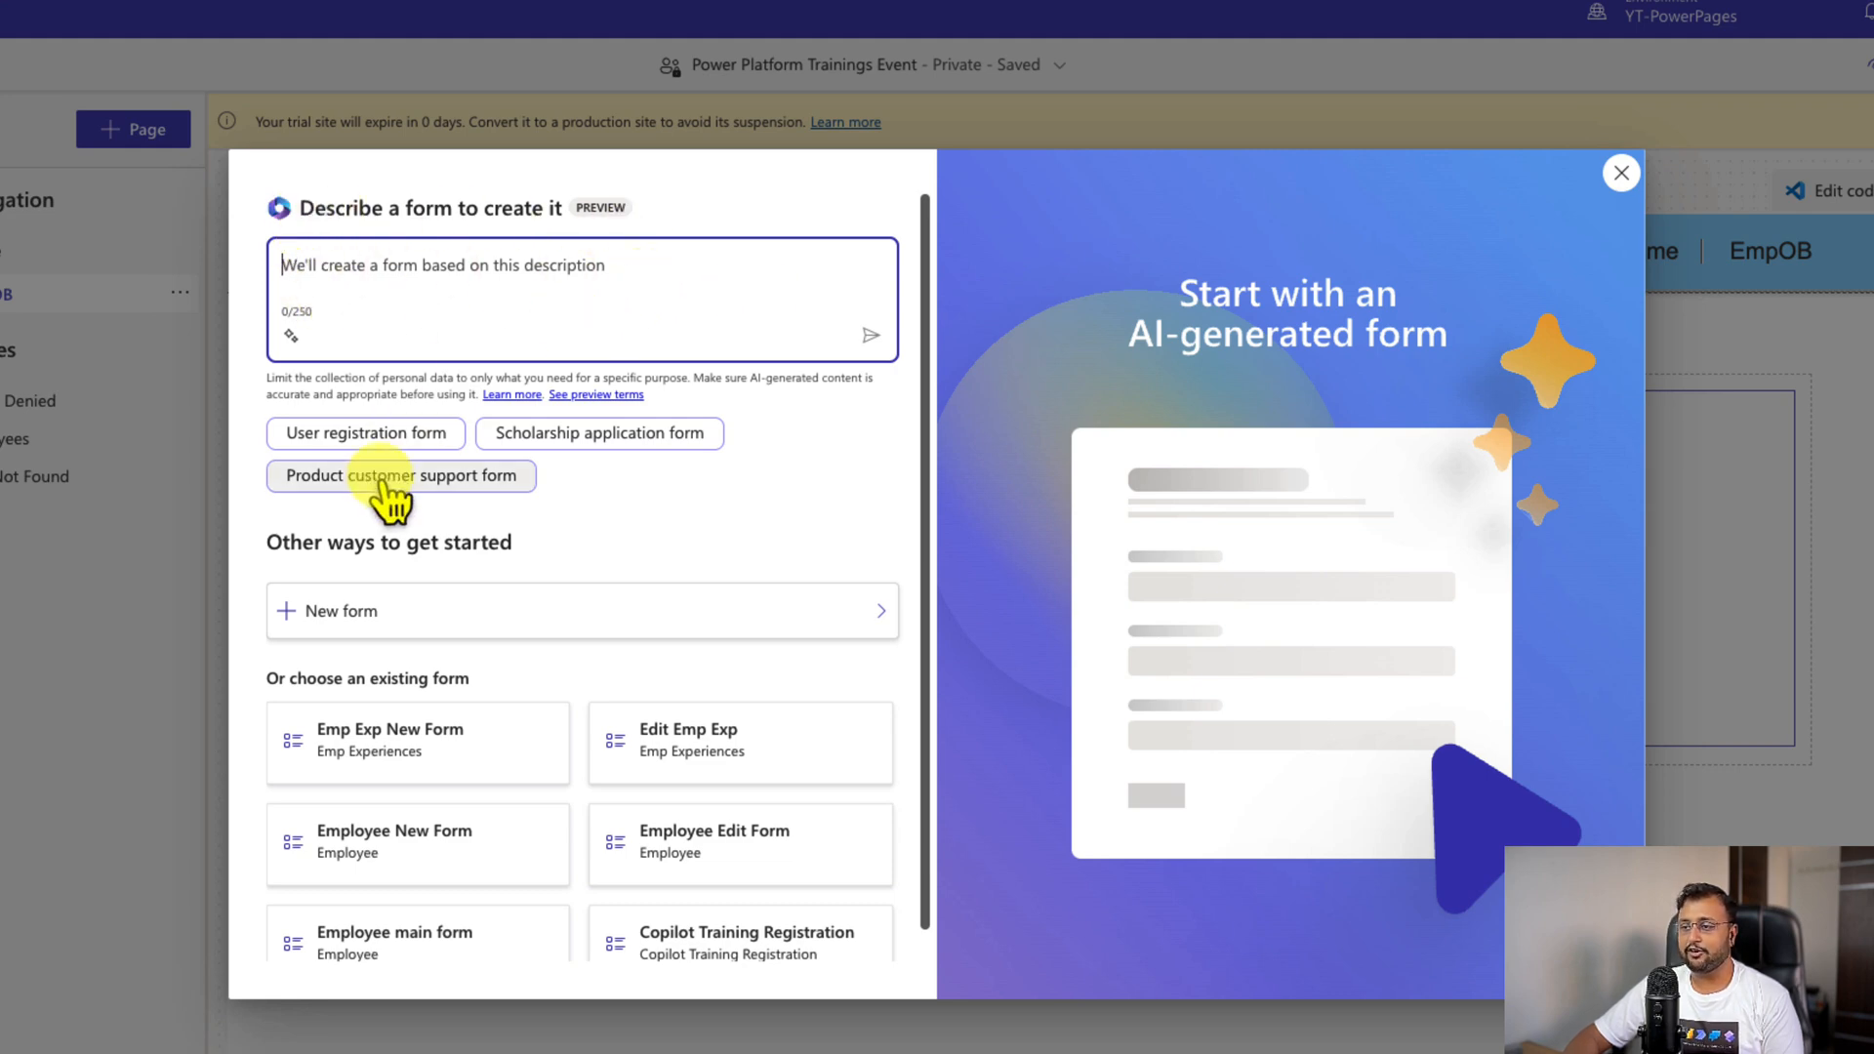
{"action": "mouse_move", "coordinate": [598, 433]}
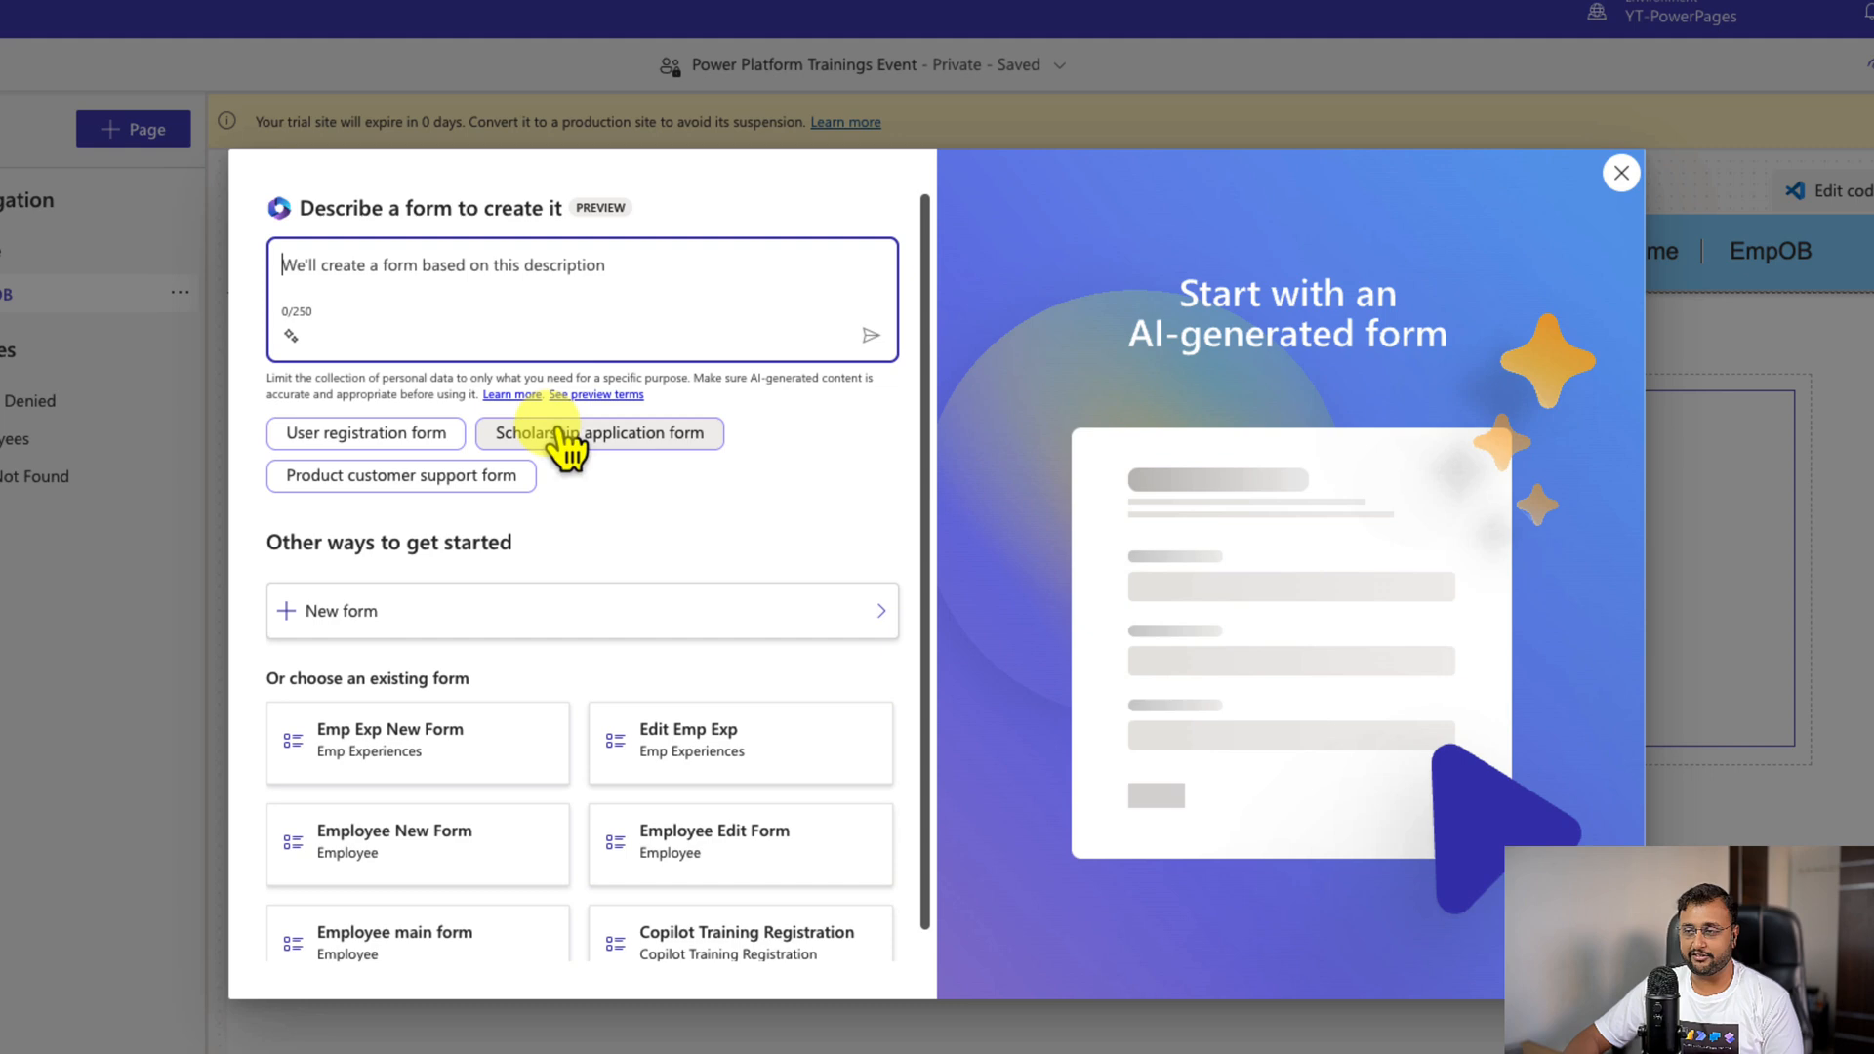
{"action": "mouse_move", "coordinate": [510, 562]}
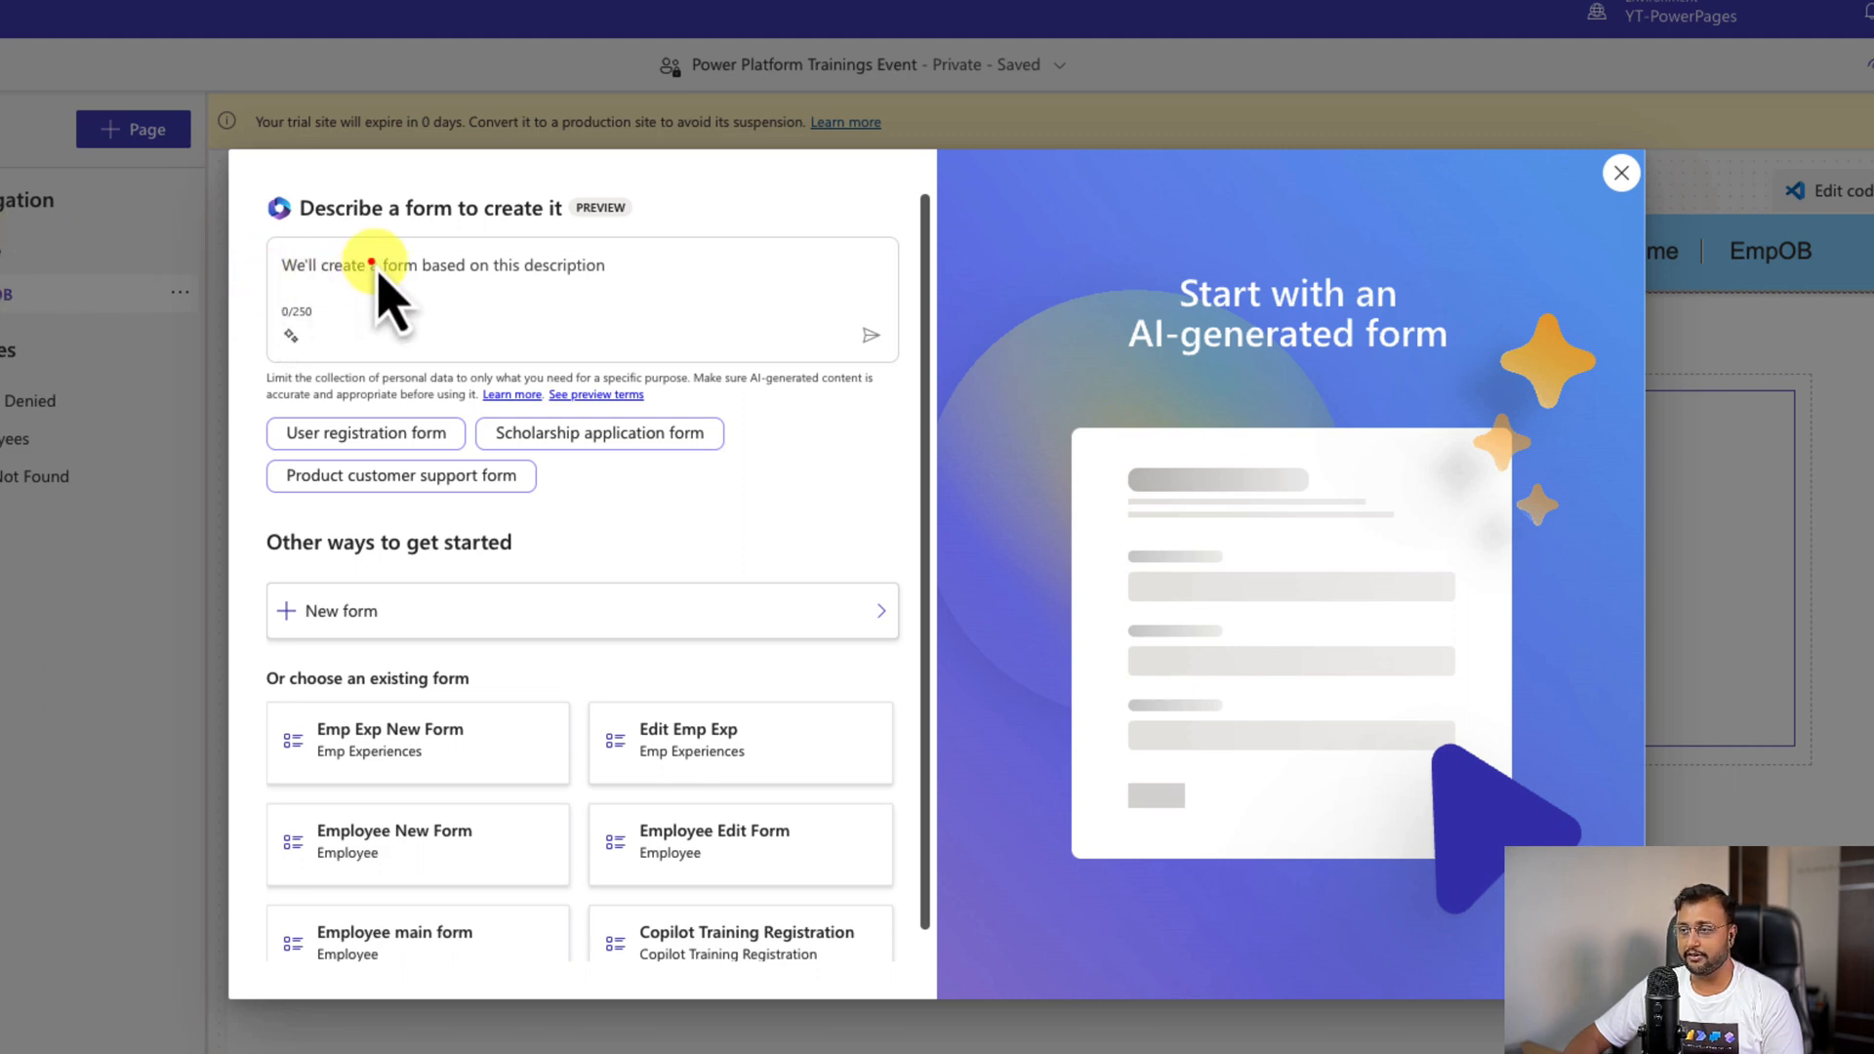
{"action": "type", "text": "Create Training Registration form"}
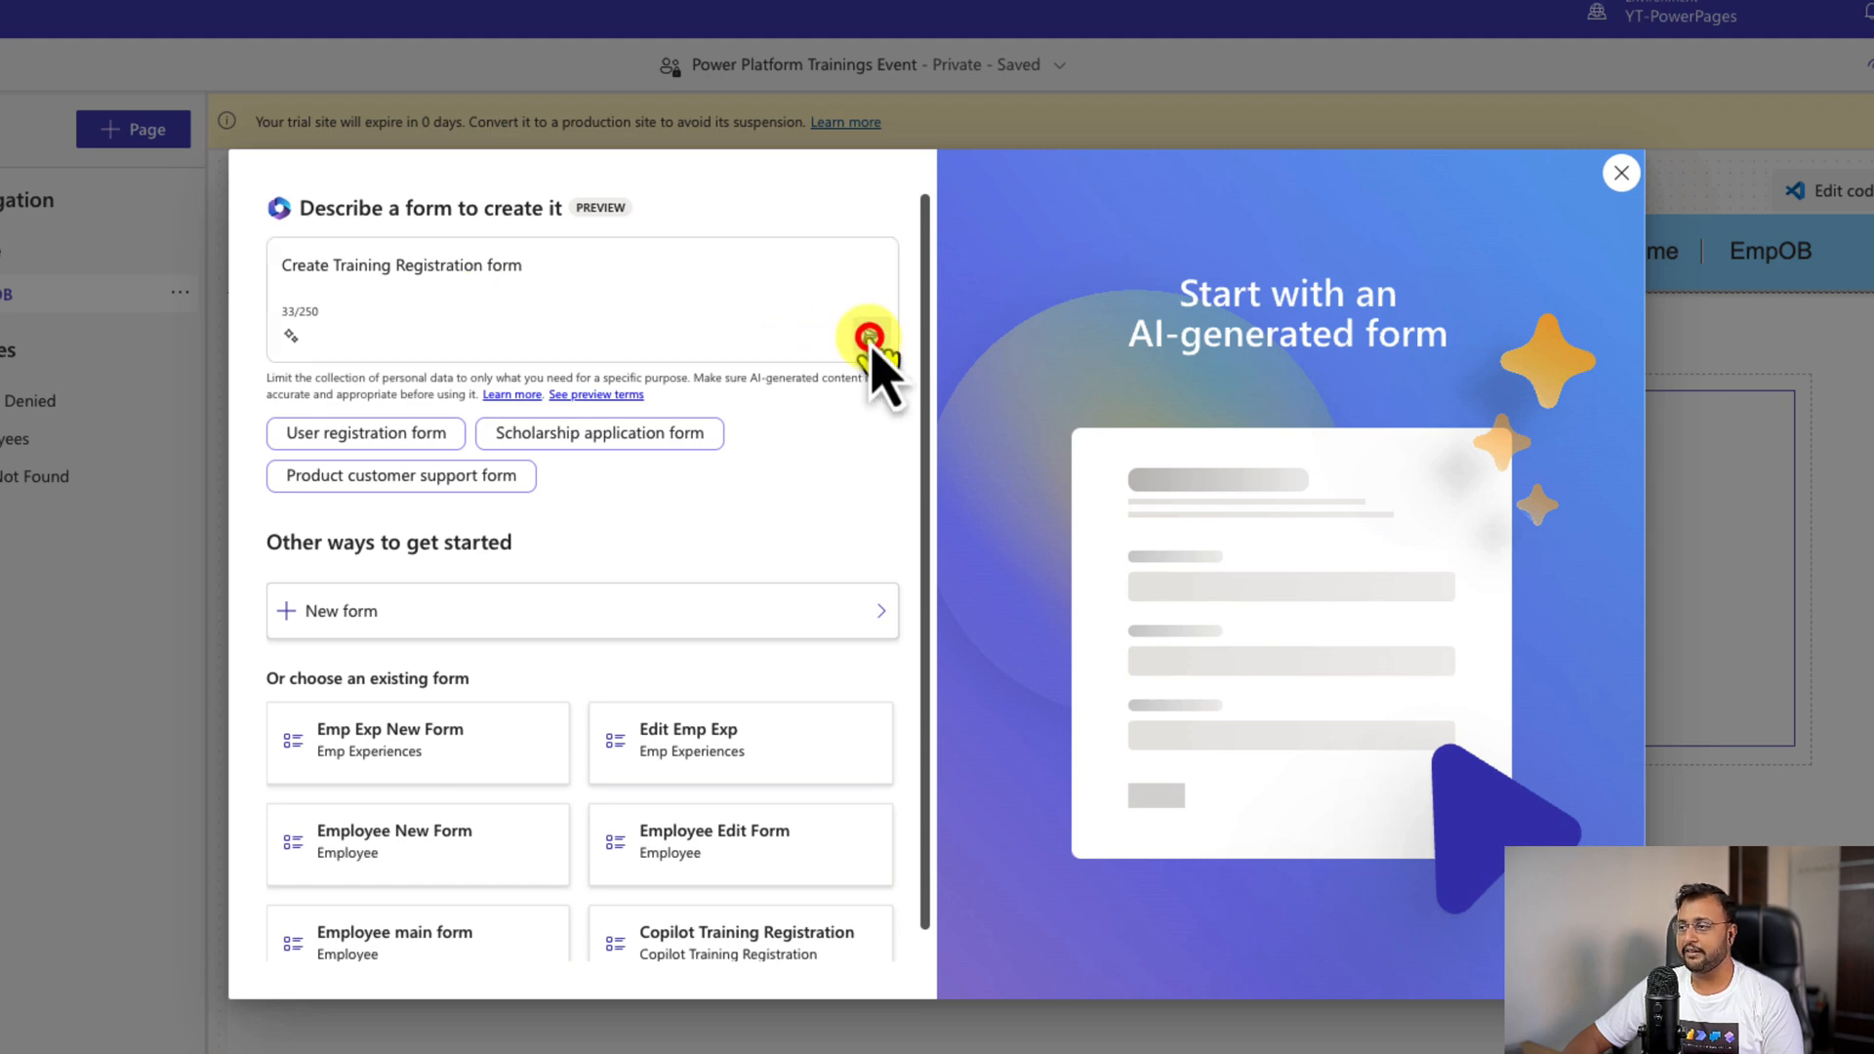
{"action": "left_click", "coordinate": [868, 334]}
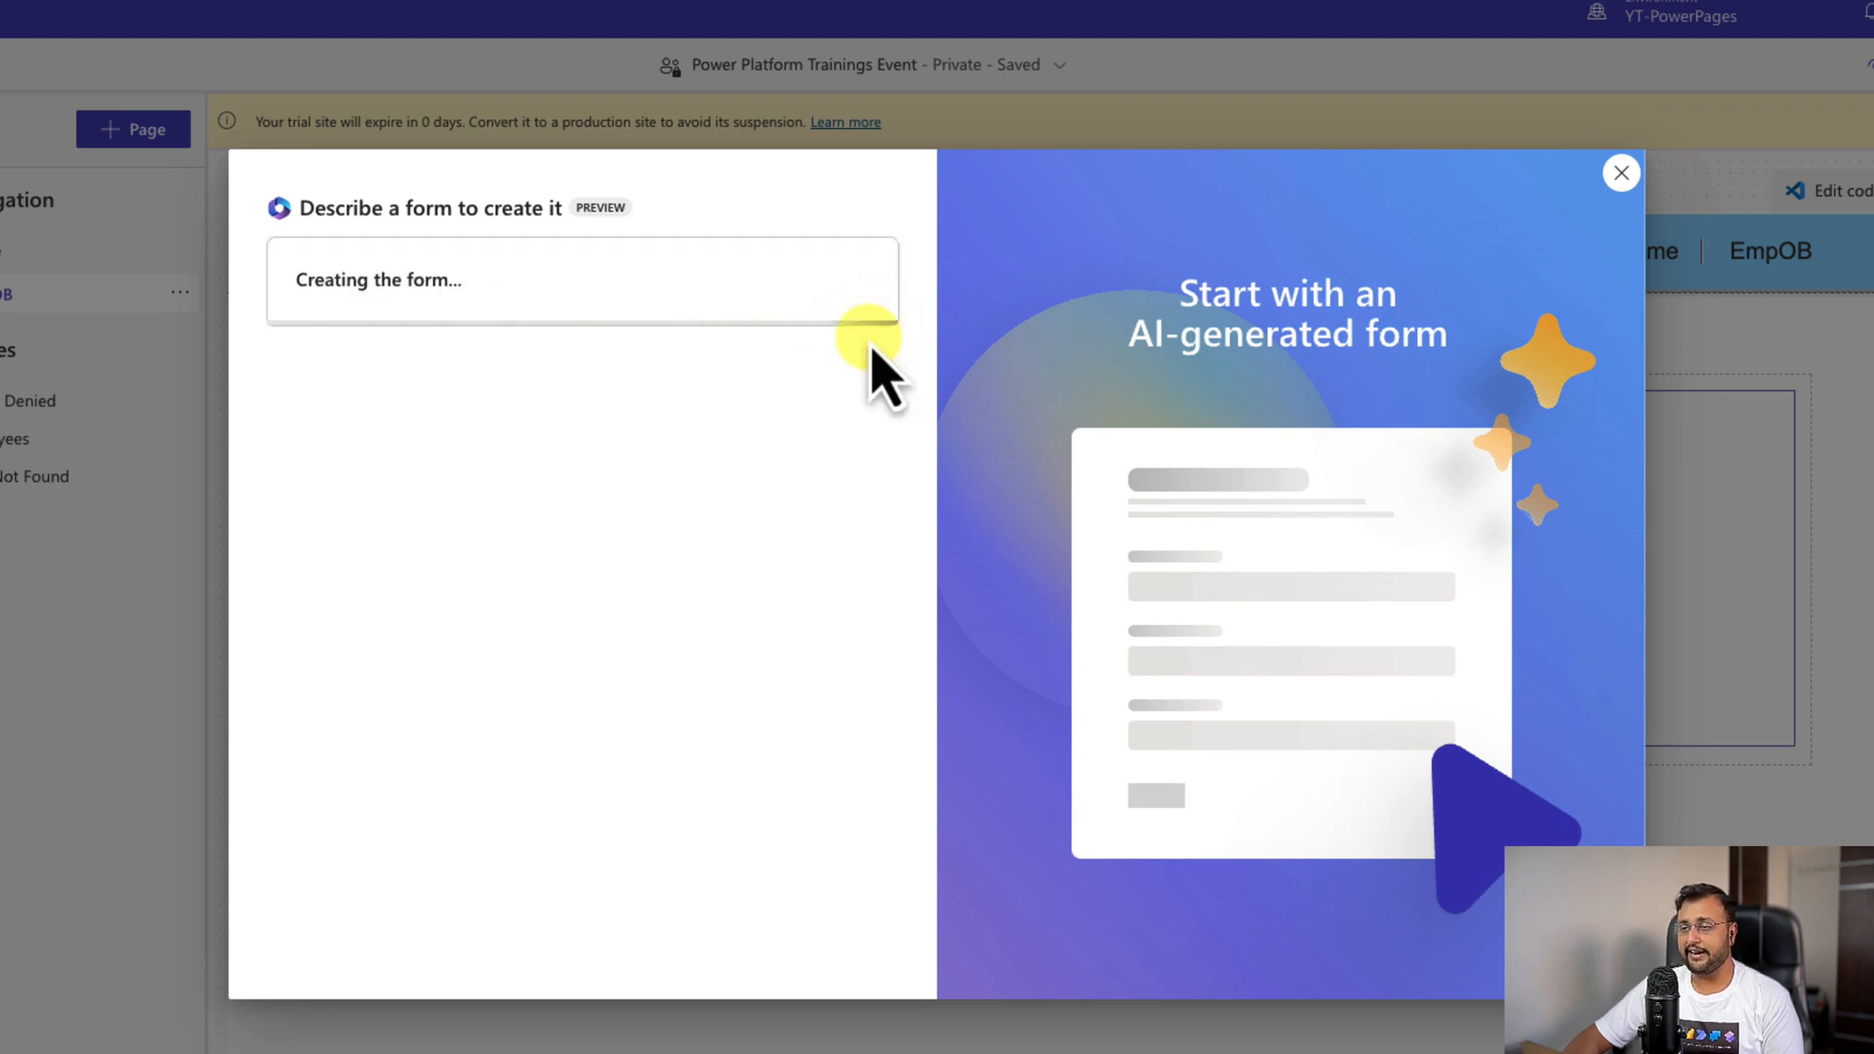
{"action": "mouse_move", "coordinate": [640, 257]}
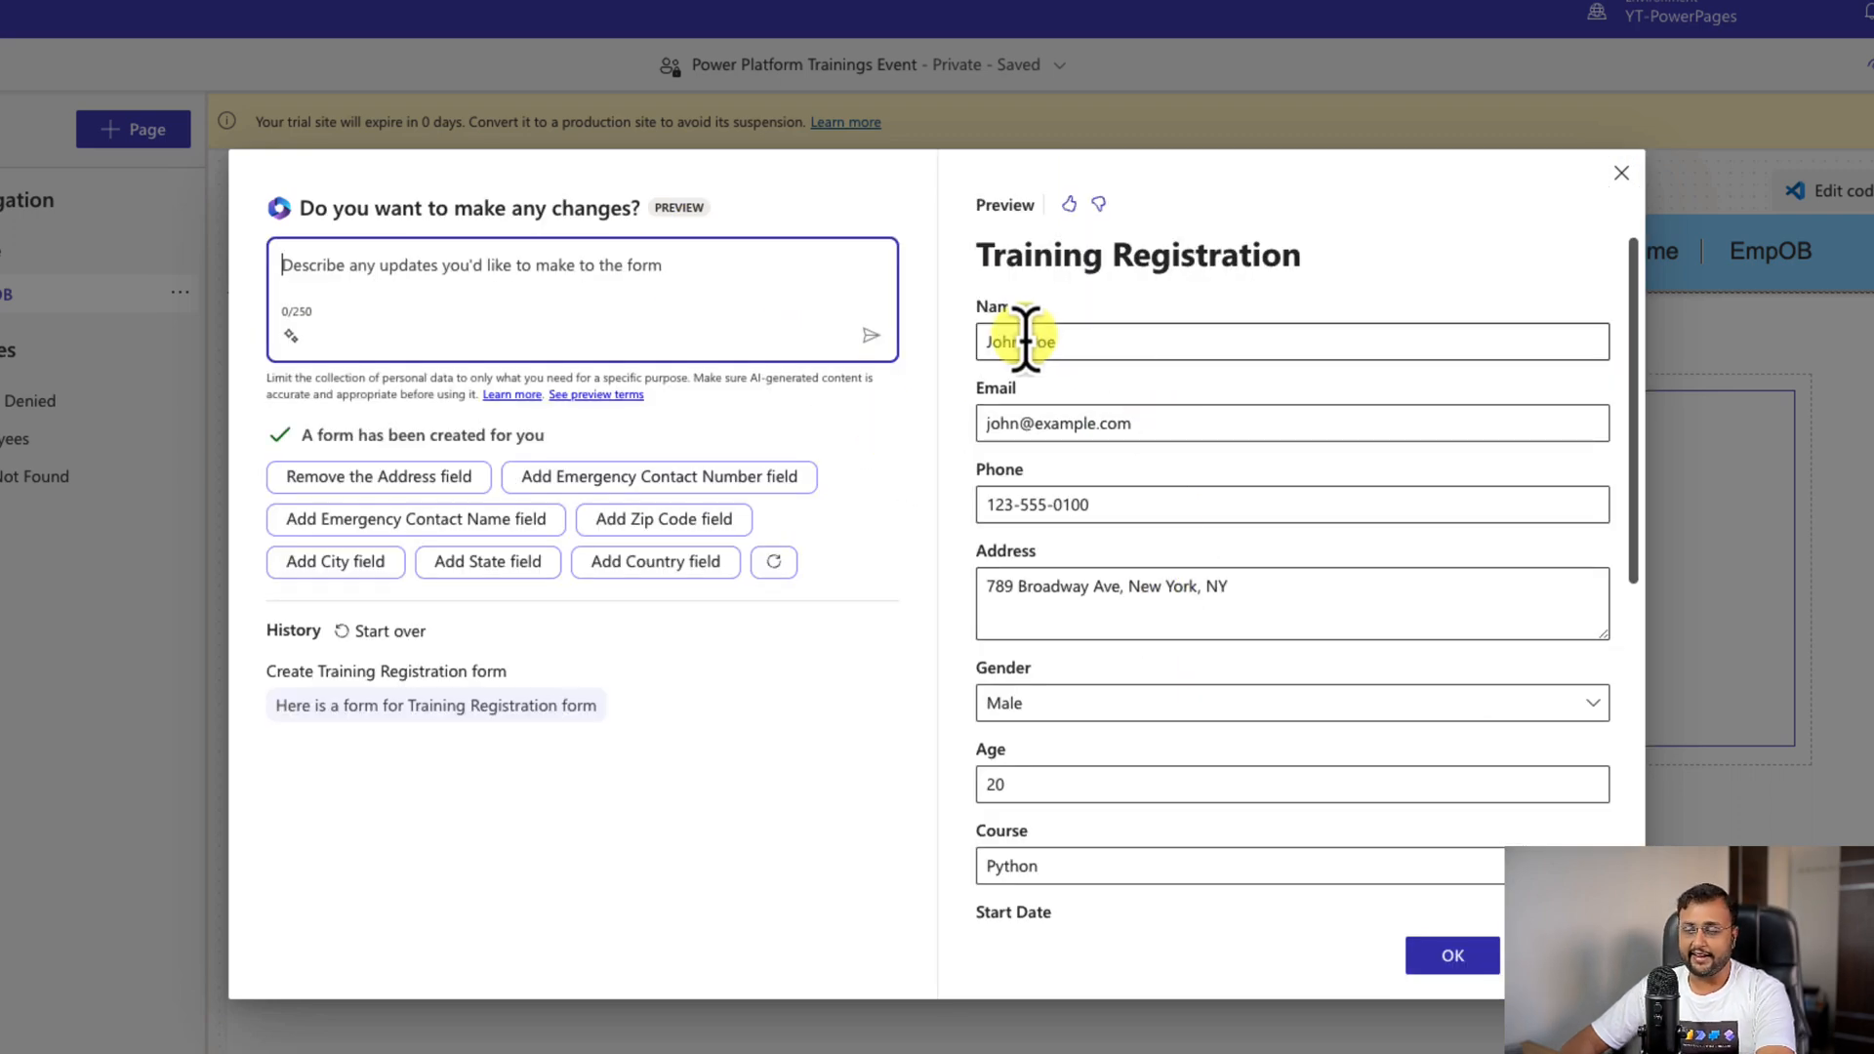
{"action": "mouse_move", "coordinate": [1124, 664]}
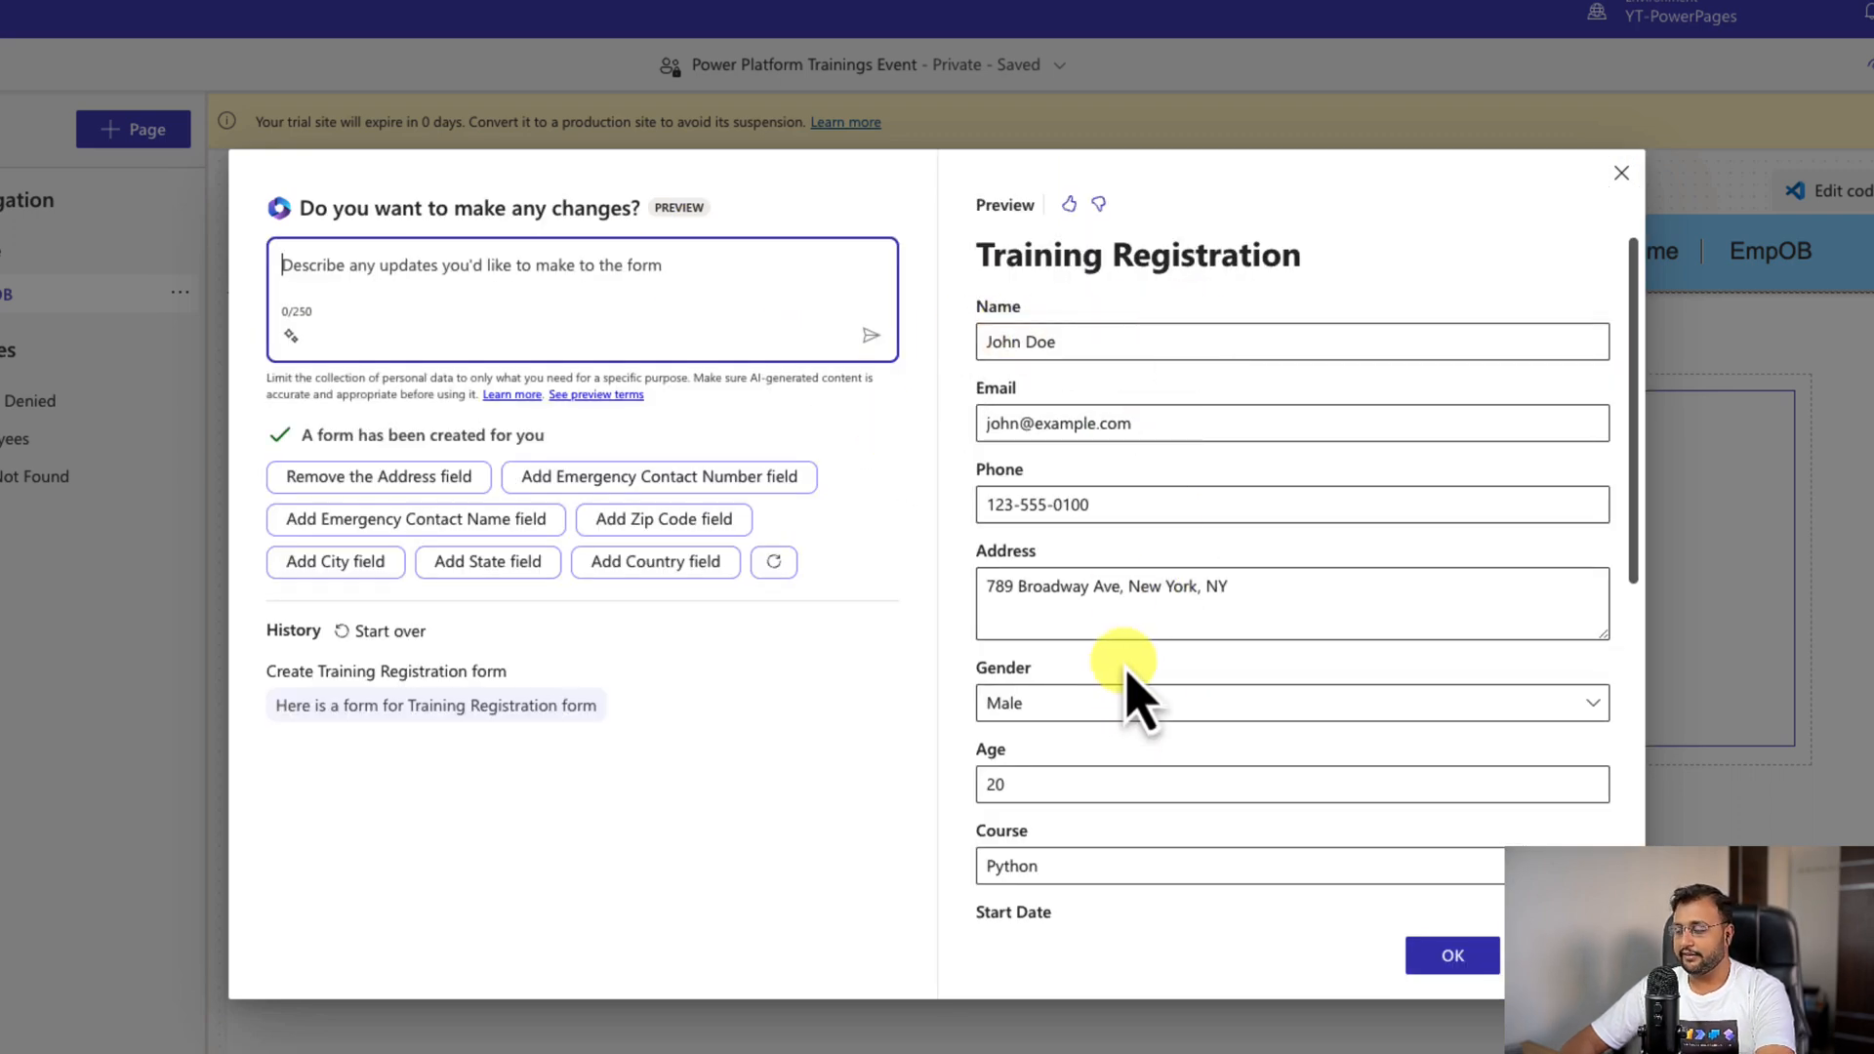
{"action": "scroll", "scroll_direction": "down", "scroll_amount": 3}
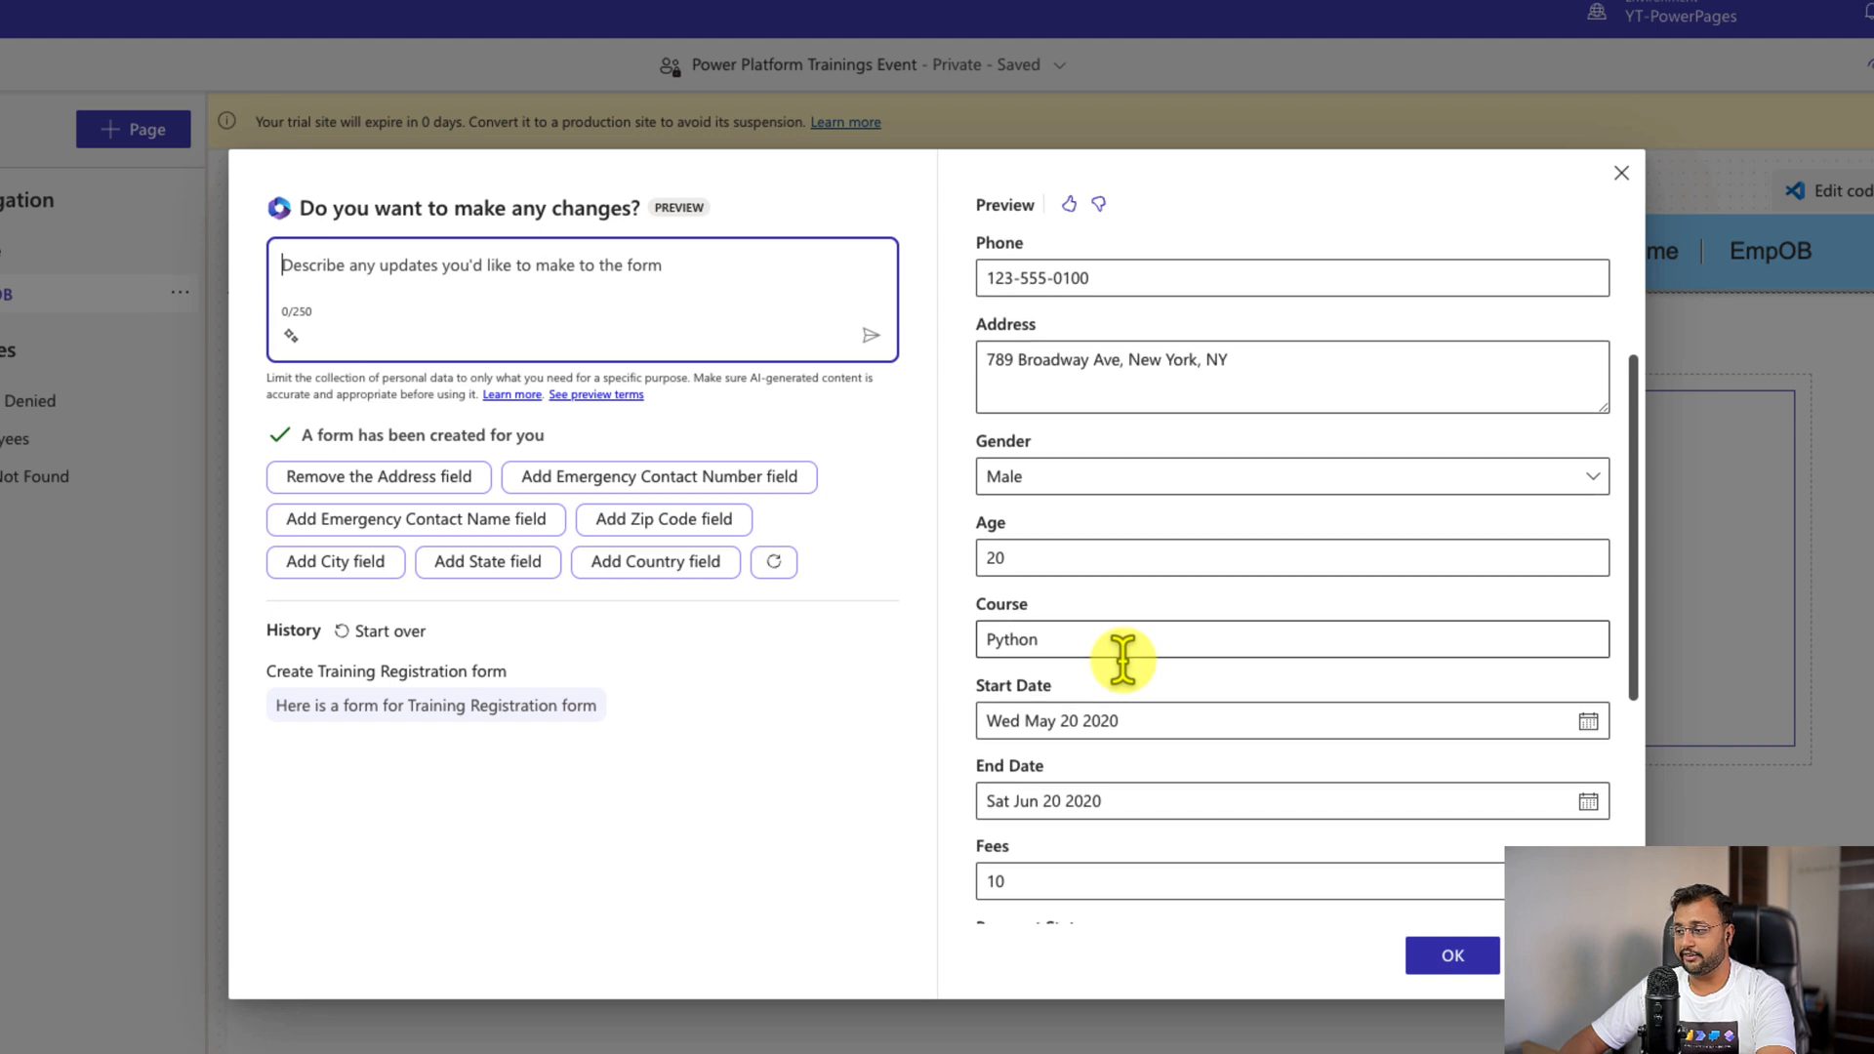
{"action": "scroll", "scroll_direction": "down", "scroll_amount": 3}
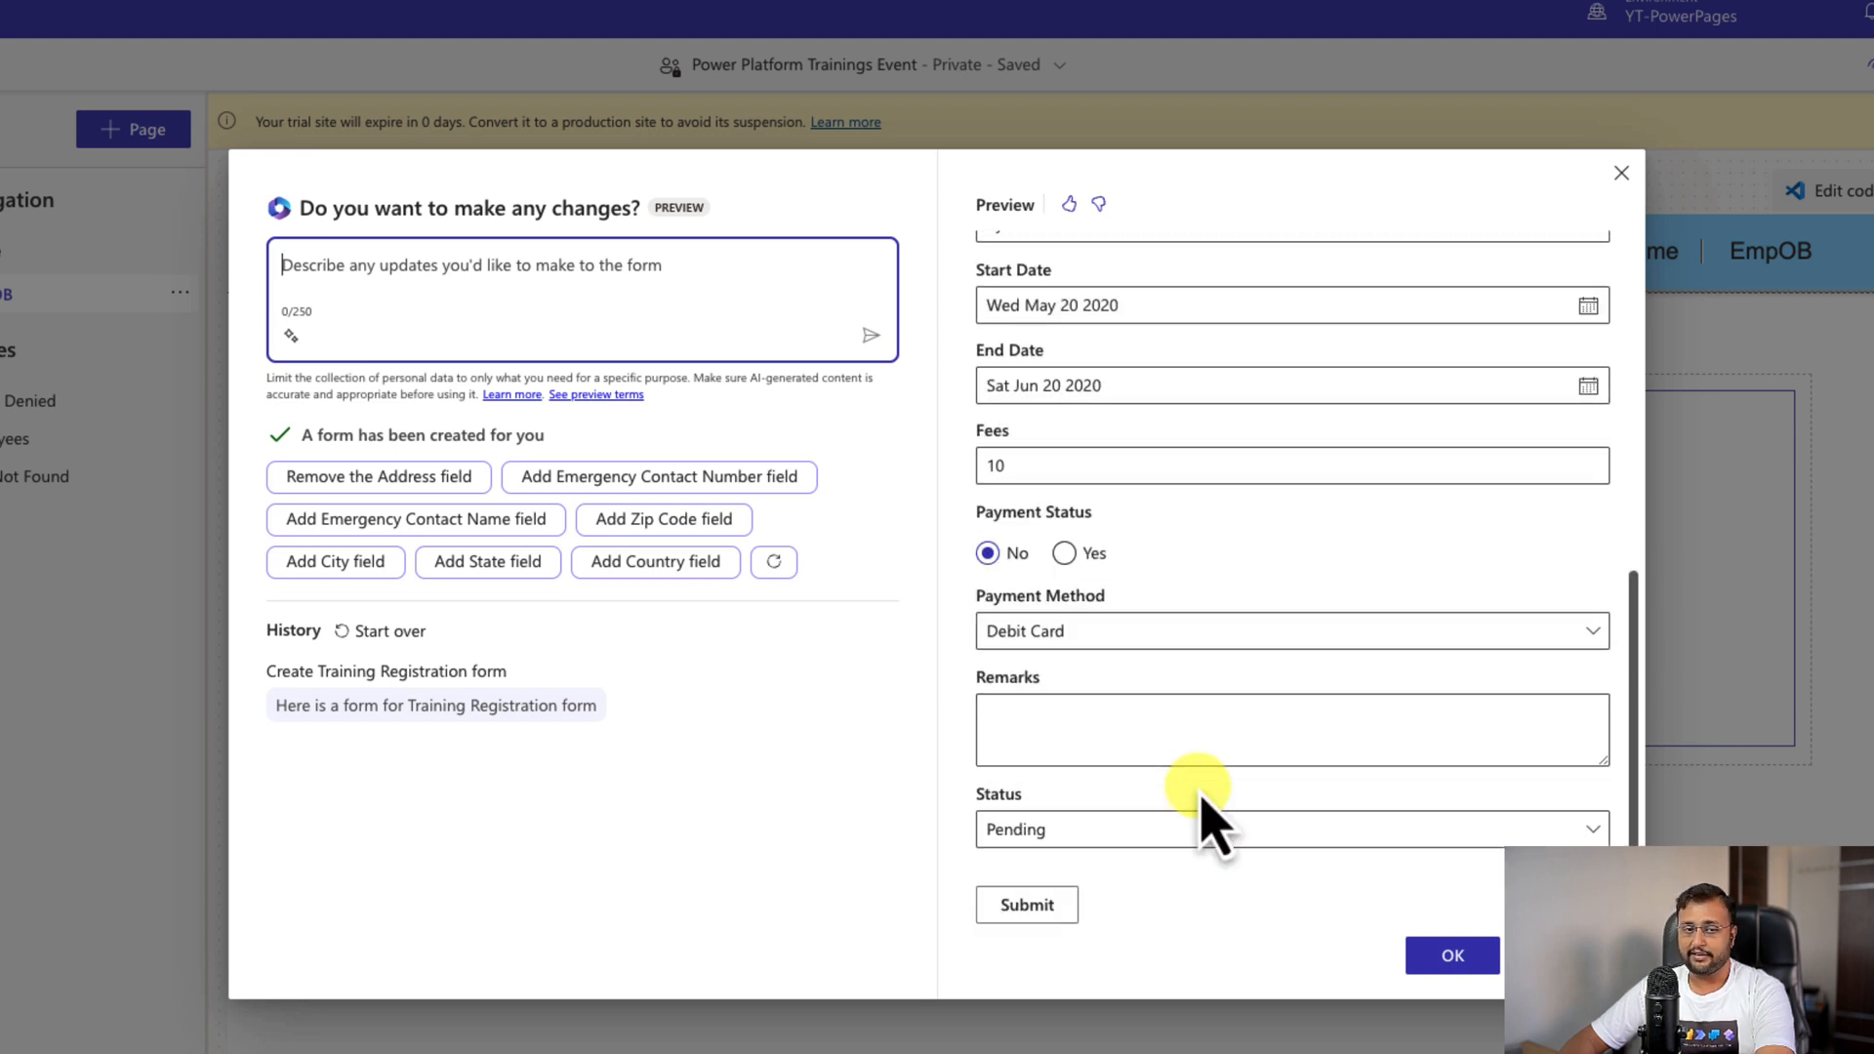
{"action": "scroll", "scroll_direction": "up", "scroll_amount": 3}
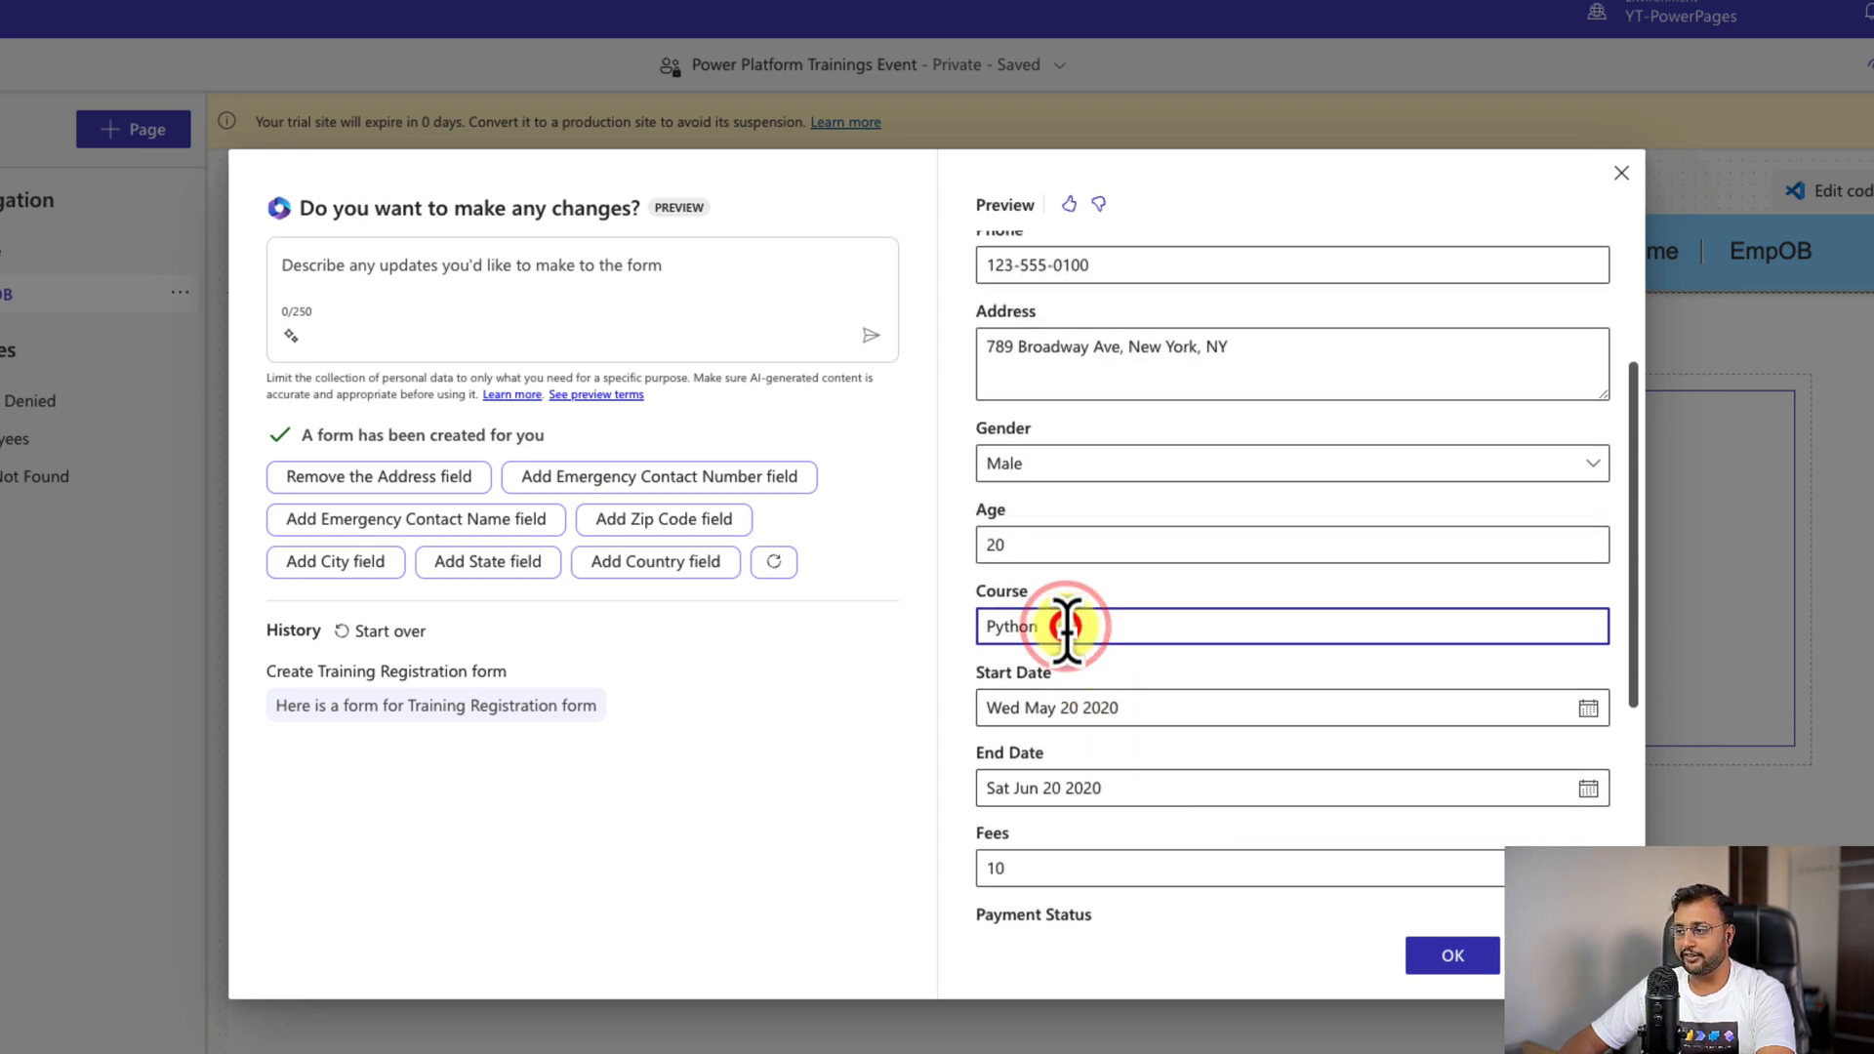
{"action": "mouse_move", "coordinate": [1218, 615]}
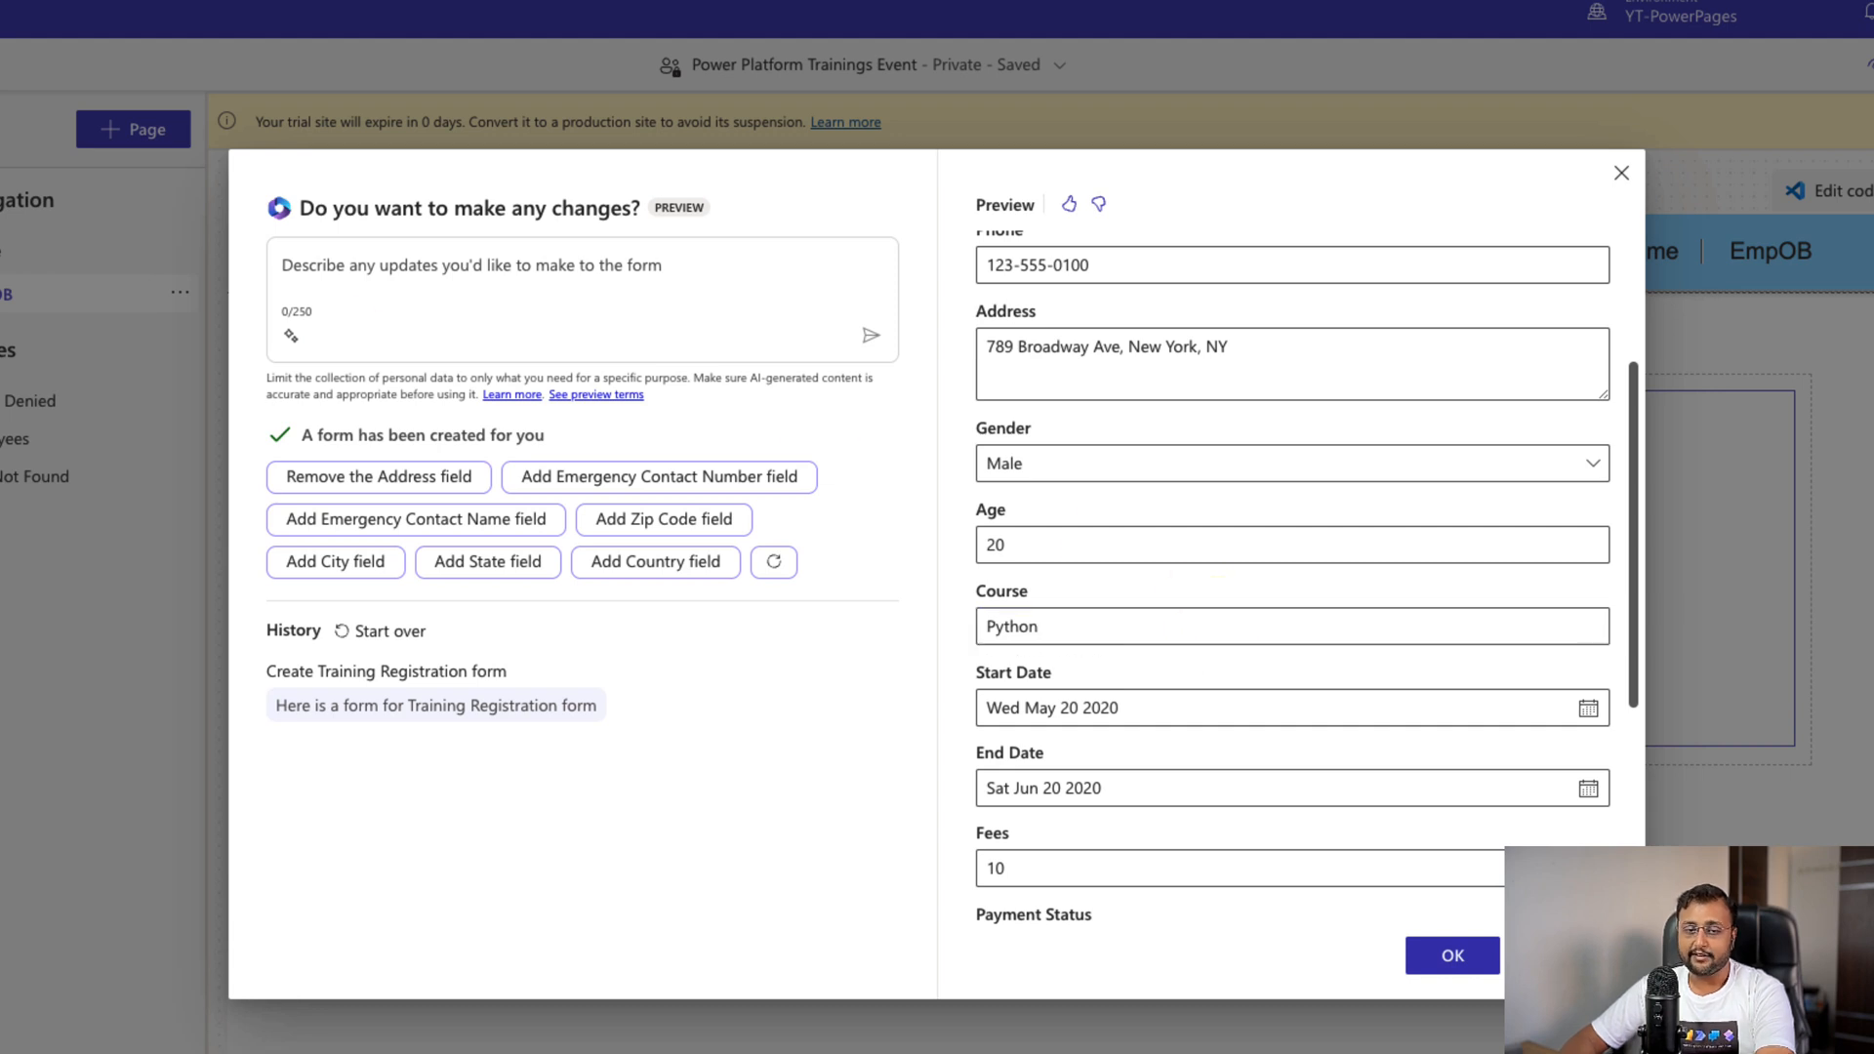
{"action": "mouse_move", "coordinate": [277, 359]}
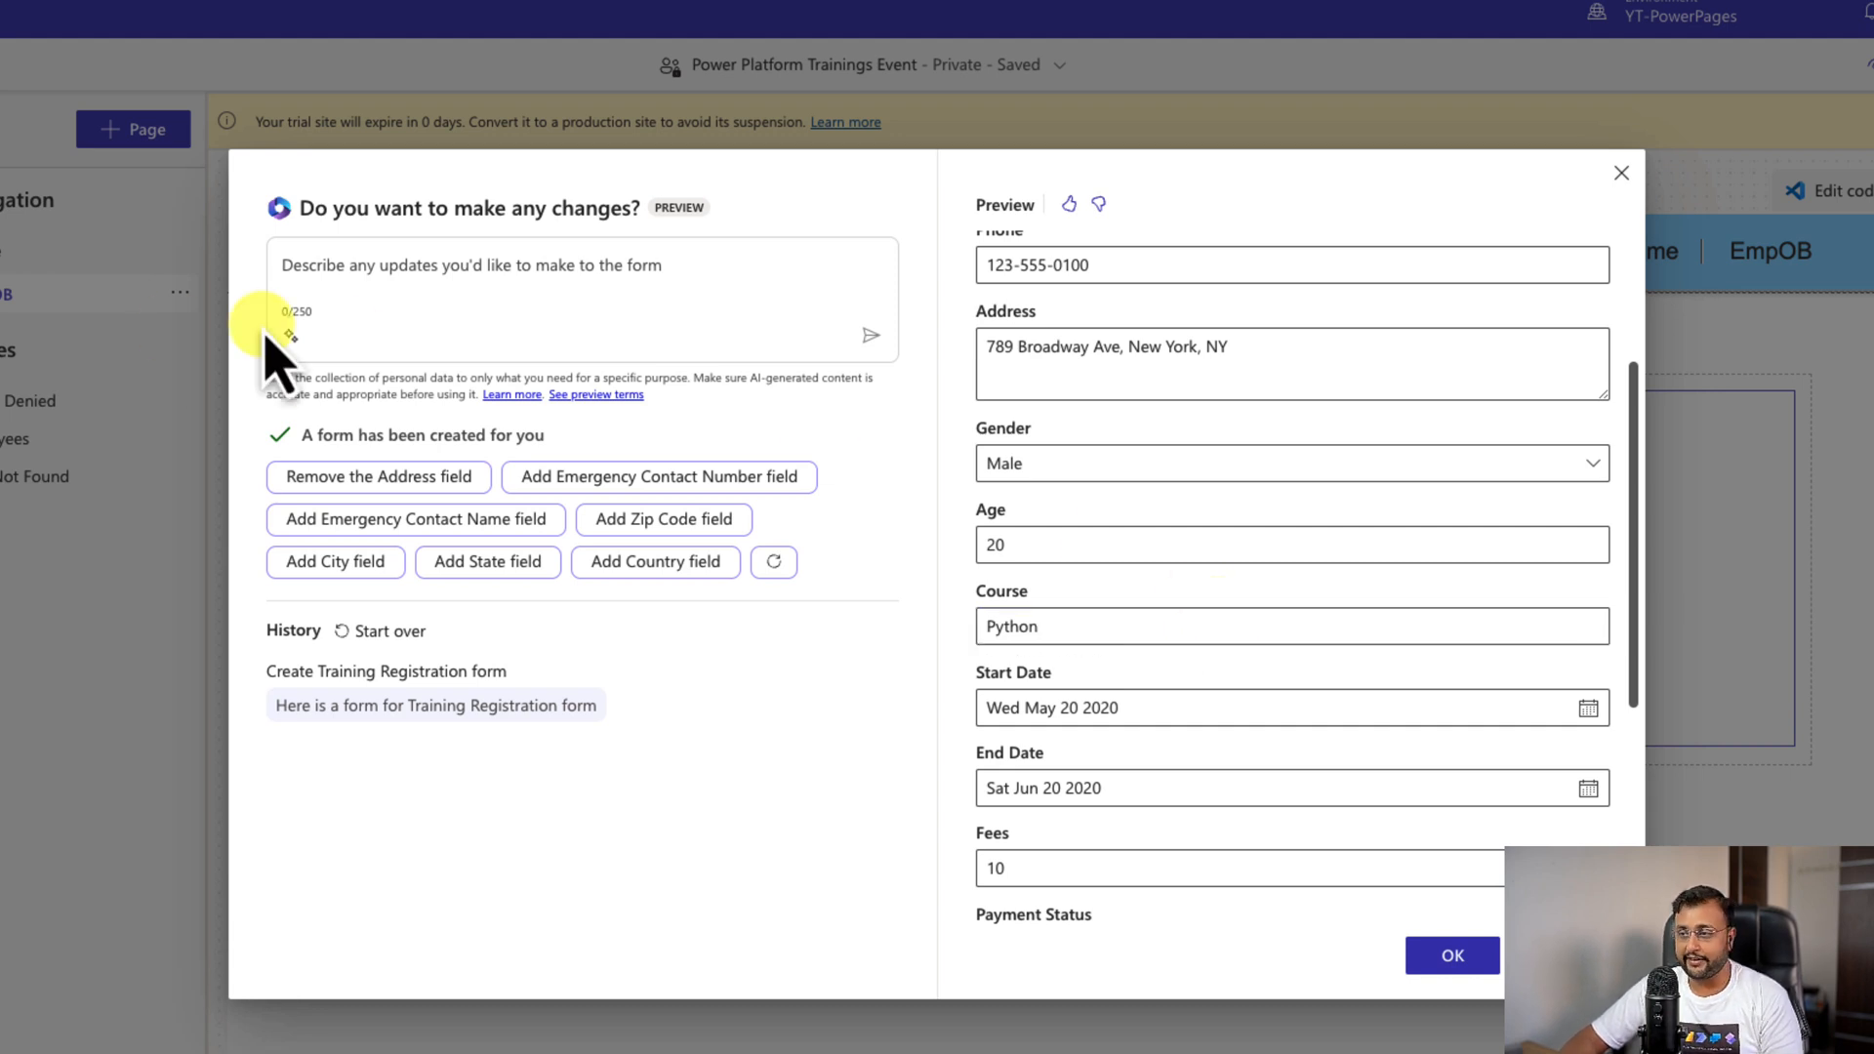
Step: Have Copilot make Course a choice column with values Power Apps, Power Automate, Power BI
{"action": "type", "text": "Make course as choice column by adding a value as Power Apps, Power Automate, Power BI."}
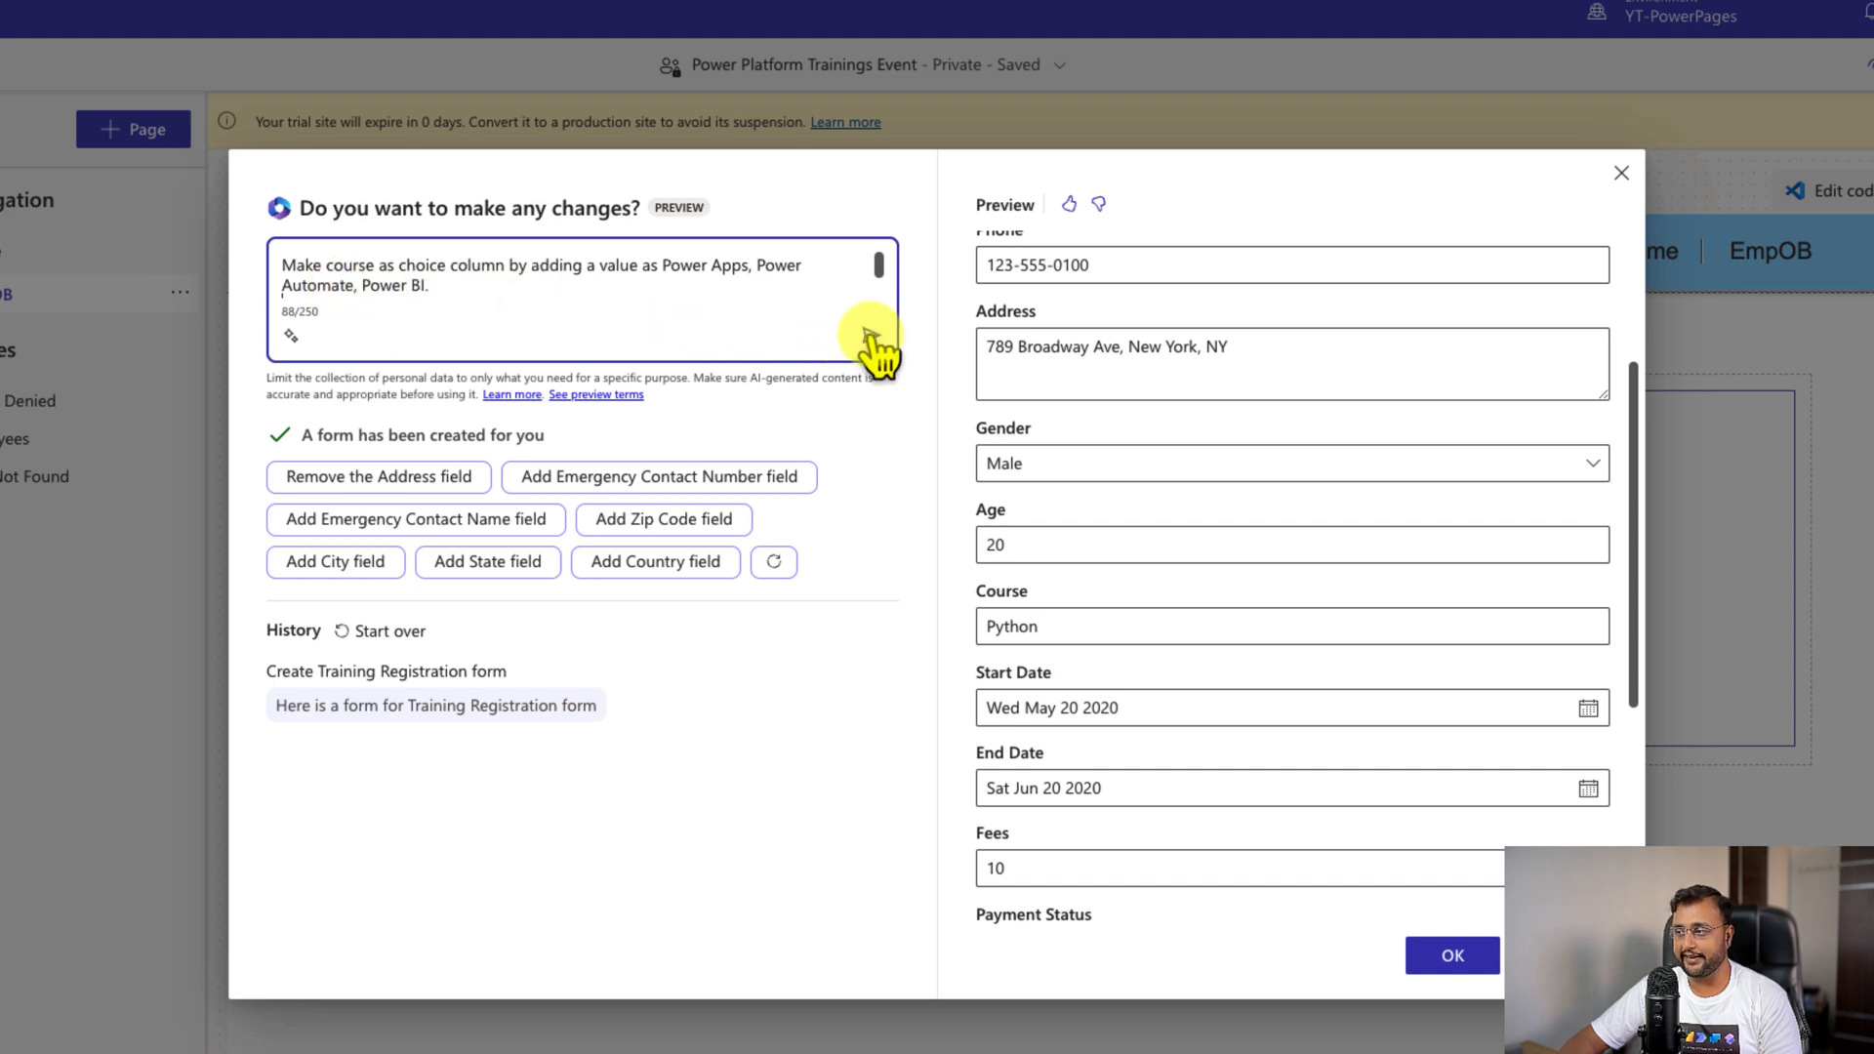
{"action": "left_click", "coordinate": [871, 334]}
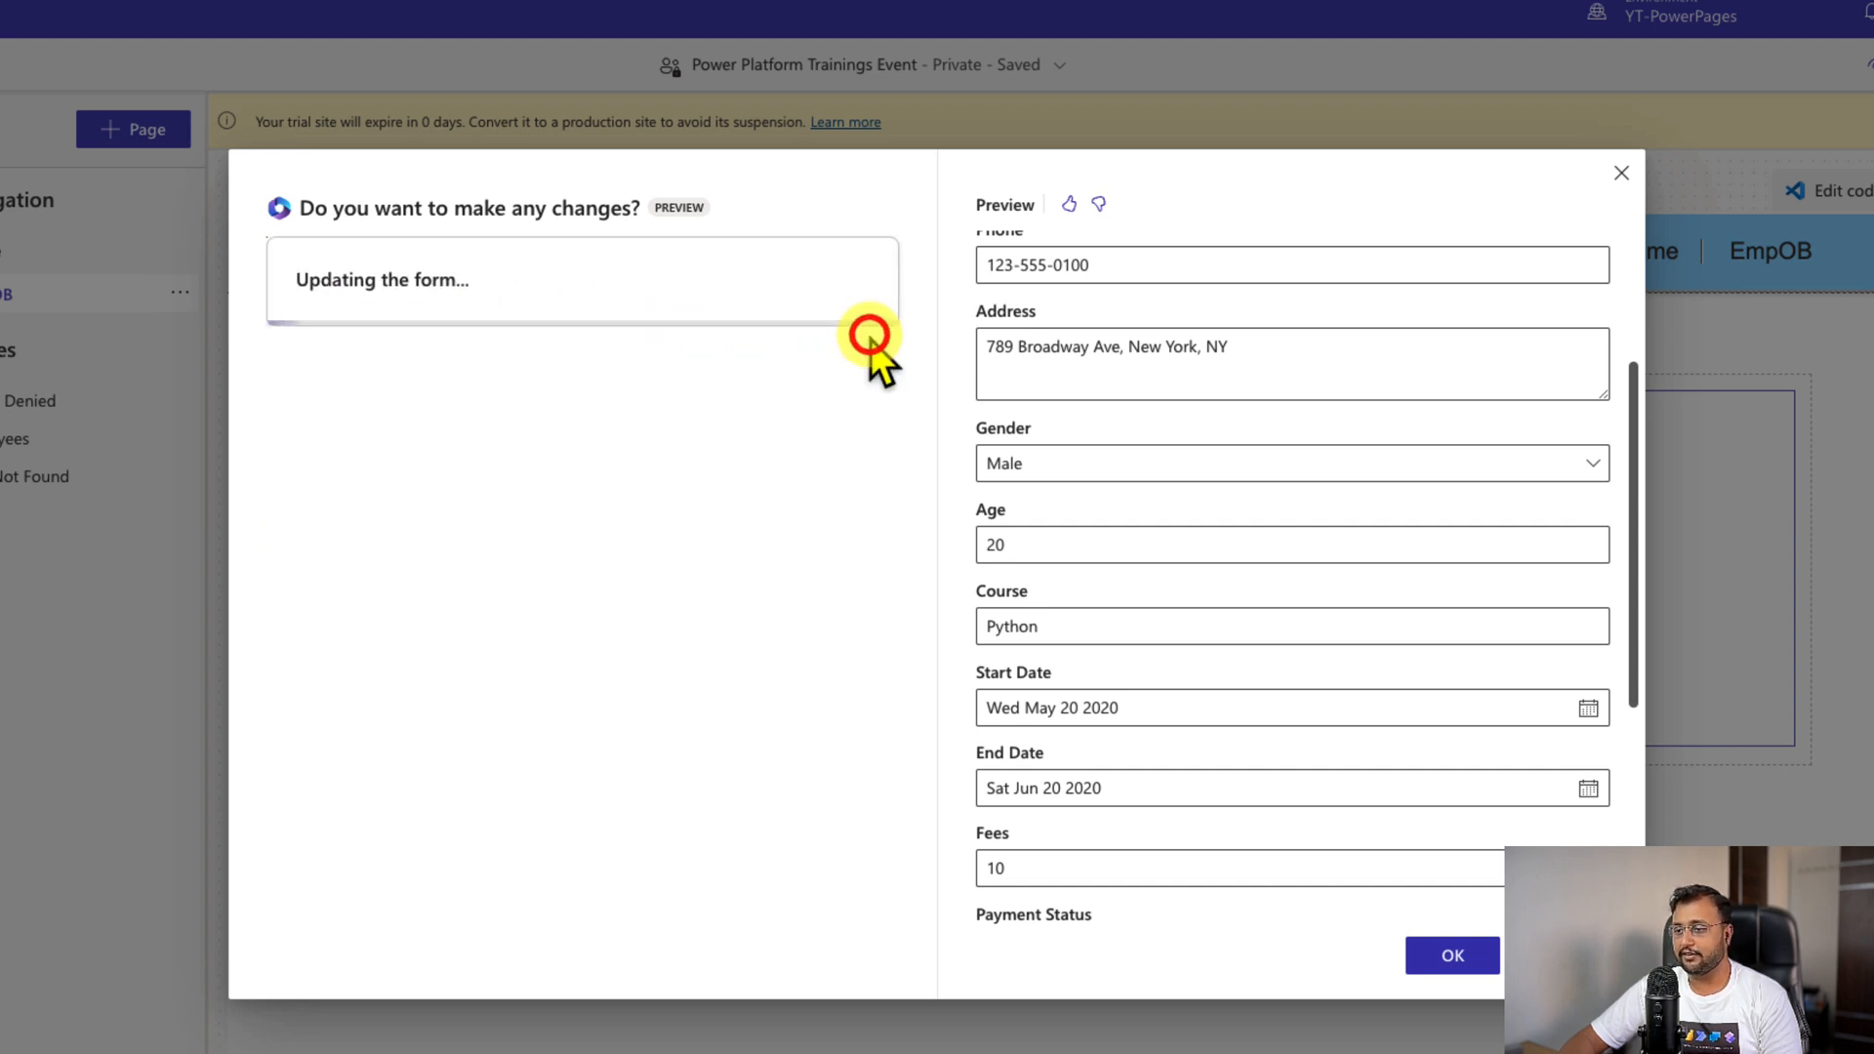
{"action": "mouse_move", "coordinate": [490, 293]}
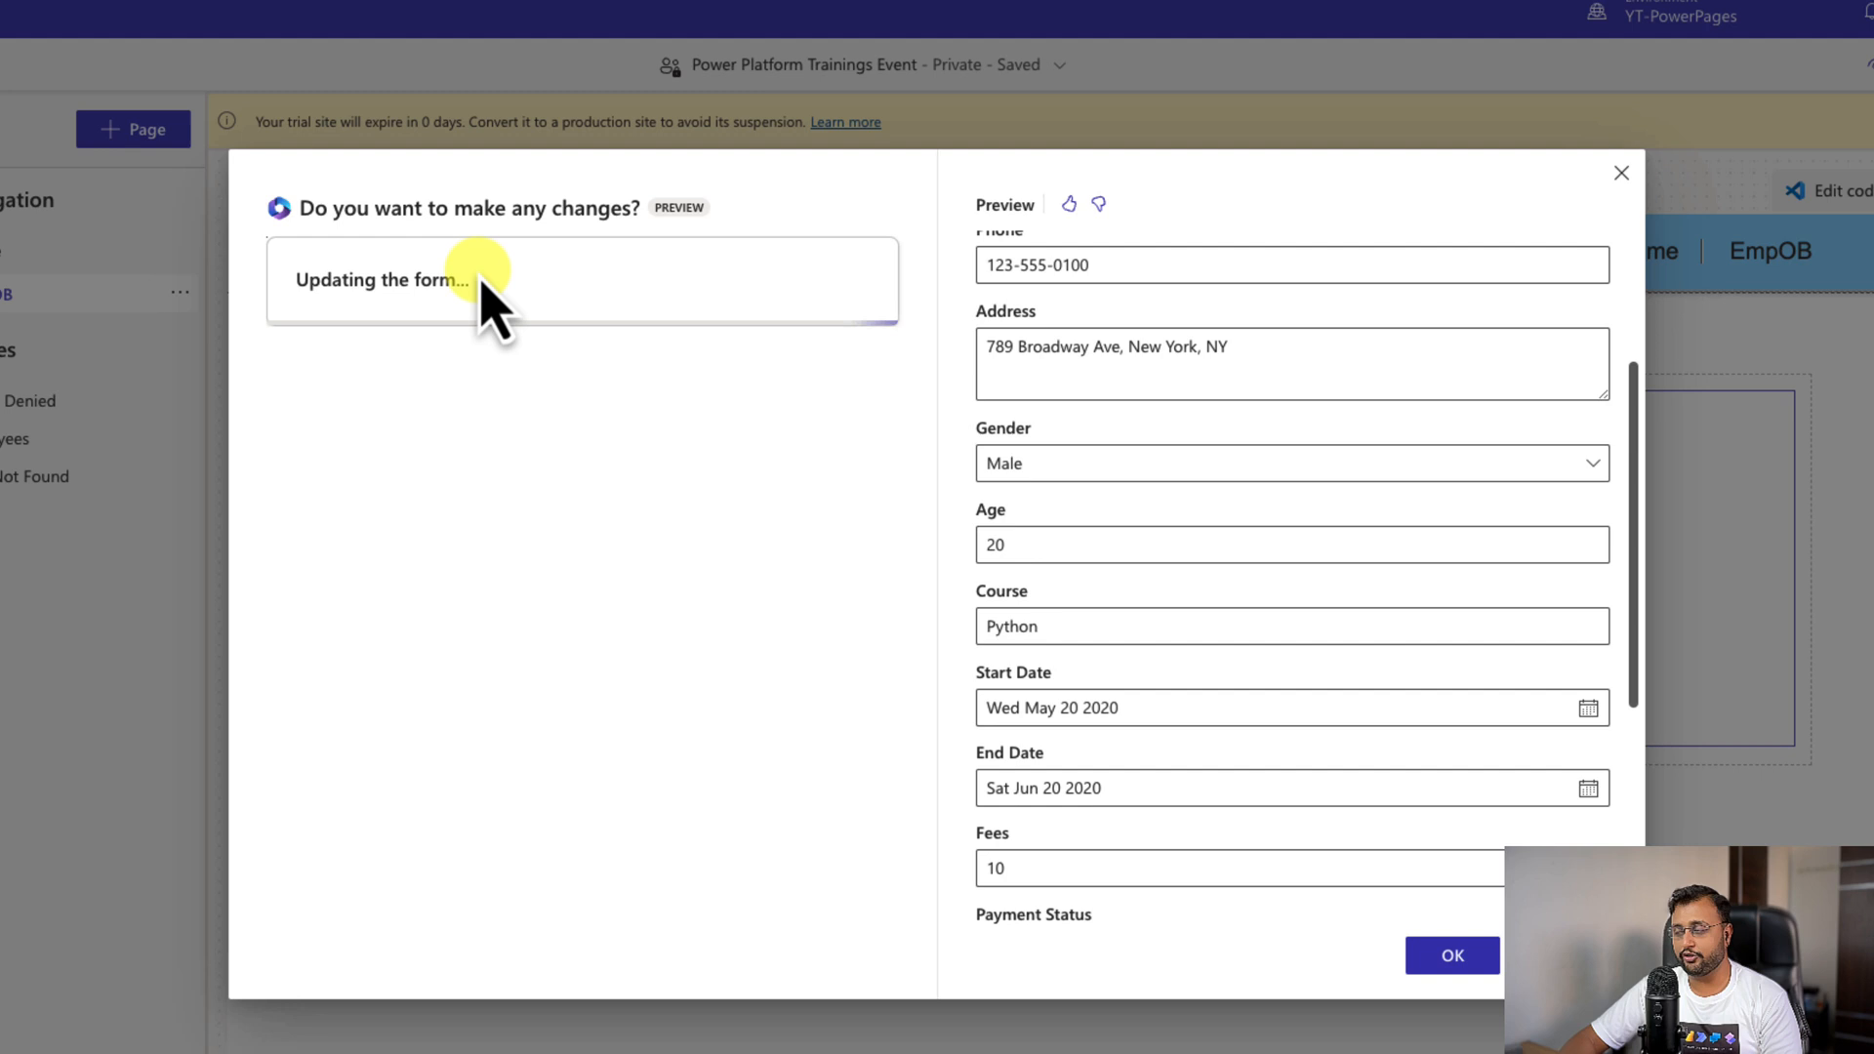
{"action": "mouse_move", "coordinate": [1177, 624]}
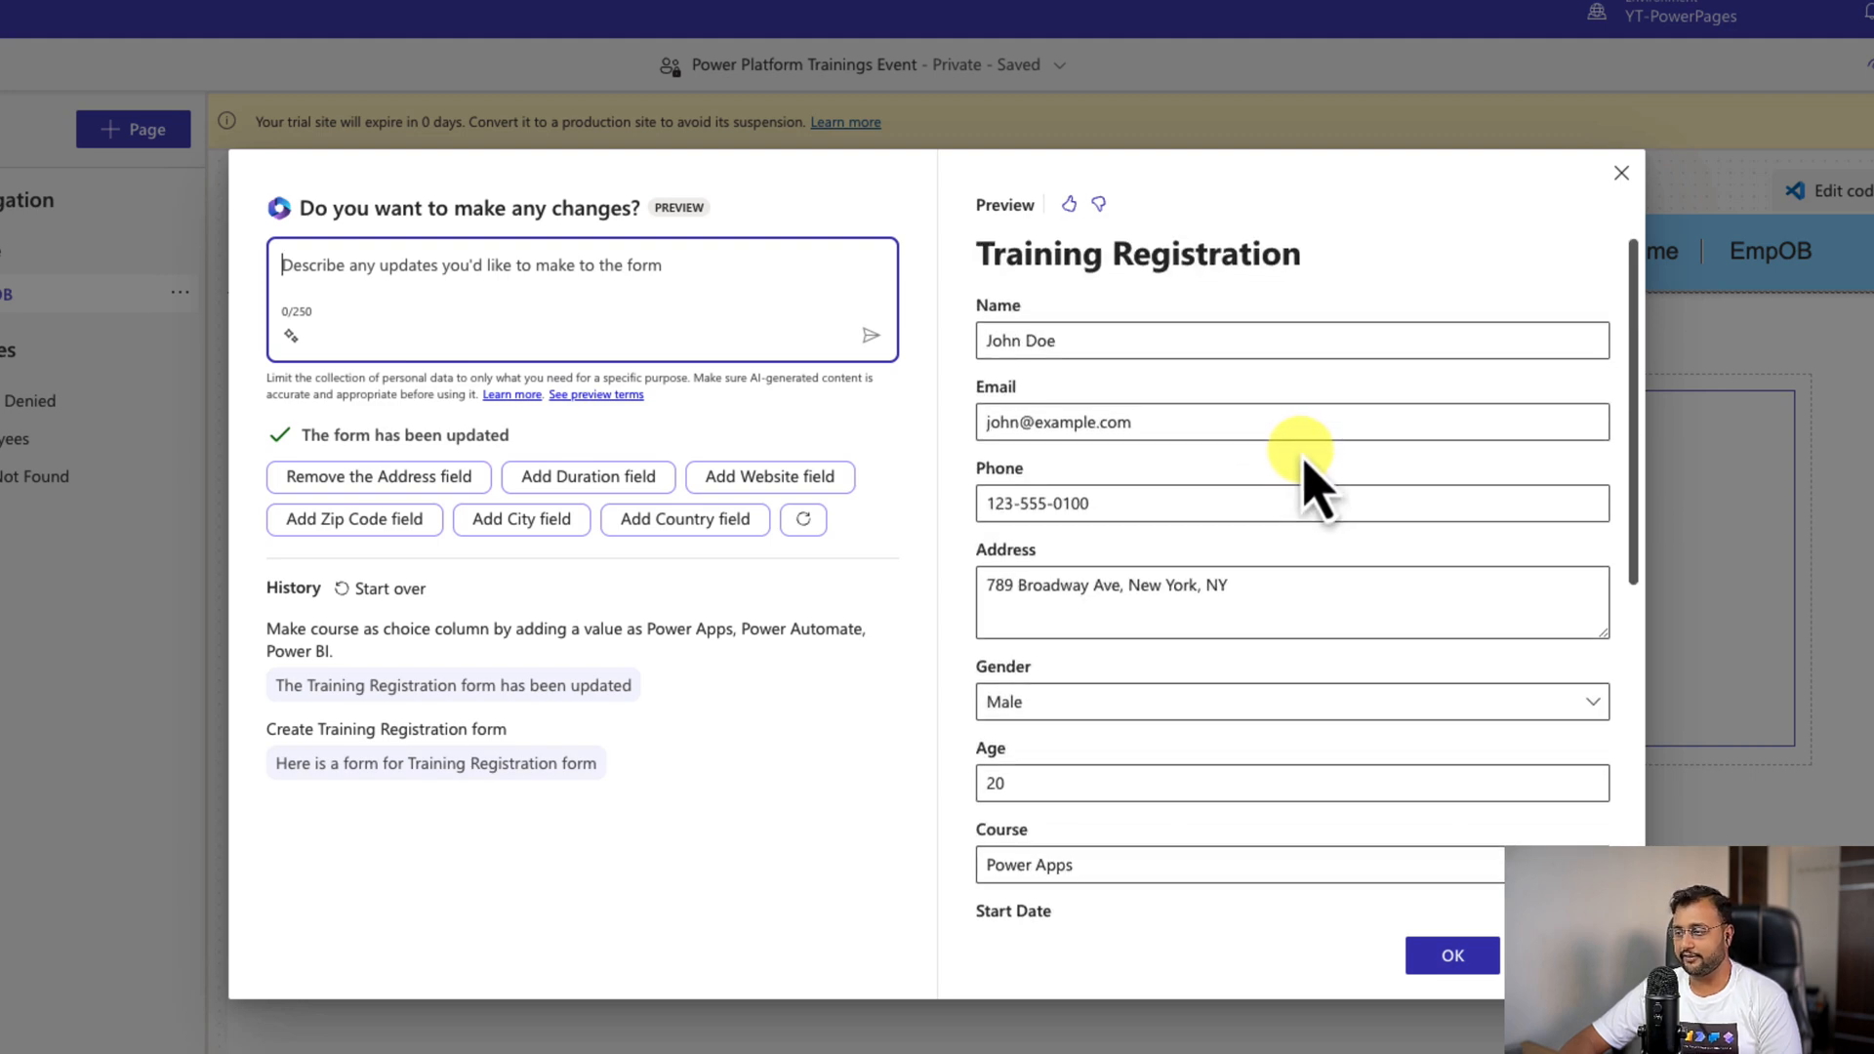
{"action": "scroll", "scroll_direction": "down", "scroll_amount": 3}
{"action": "type", "text": "Remove End Date, Gender and Age Column."}
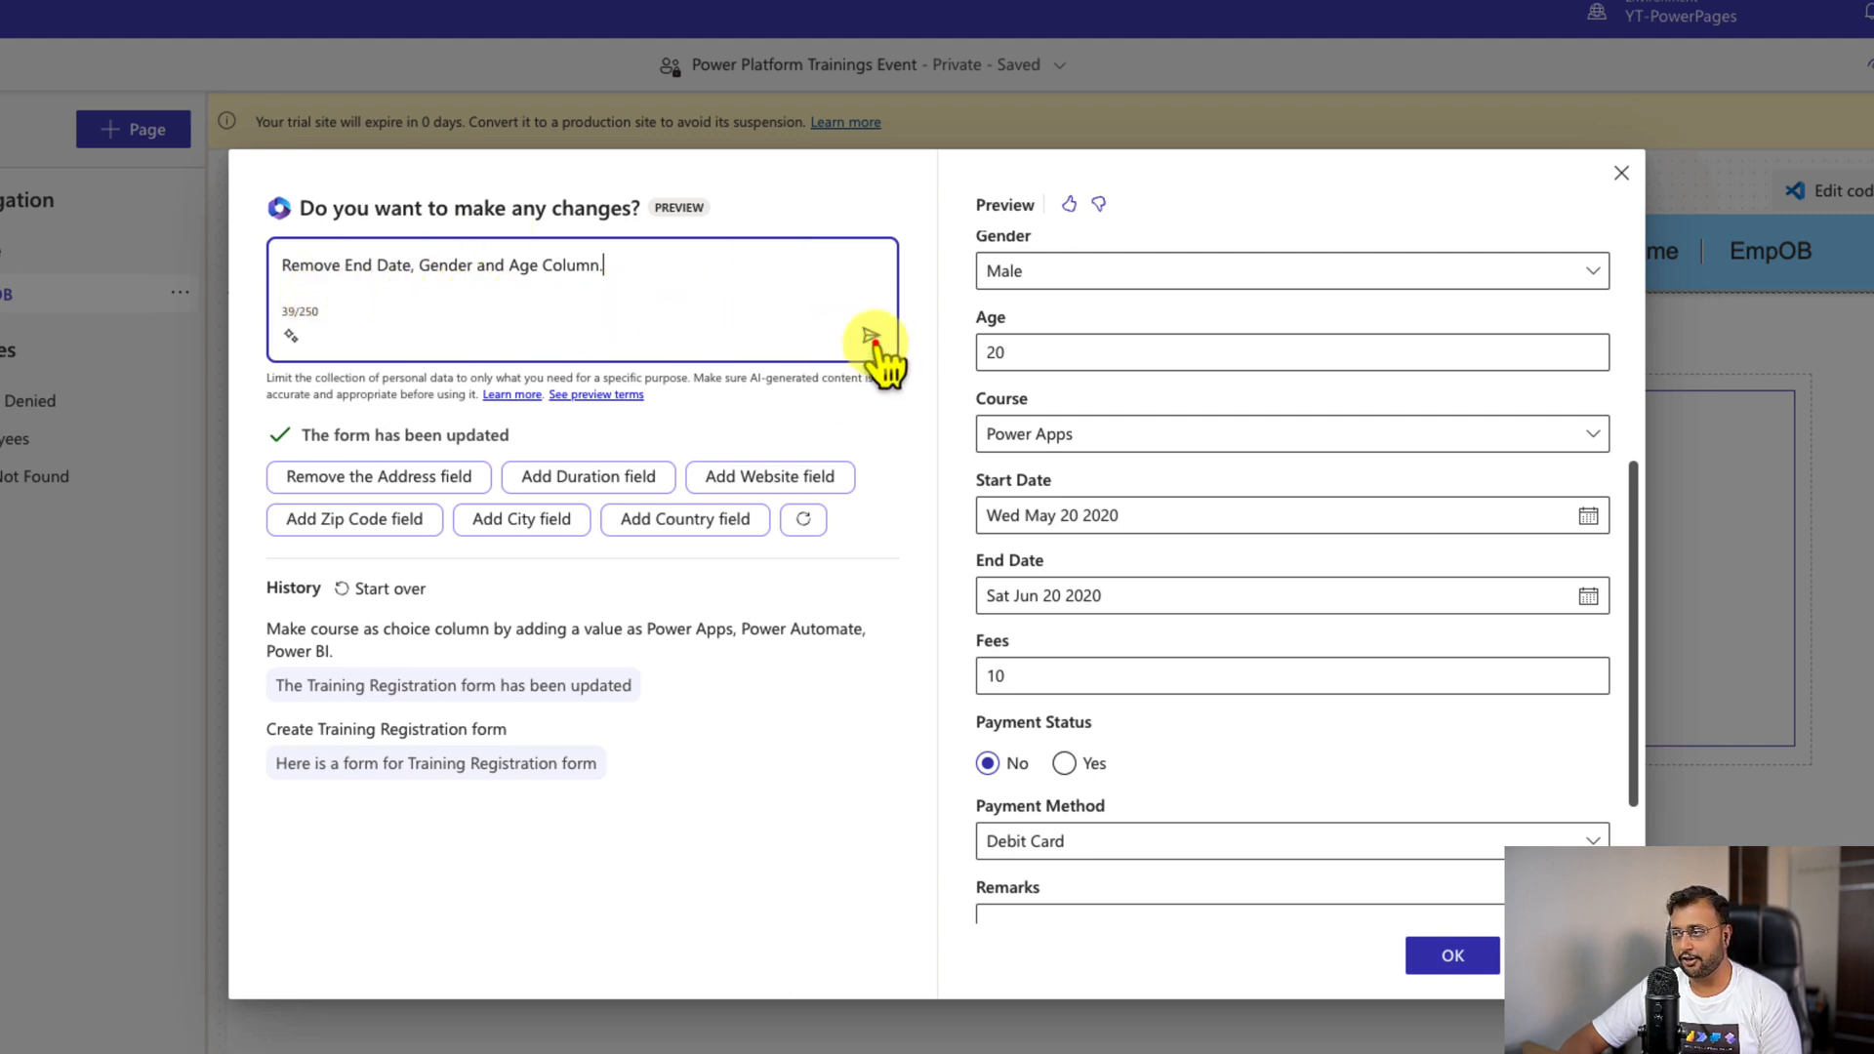
Step: Have Copilot remove the End Date, Gender and Age fields and check the form preview
{"action": "left_click", "coordinate": [875, 349]}
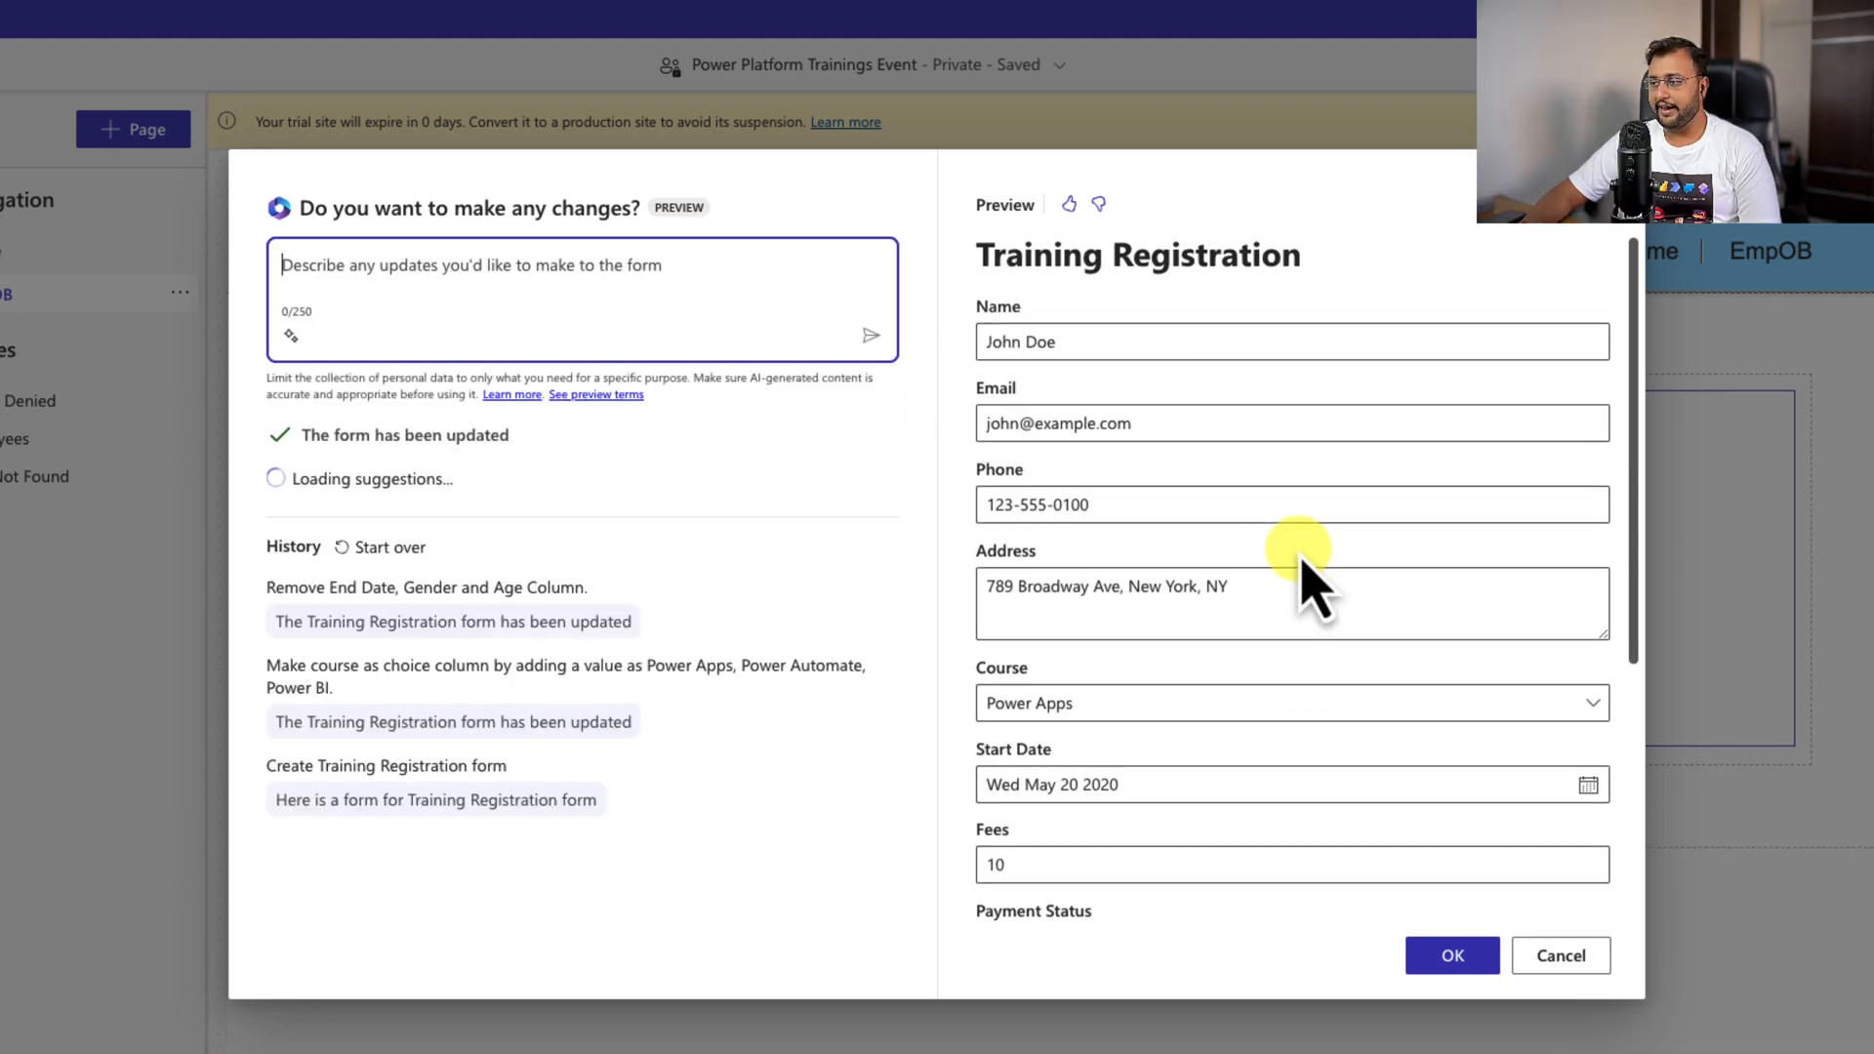
{"action": "mouse_move", "coordinate": [1267, 849]}
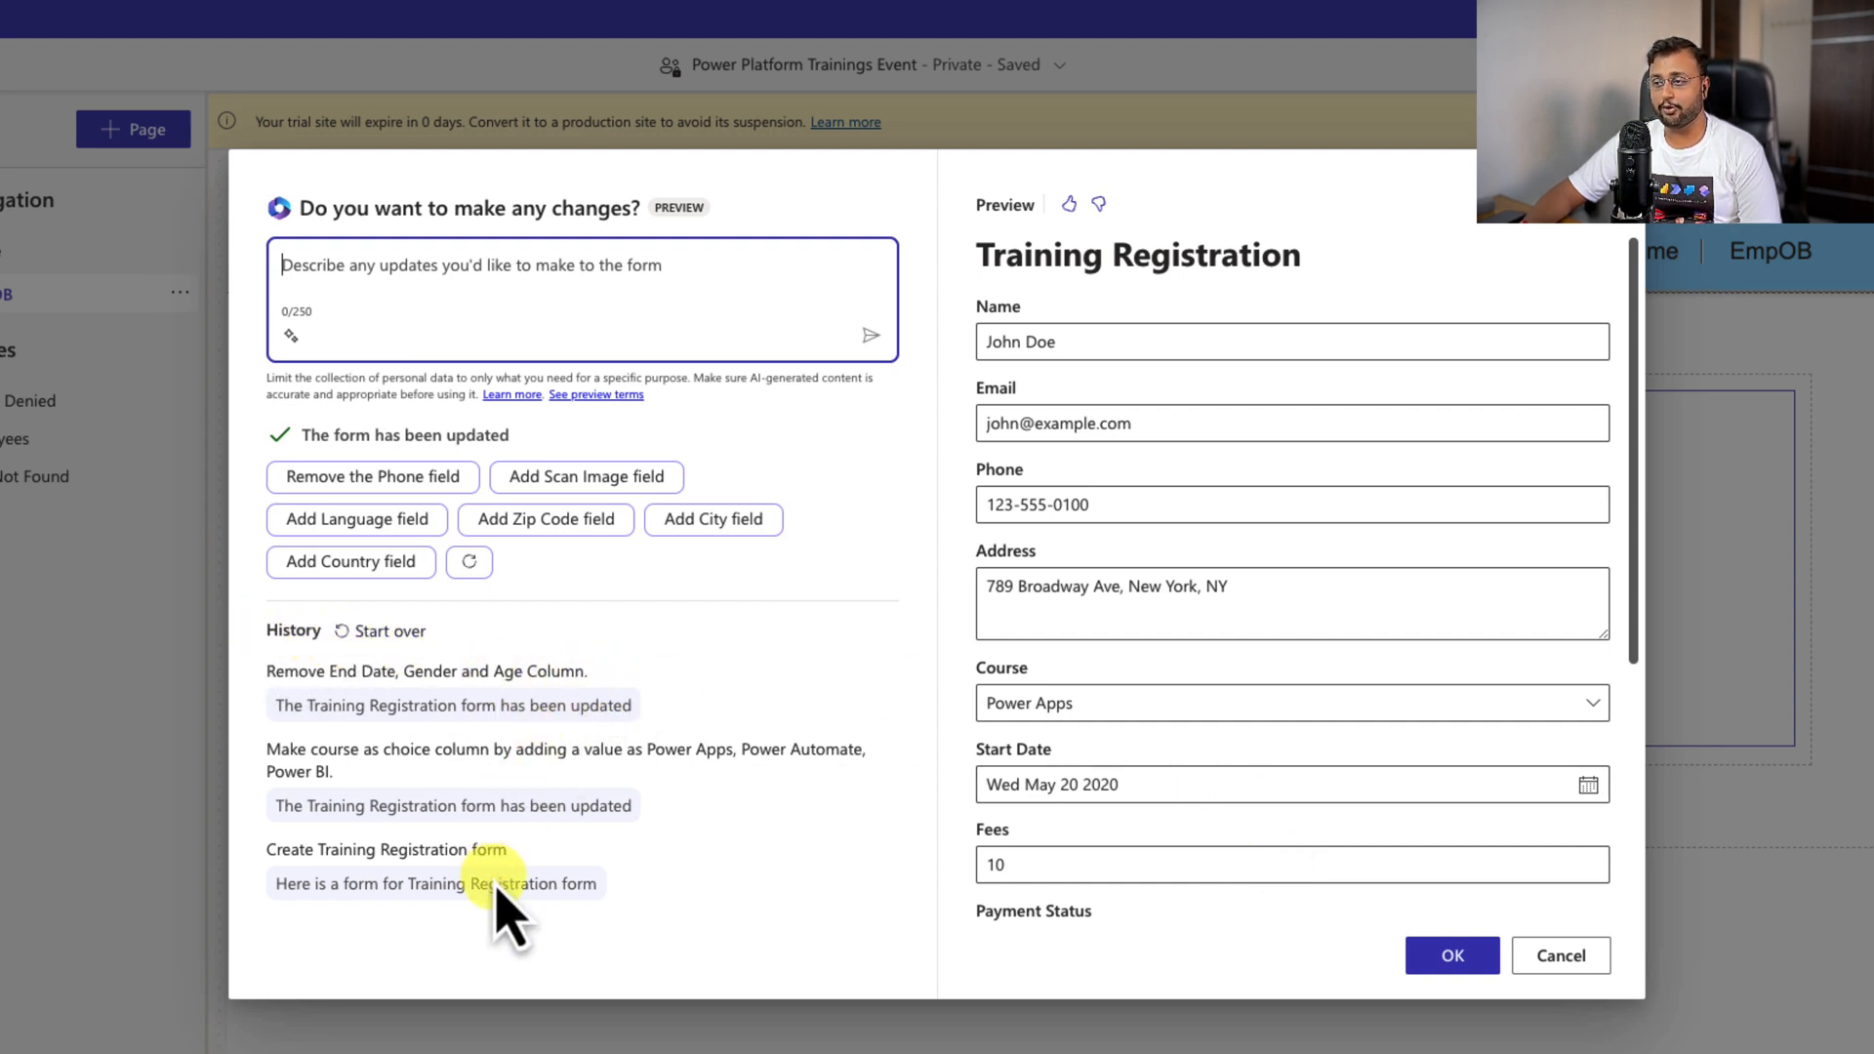
{"action": "mouse_move", "coordinate": [350, 562]}
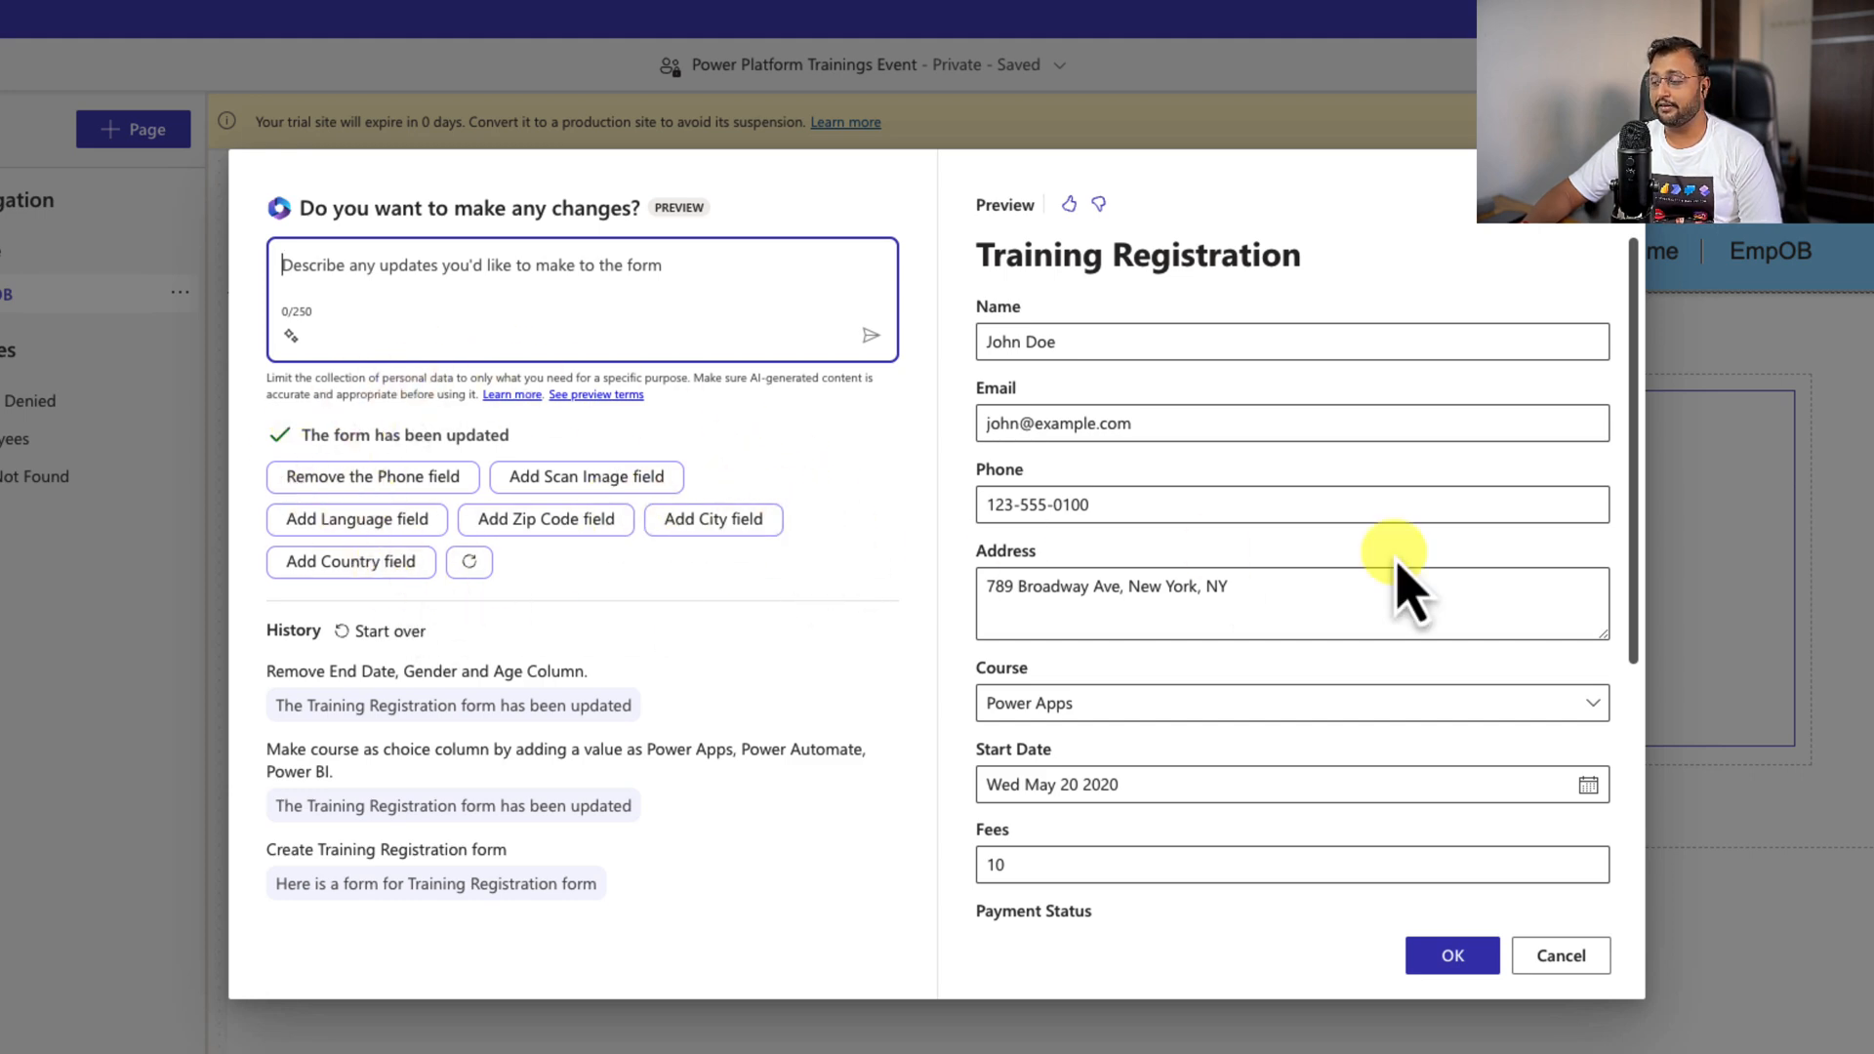
{"action": "scroll", "scroll_direction": "down", "scroll_amount": 3}
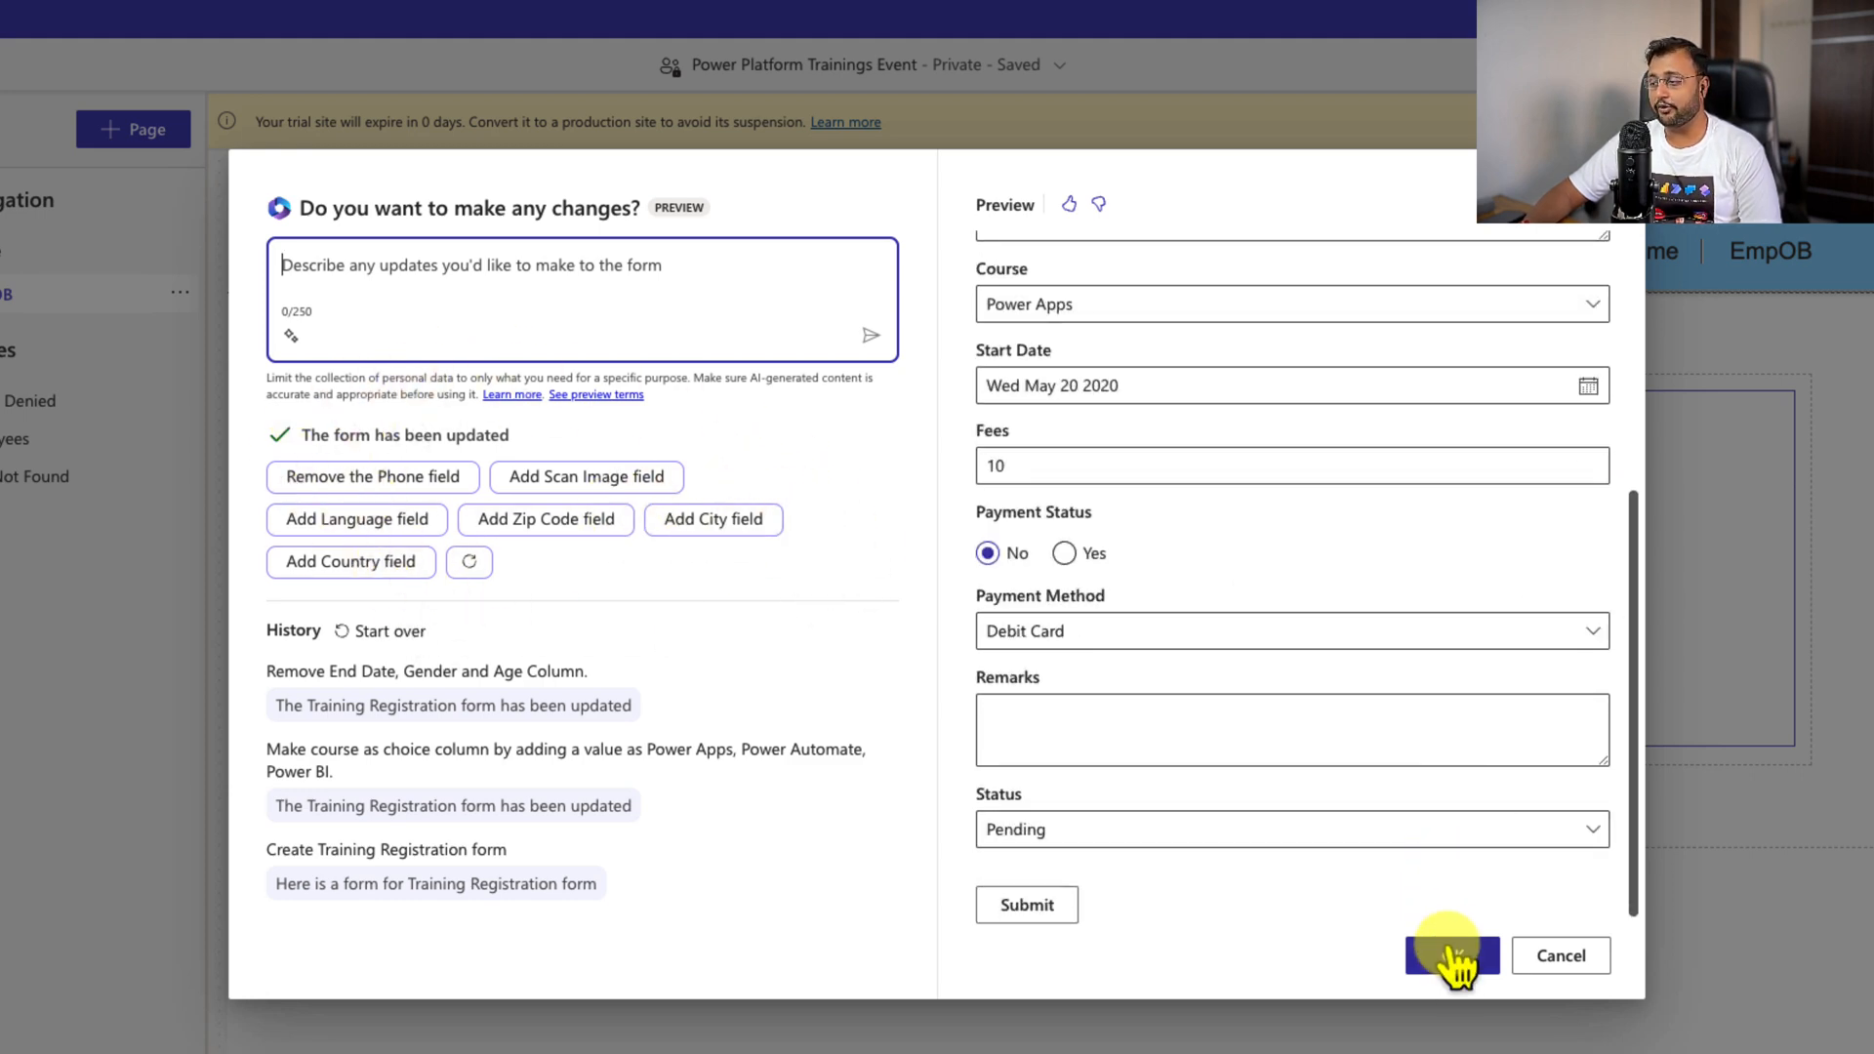
Step: Accept the generated form onto the EmpOB page and start a new permission for its table
{"action": "left_click", "coordinate": [1450, 955]}
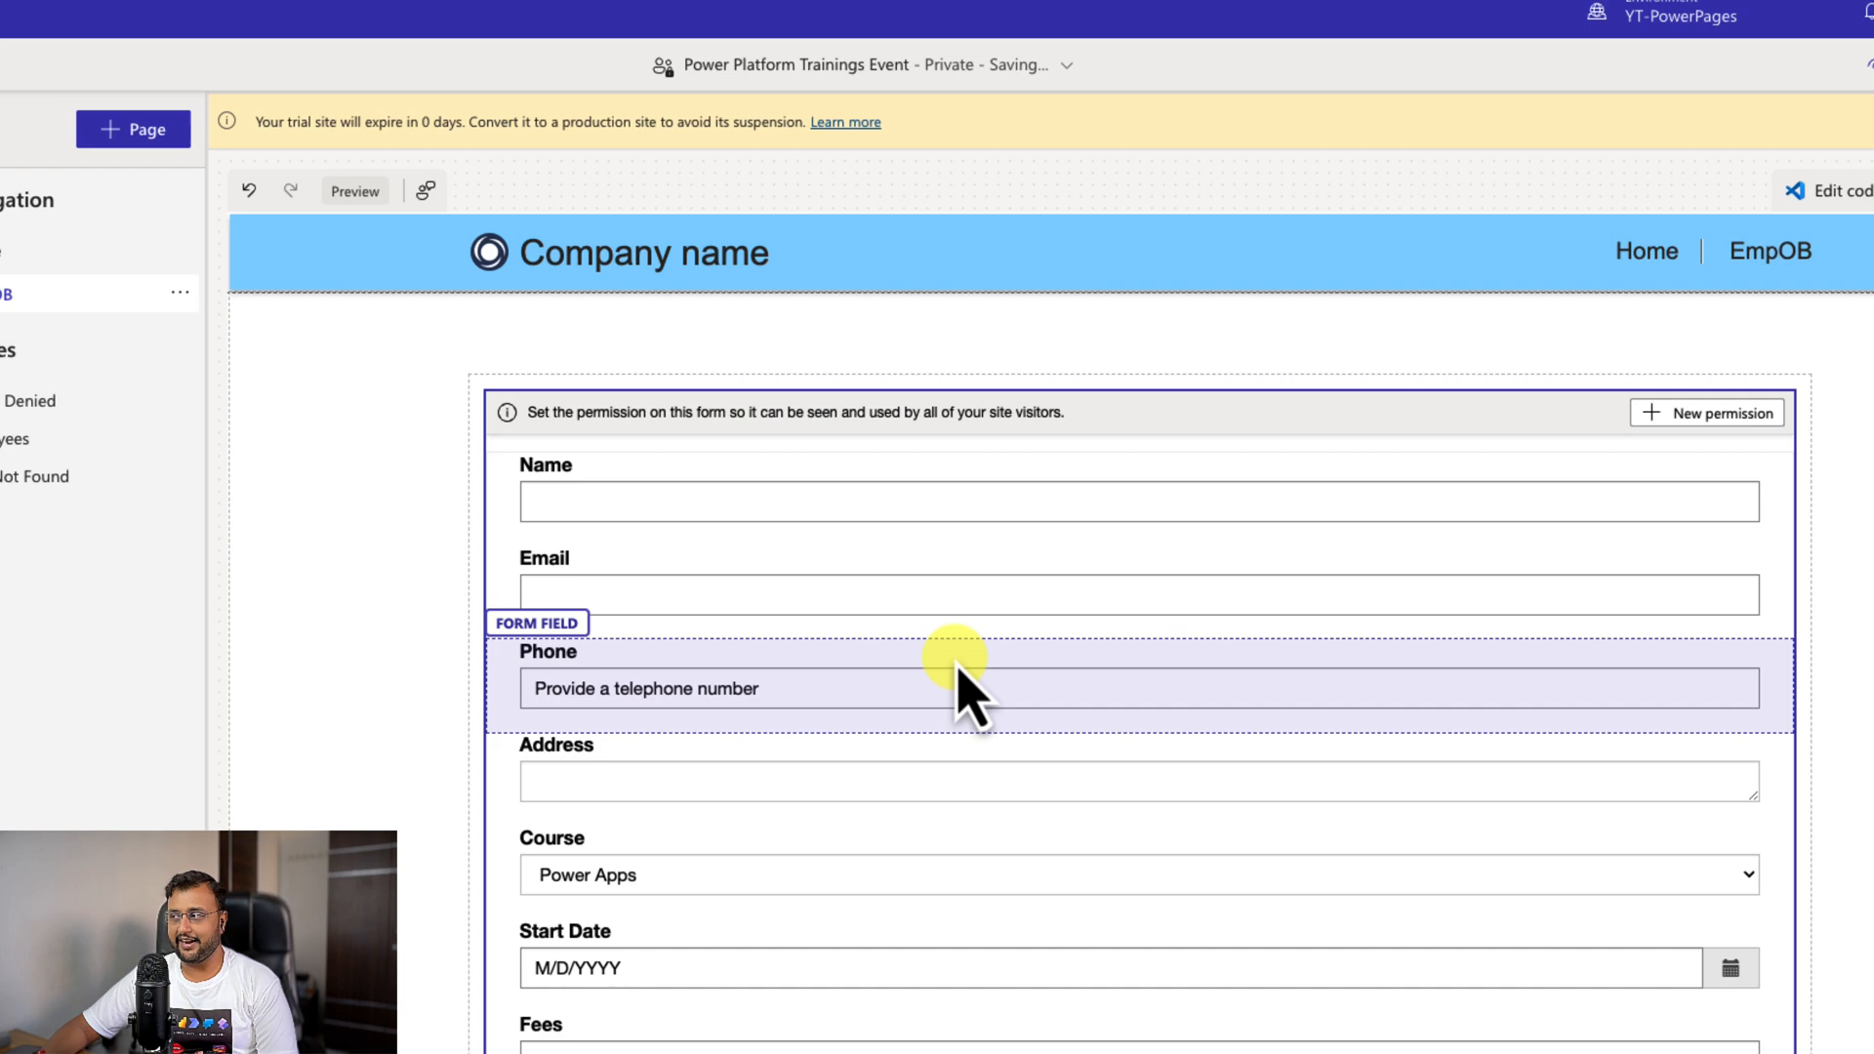
{"action": "scroll", "scroll_direction": "down", "scroll_amount": 3}
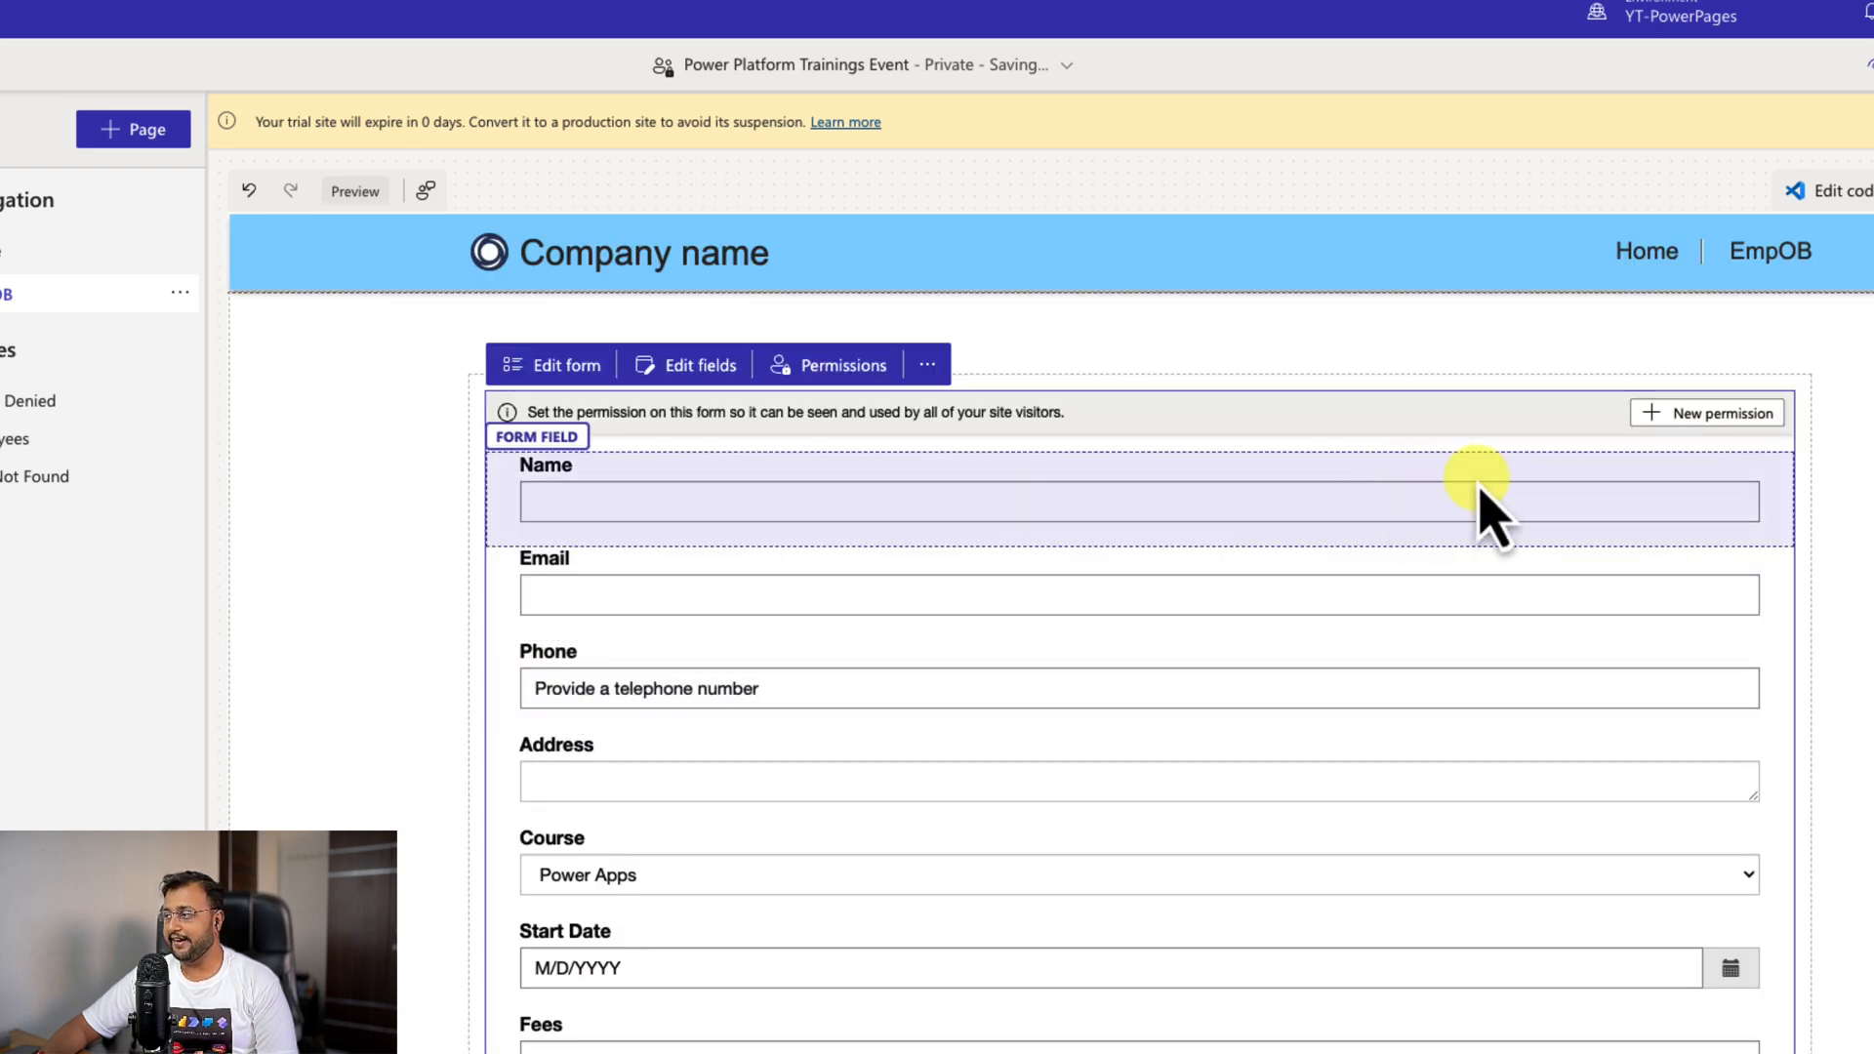
{"action": "left_click", "coordinate": [1718, 411]}
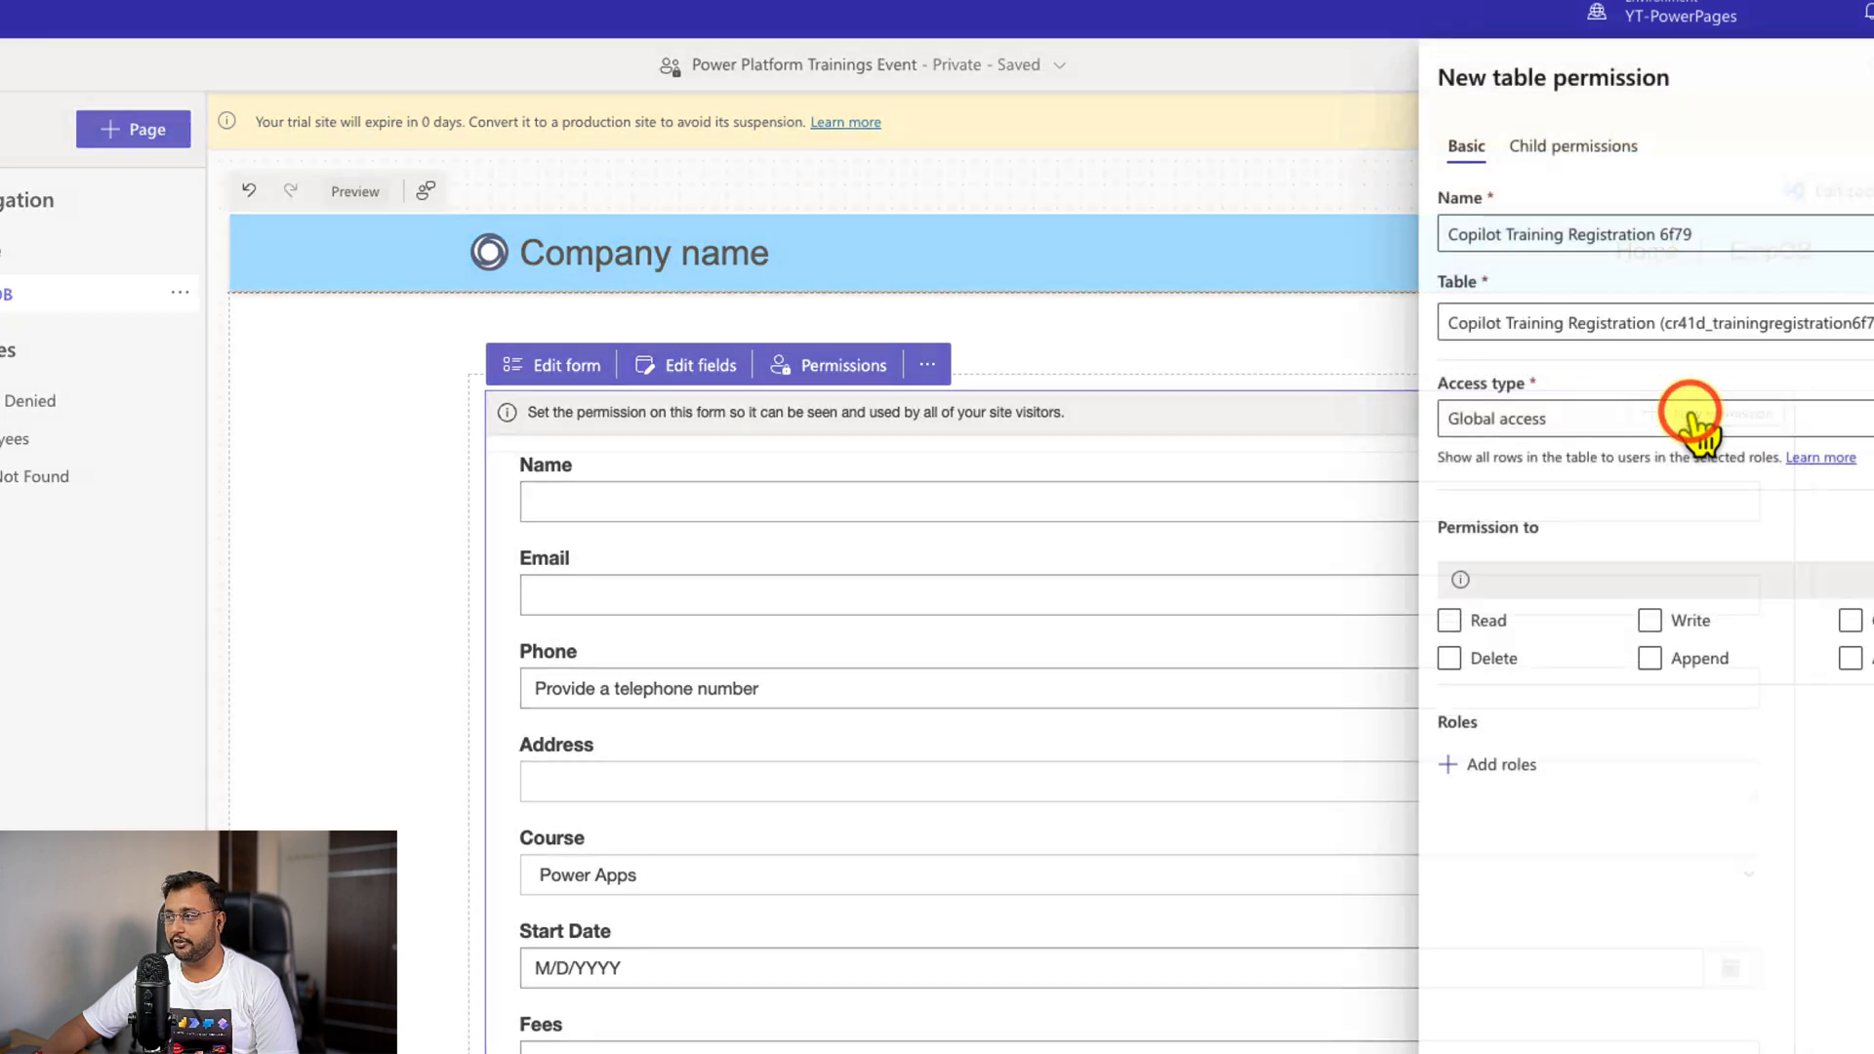
Step: Set the permission to Global access with read, delete and write privileges and save it for anyone
{"action": "left_click", "coordinate": [1804, 638]}
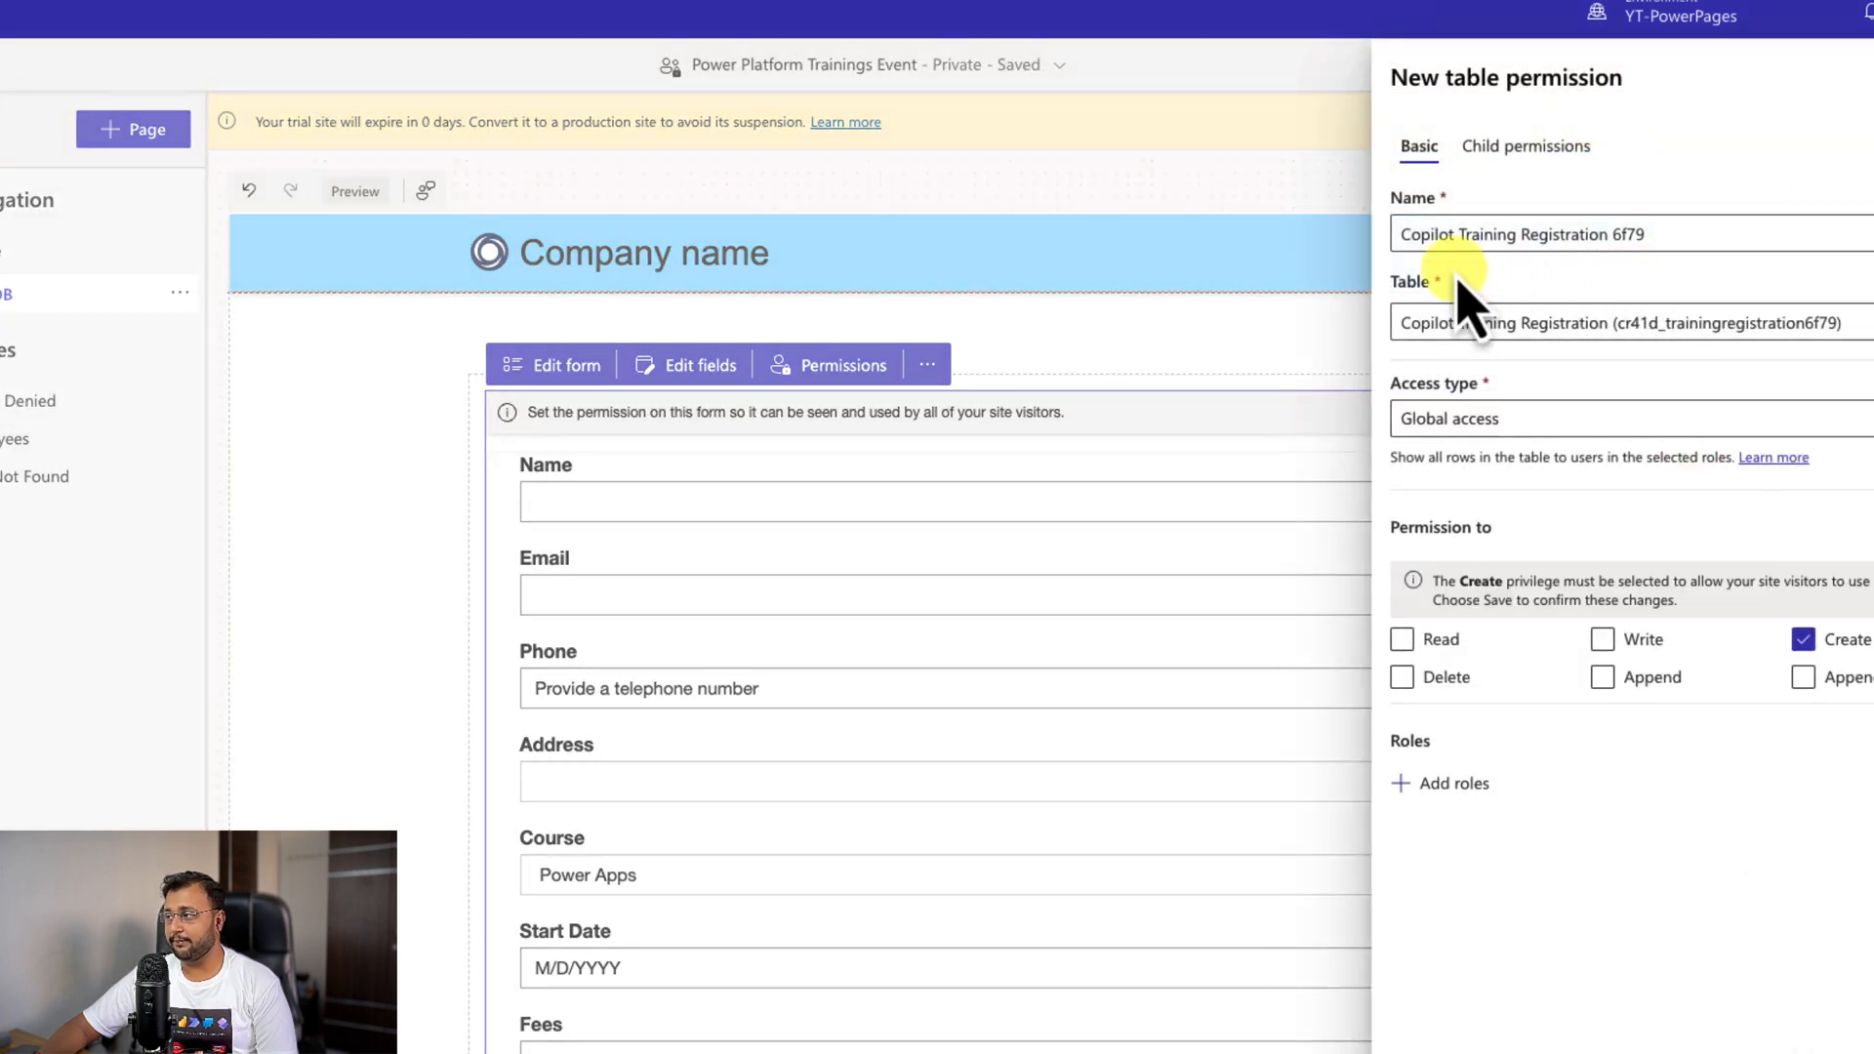
{"action": "left_click", "coordinate": [1404, 640]}
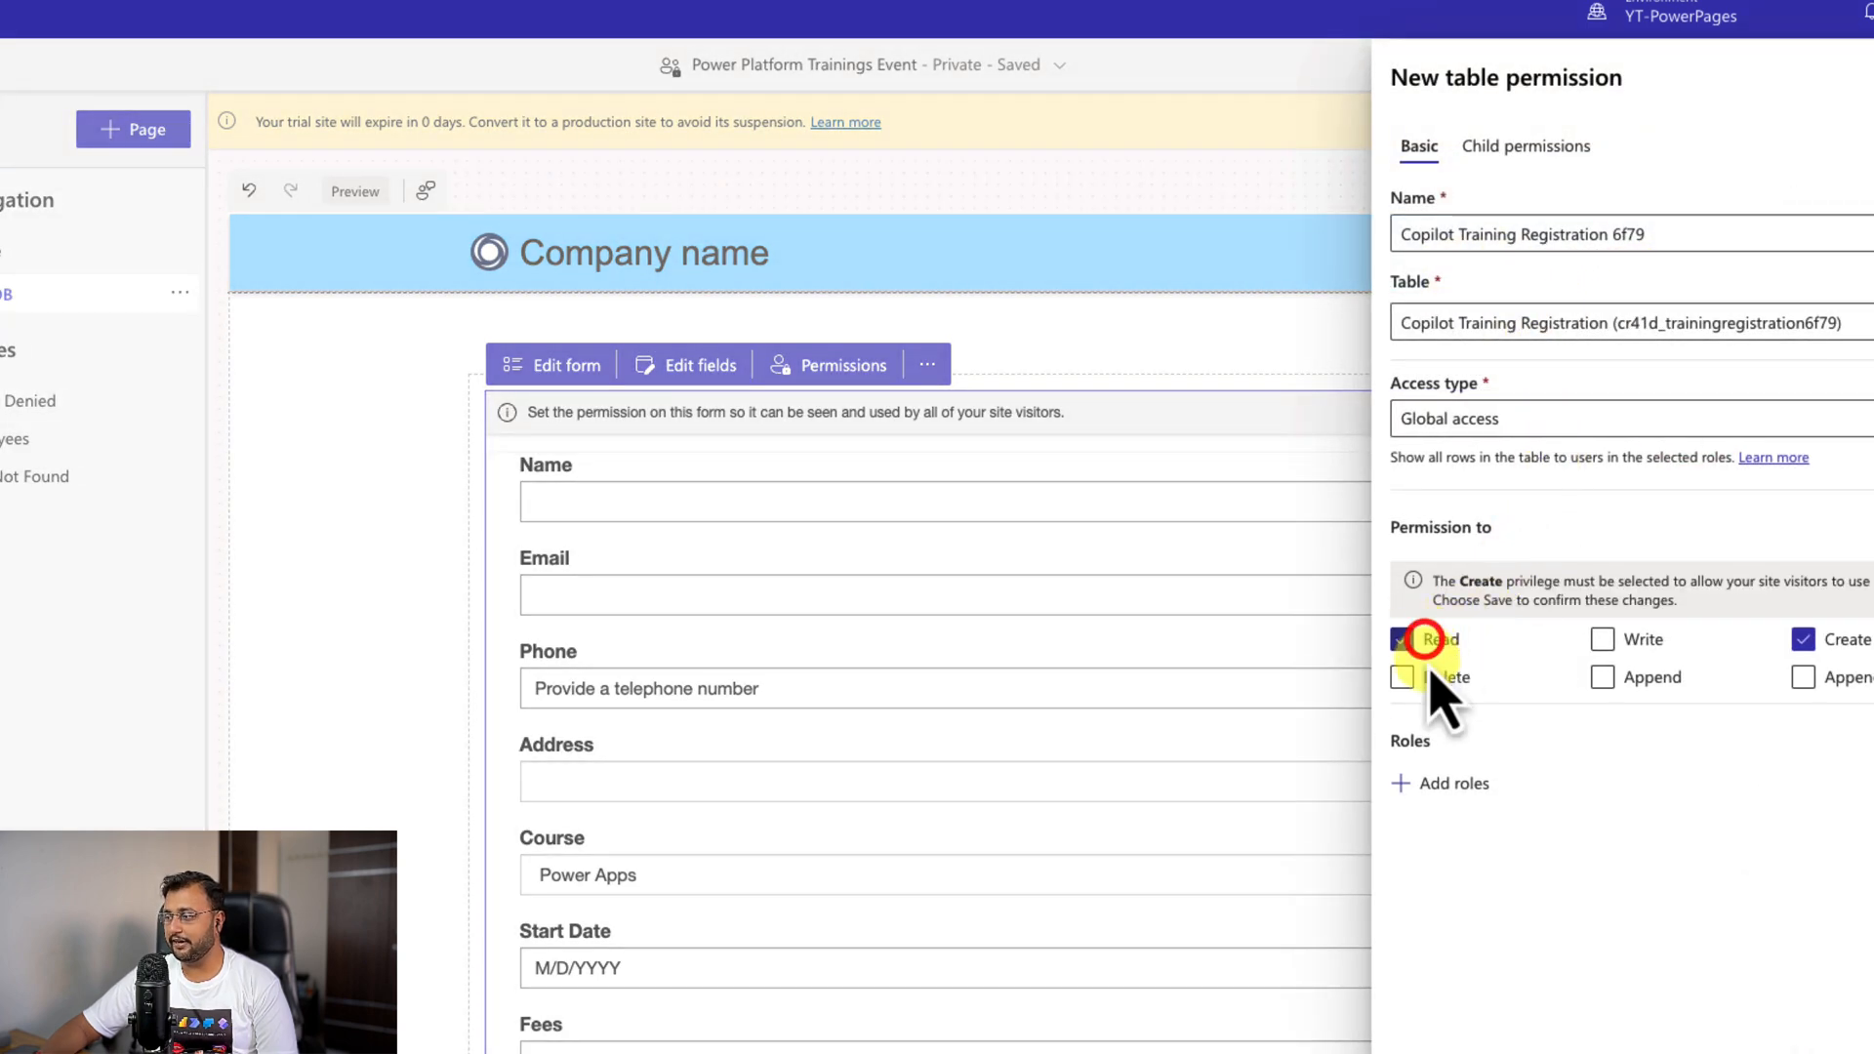
{"action": "left_click", "coordinate": [1603, 678]}
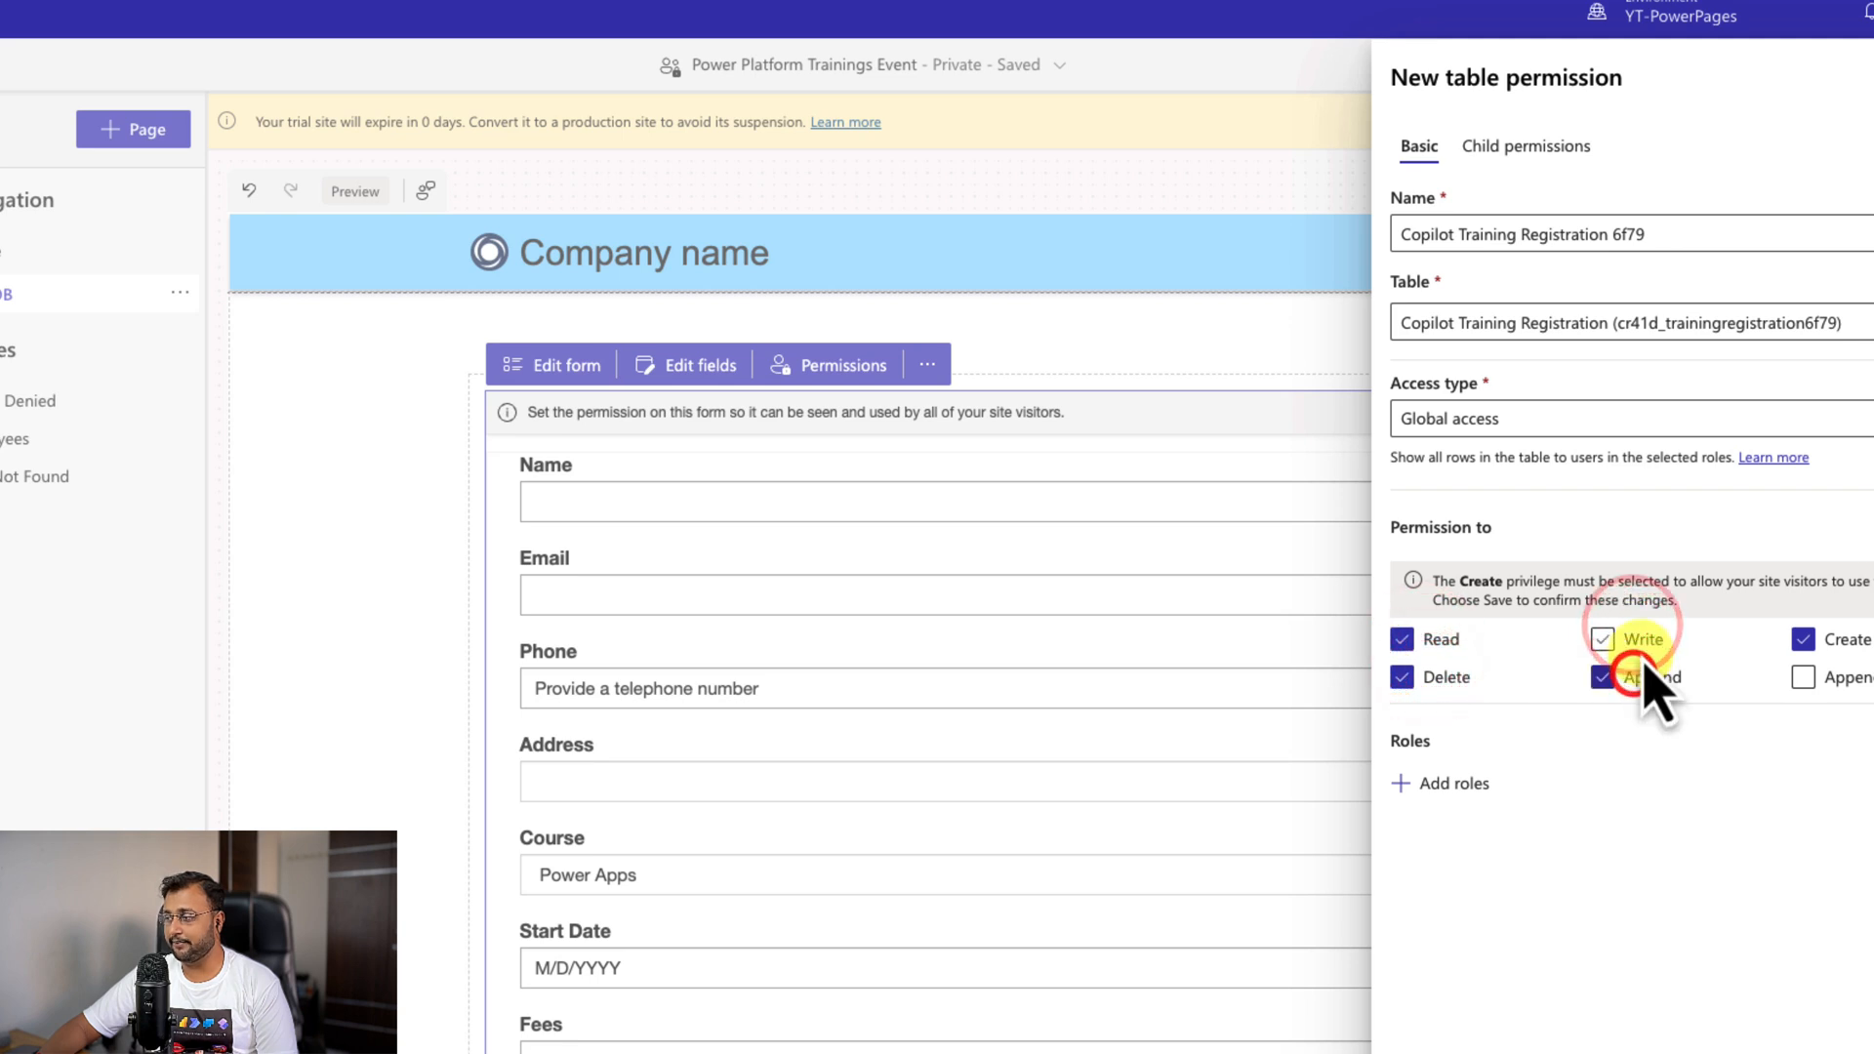
{"action": "left_click", "coordinate": [1452, 783]}
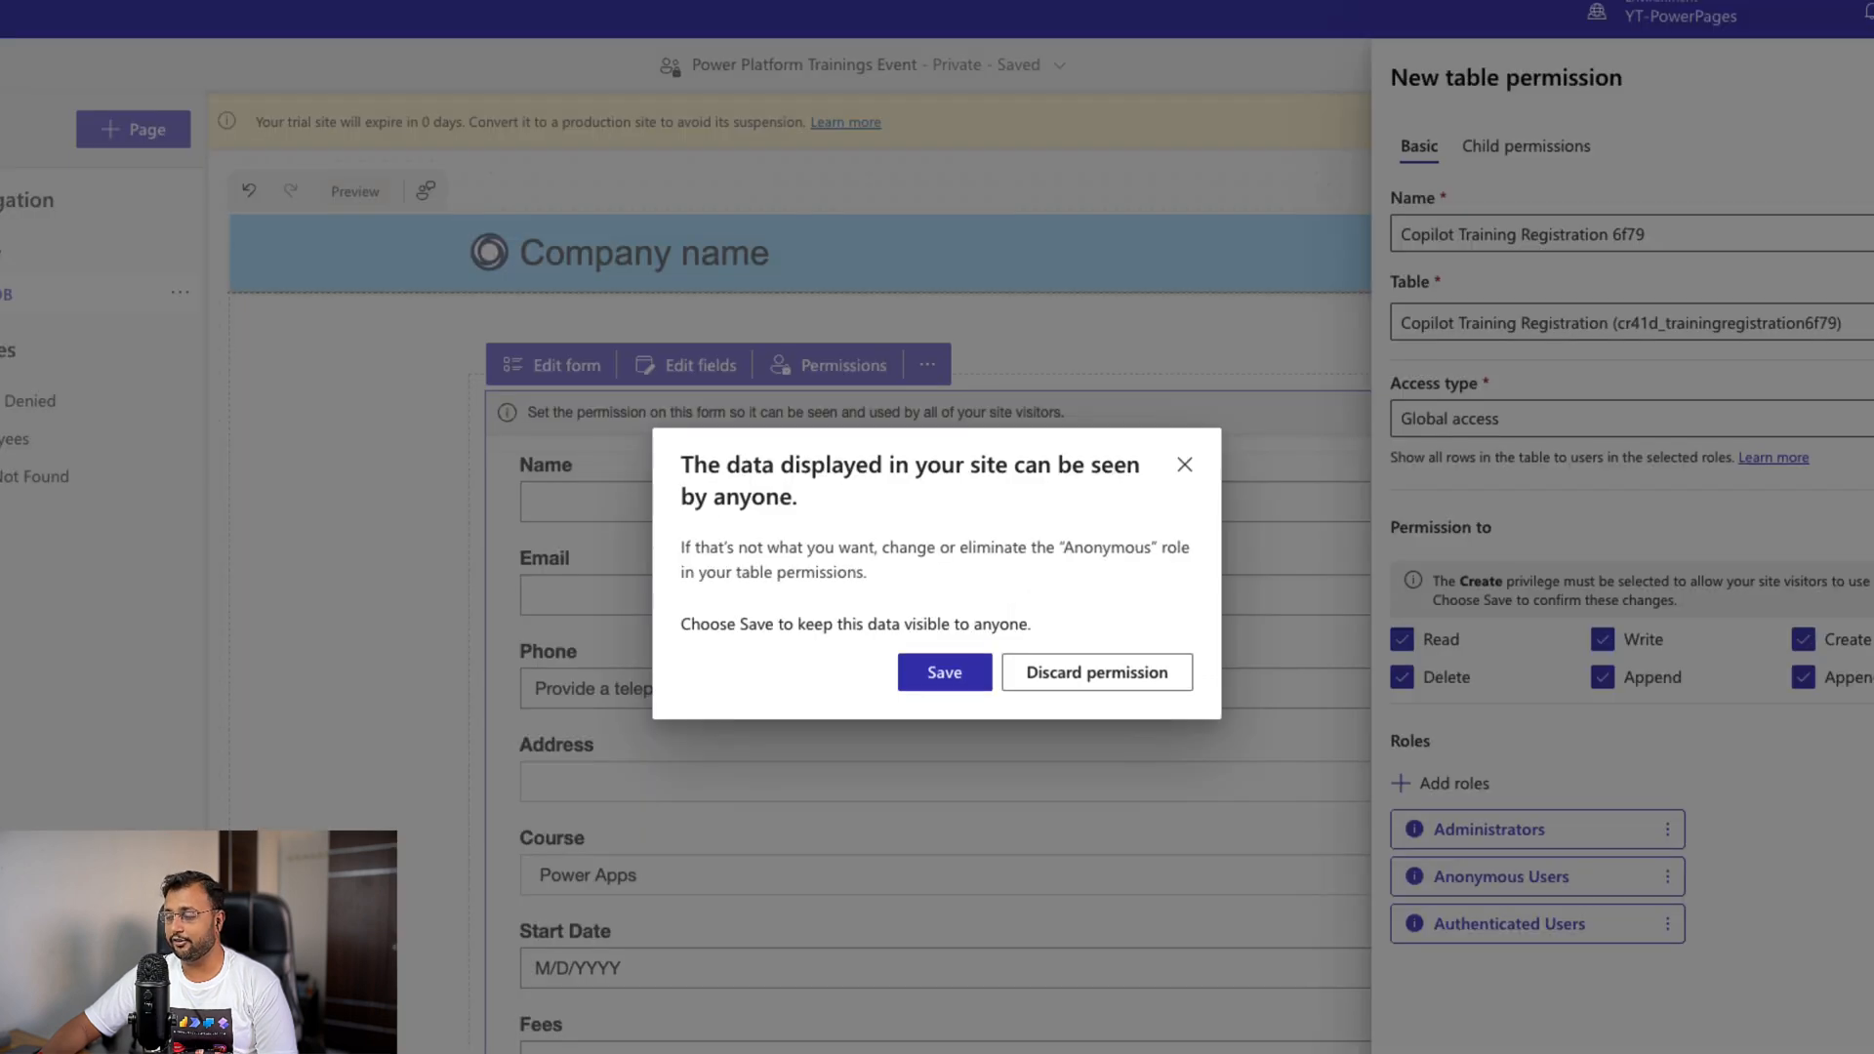
{"action": "left_click", "coordinate": [943, 672]}
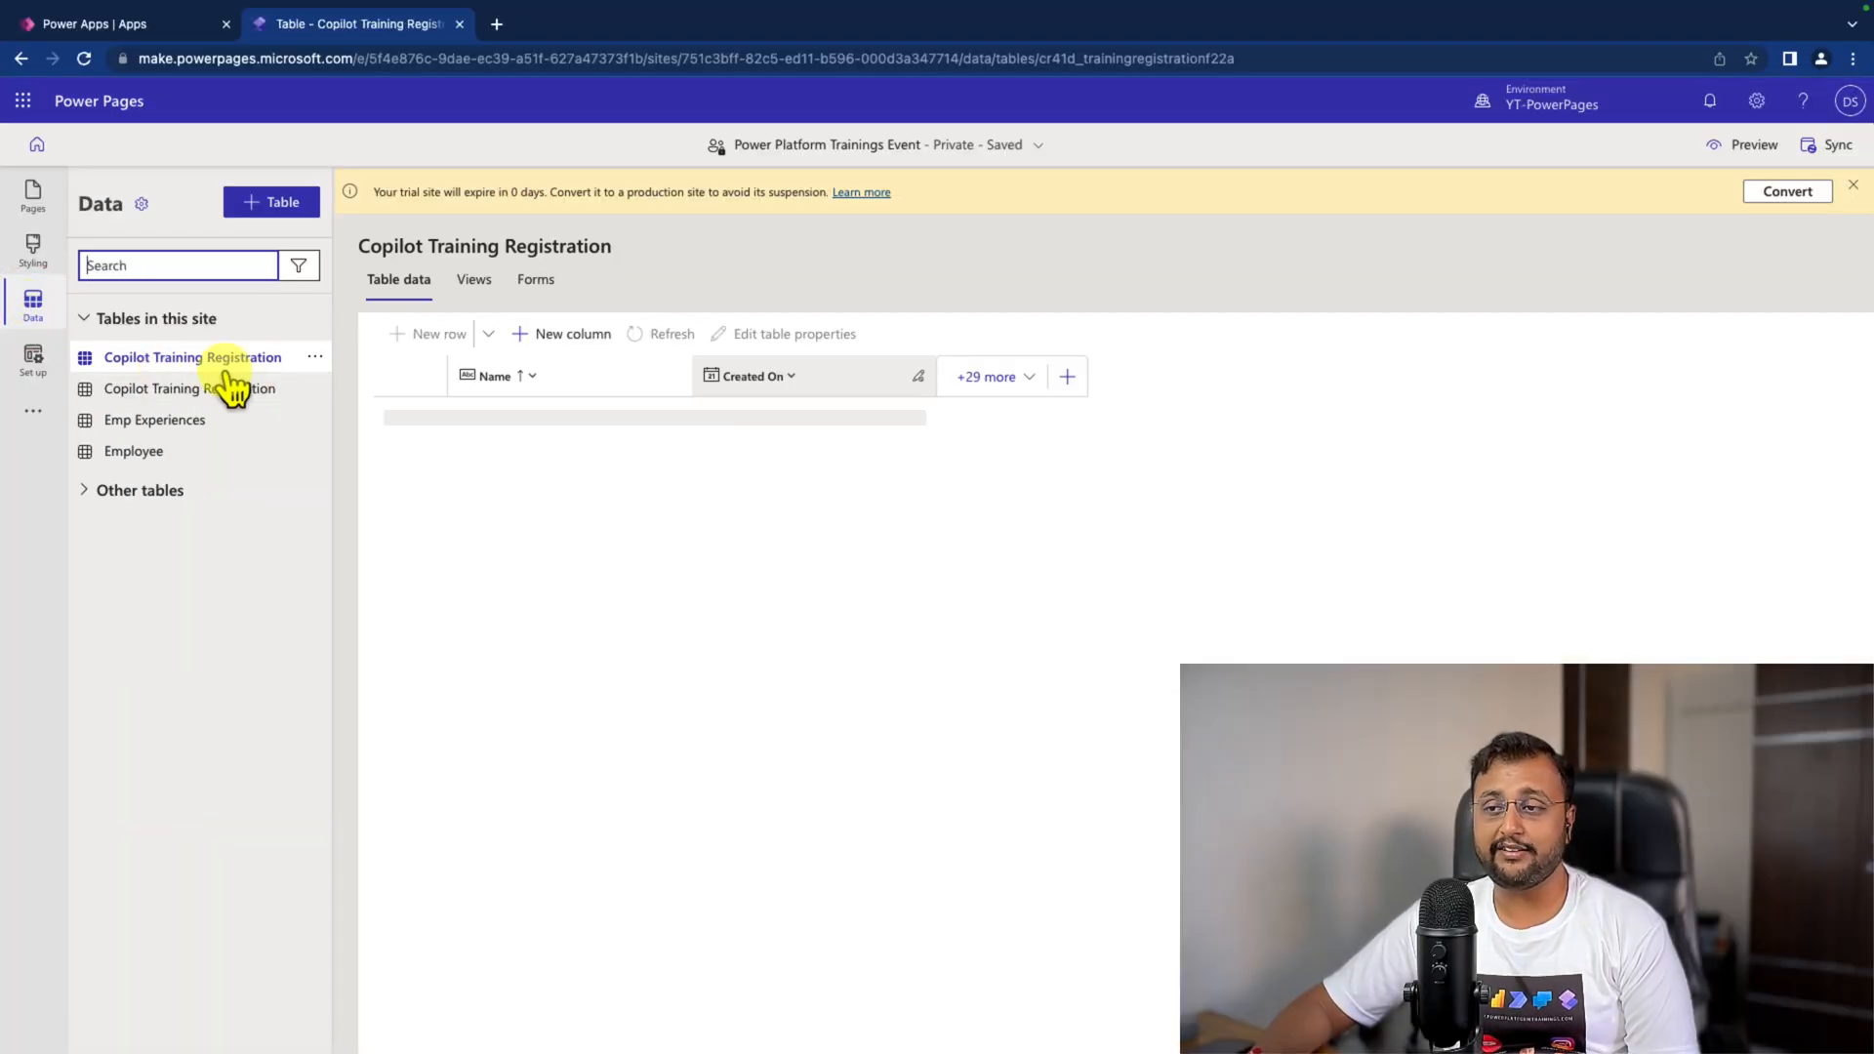
Step: View the Copilot Training Registration table's empty data grid, then return to the site's Pages
{"action": "left_click", "coordinate": [427, 334]}
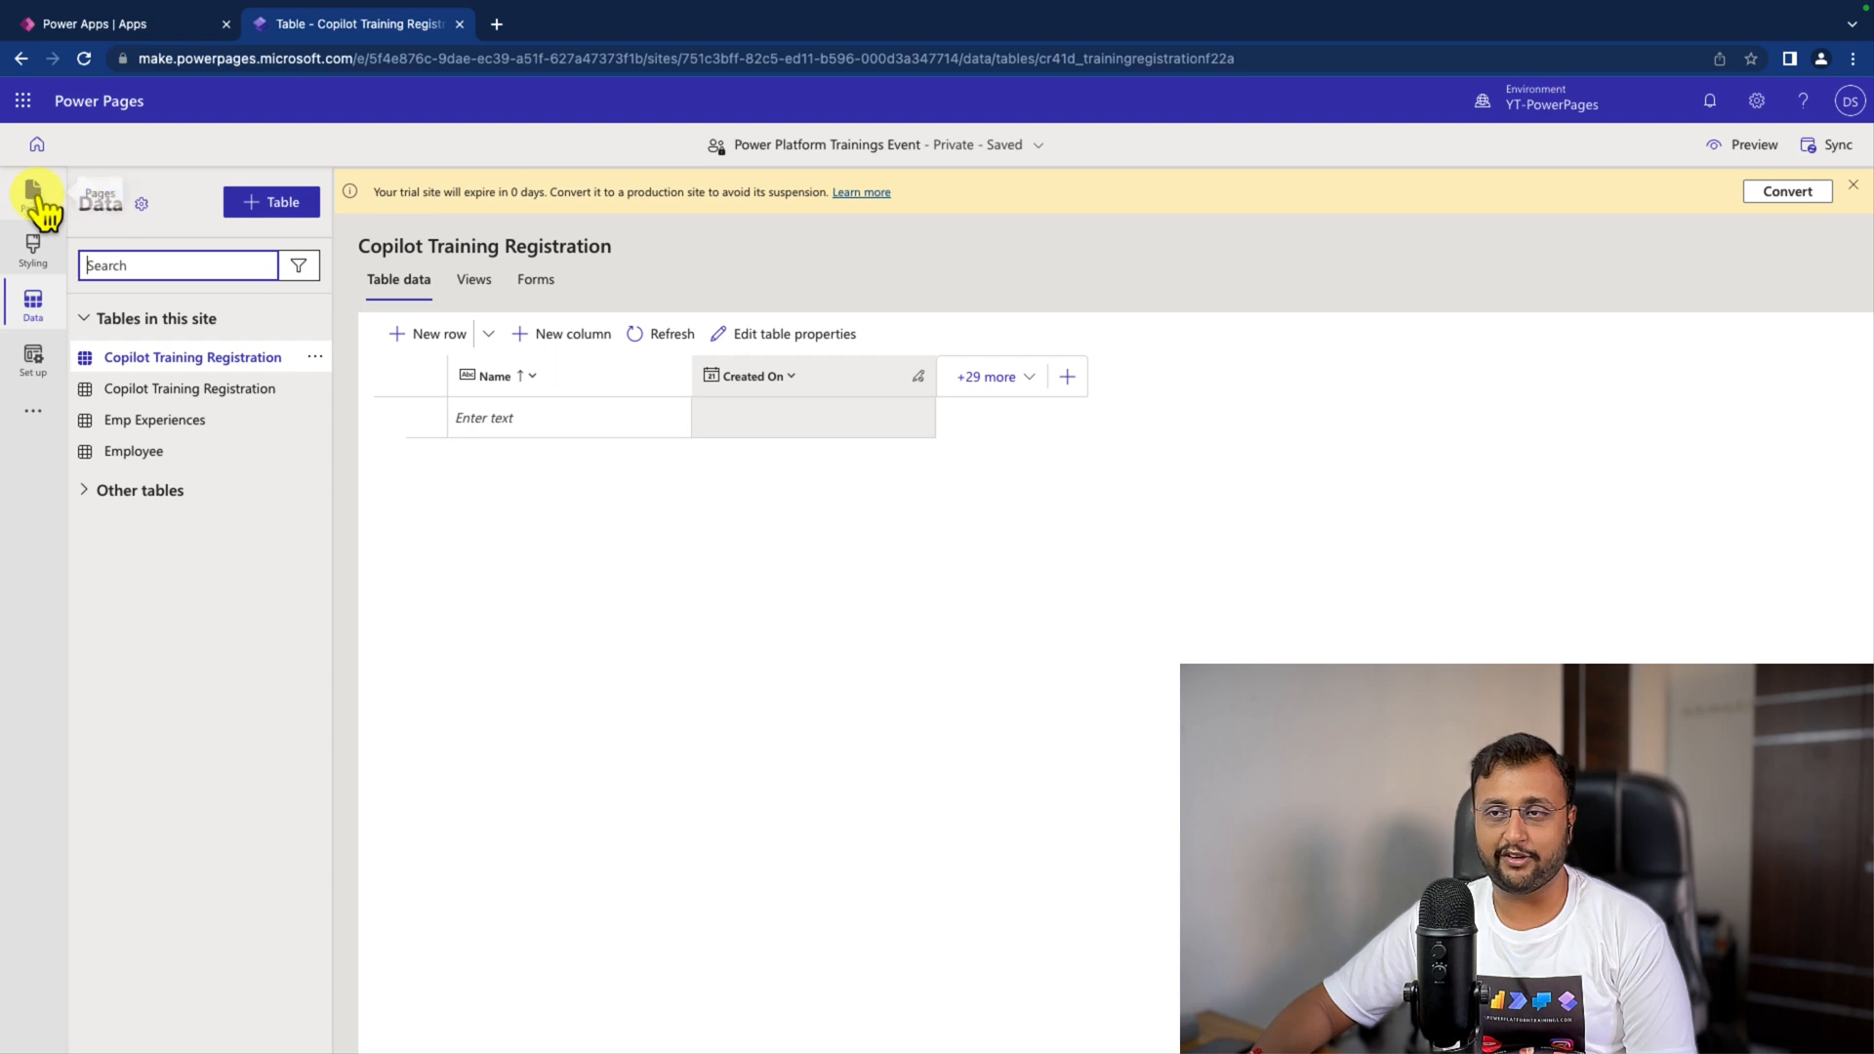
{"action": "left_click", "coordinate": [33, 191]}
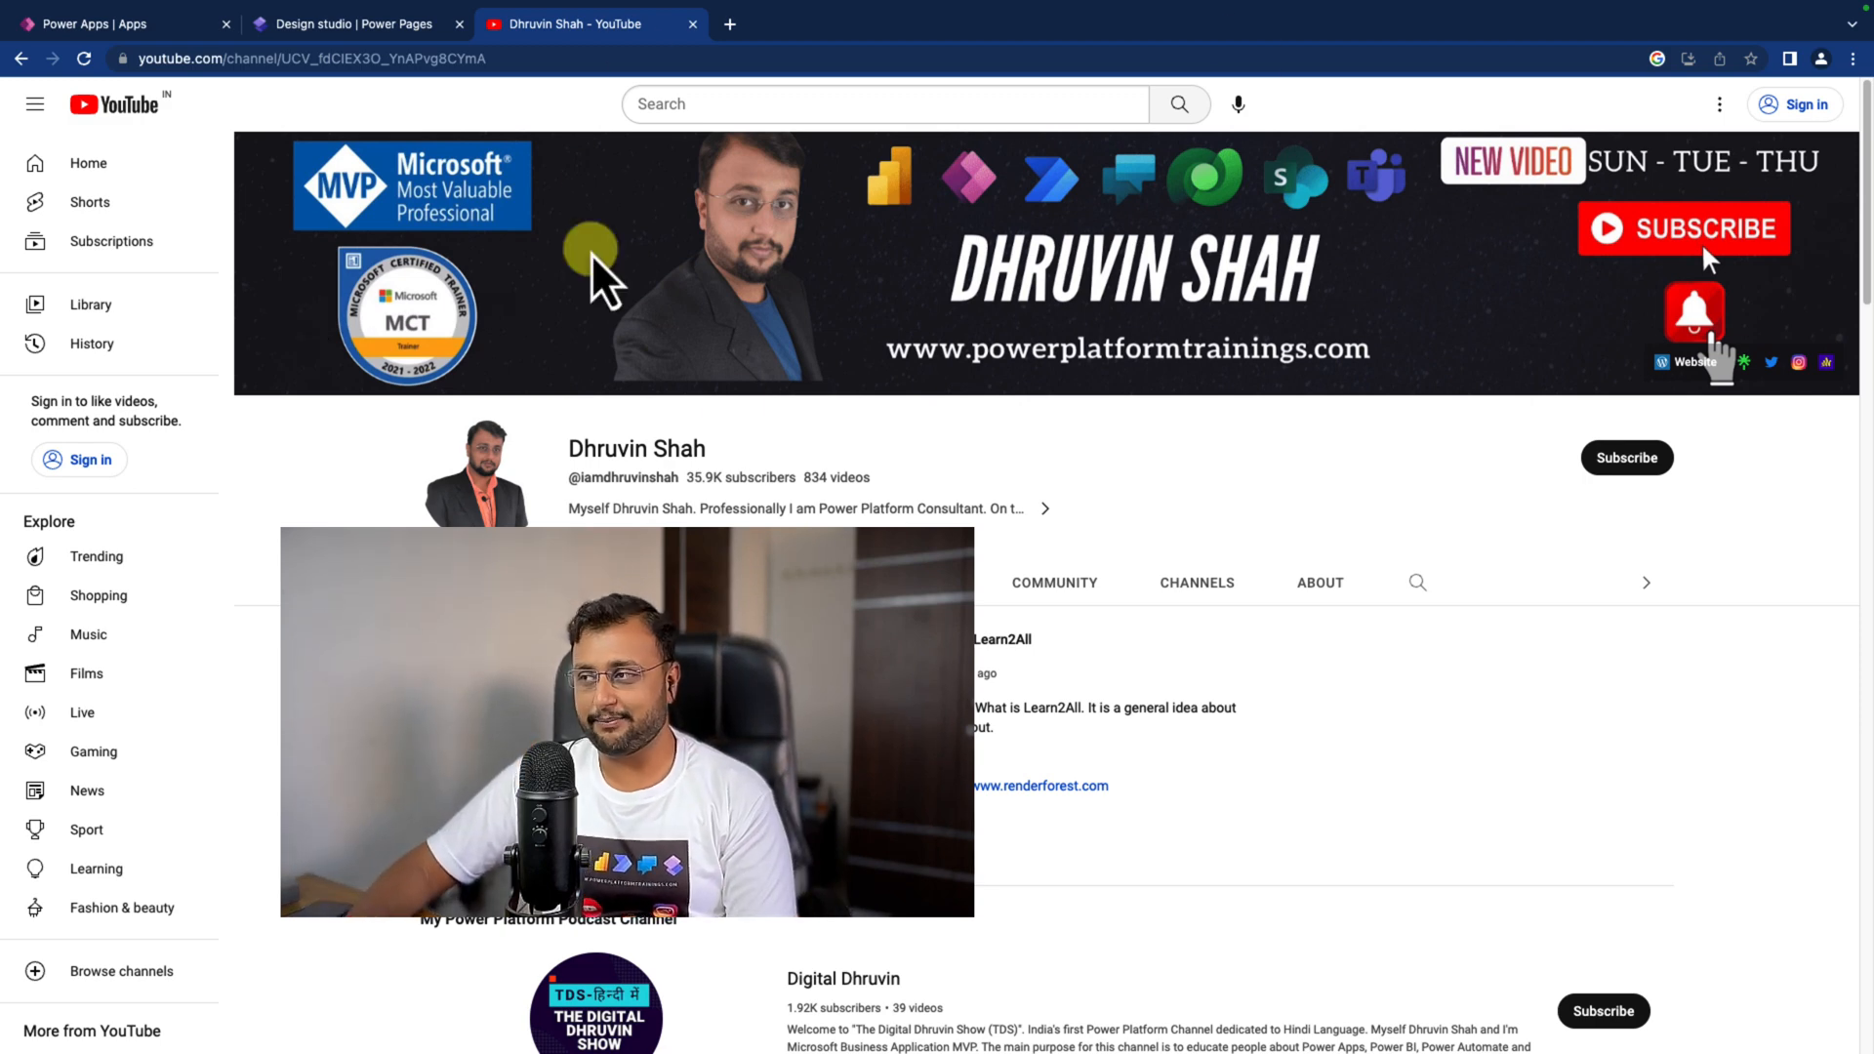
{"action": "mouse_move", "coordinate": [1554, 359]}
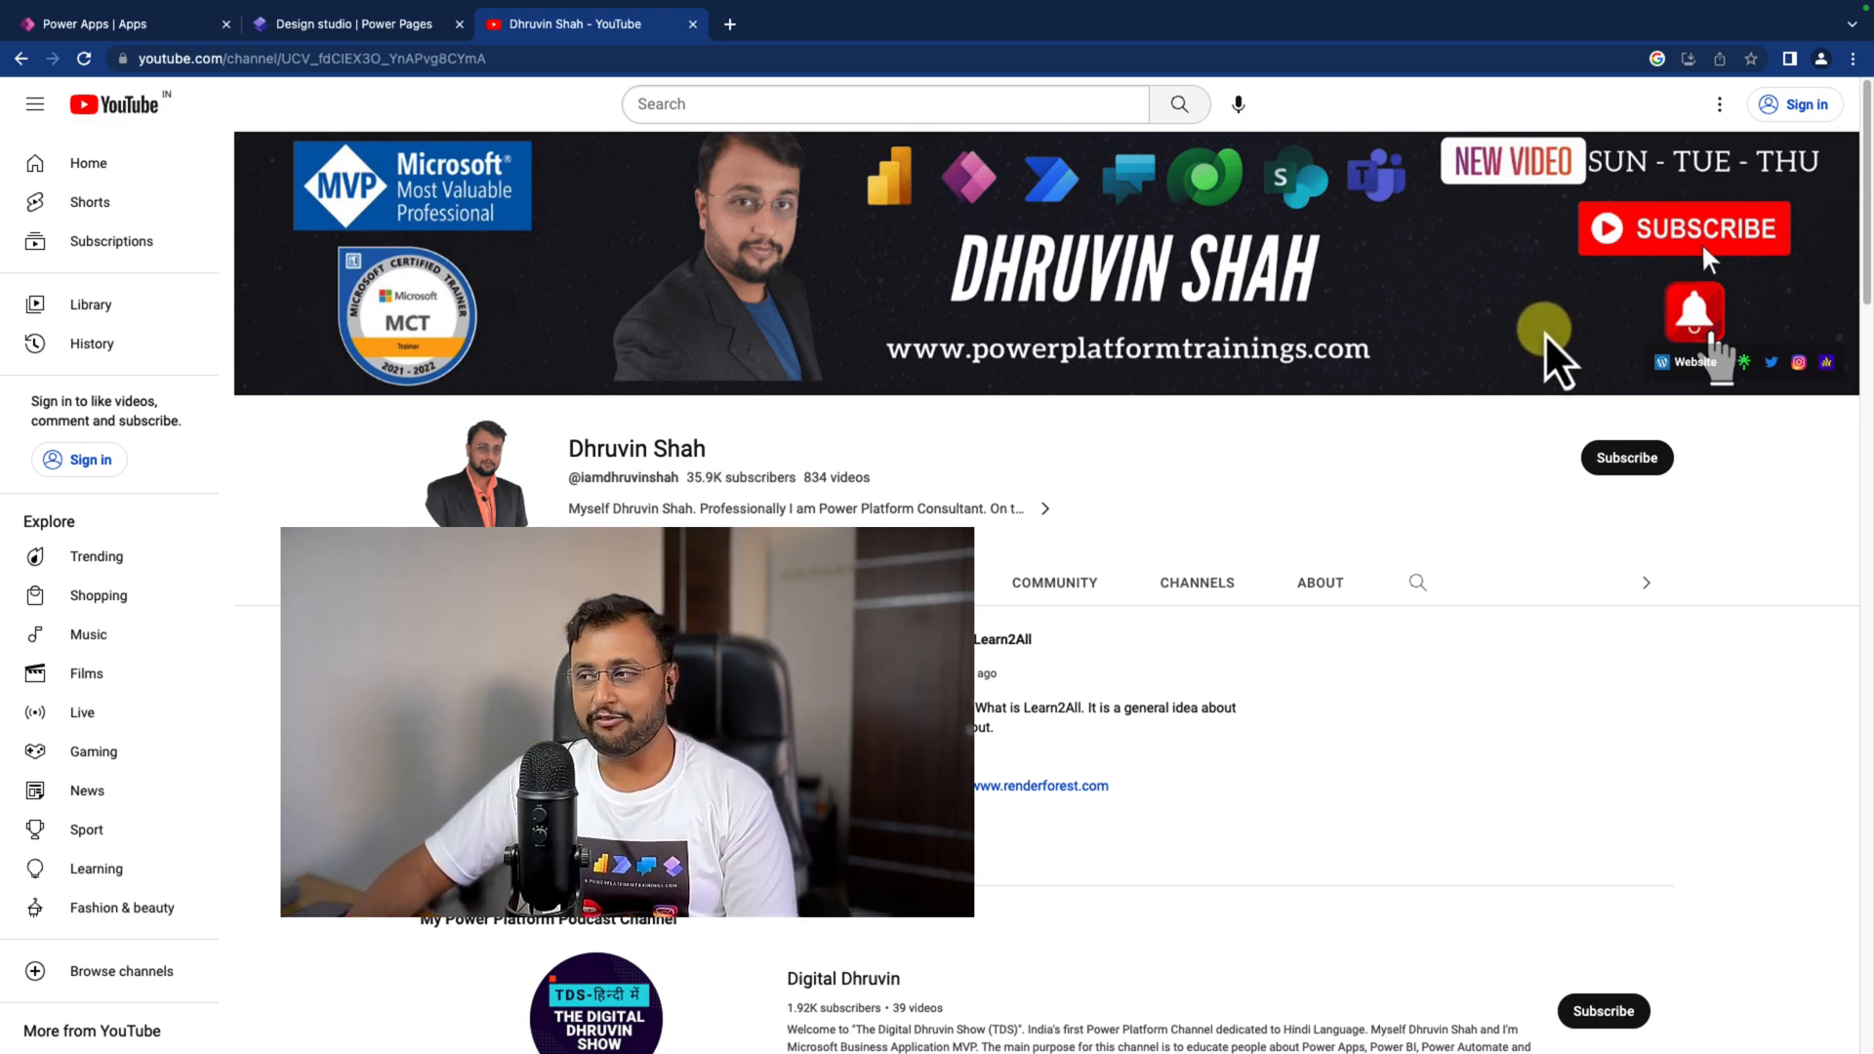
{"action": "mouse_move", "coordinate": [801, 382]}
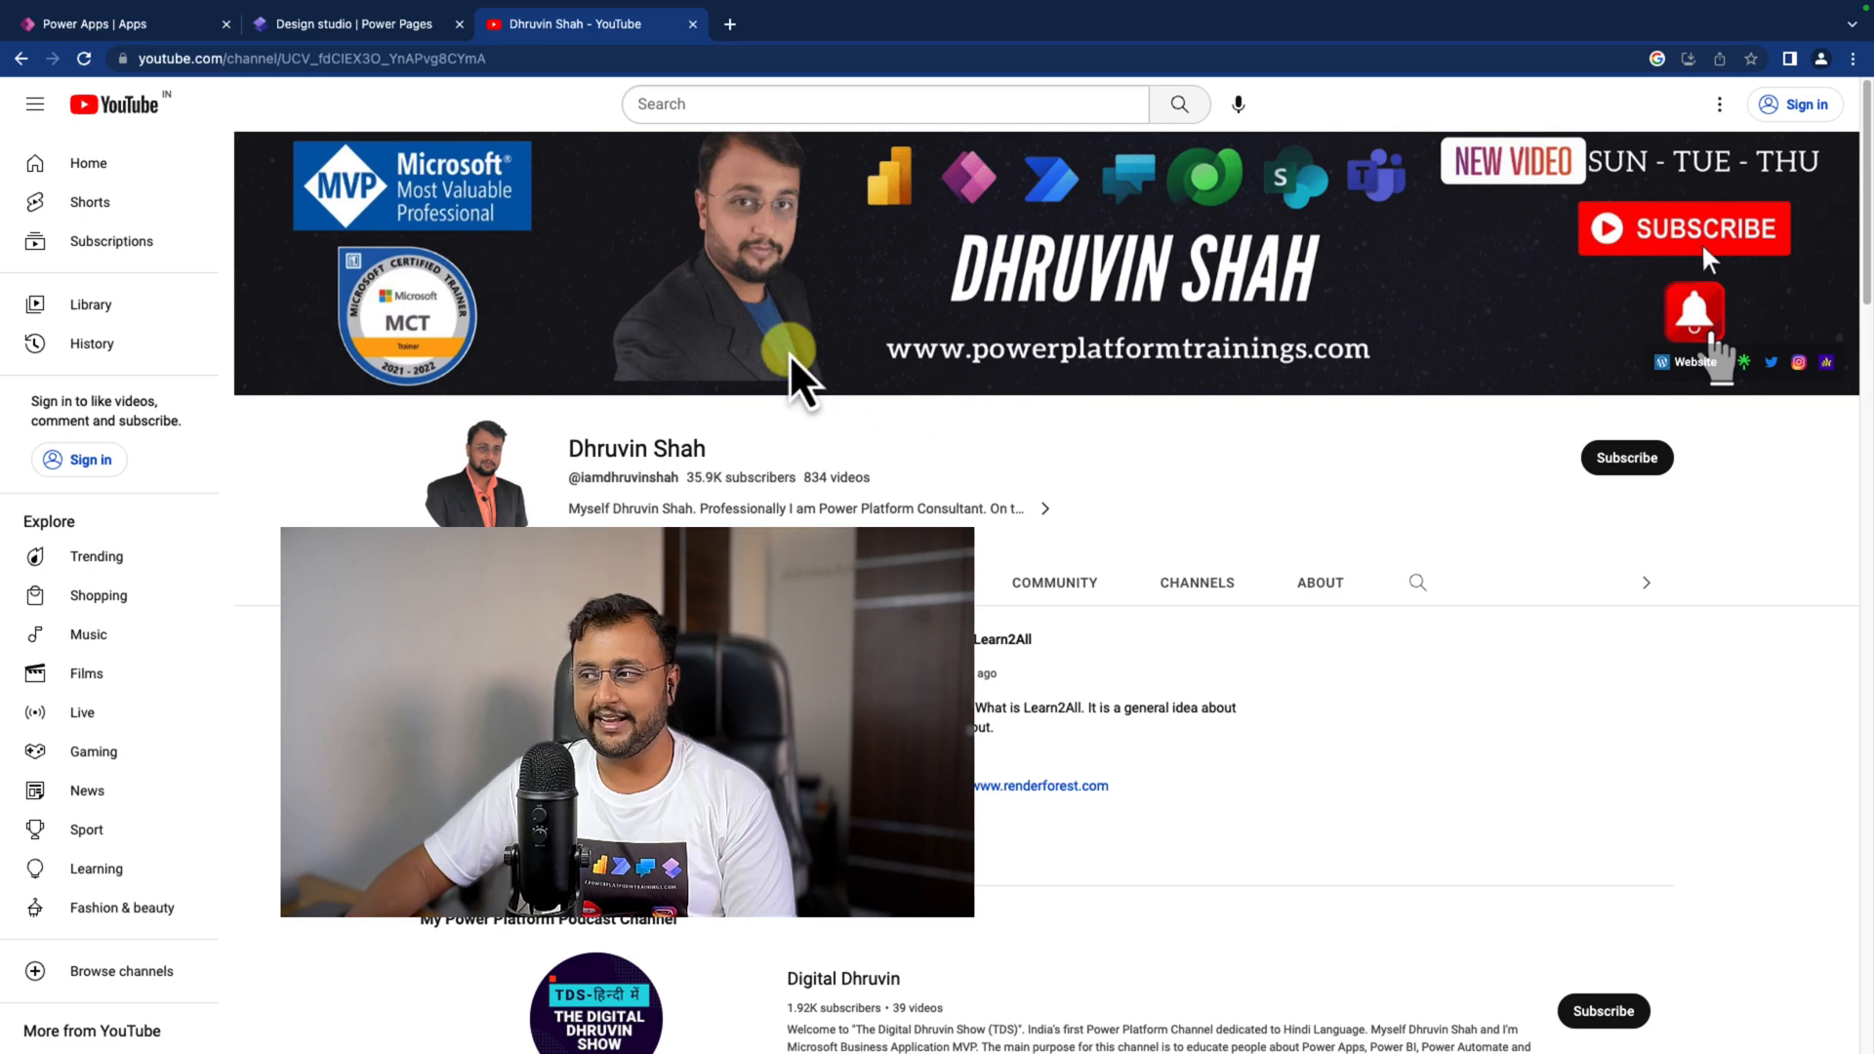
{"action": "mouse_move", "coordinate": [621, 221]}
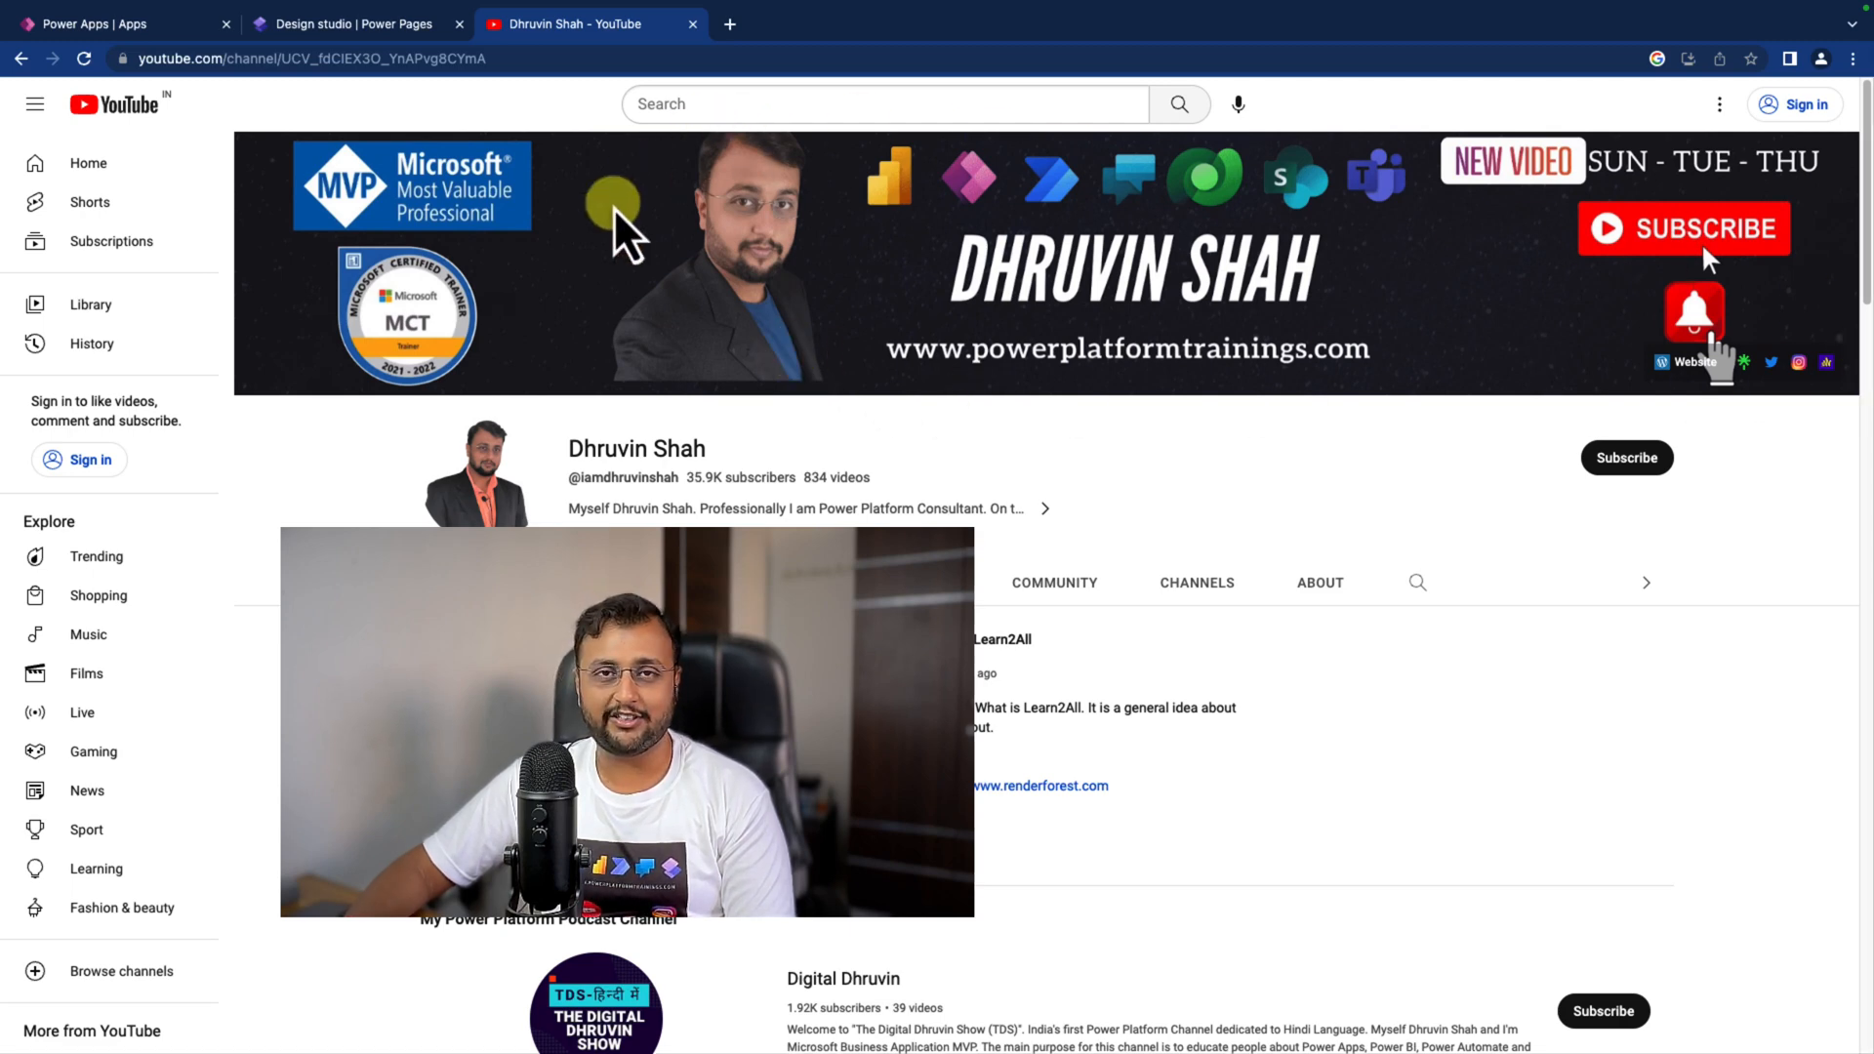
{"action": "mouse_move", "coordinate": [371, 328]}
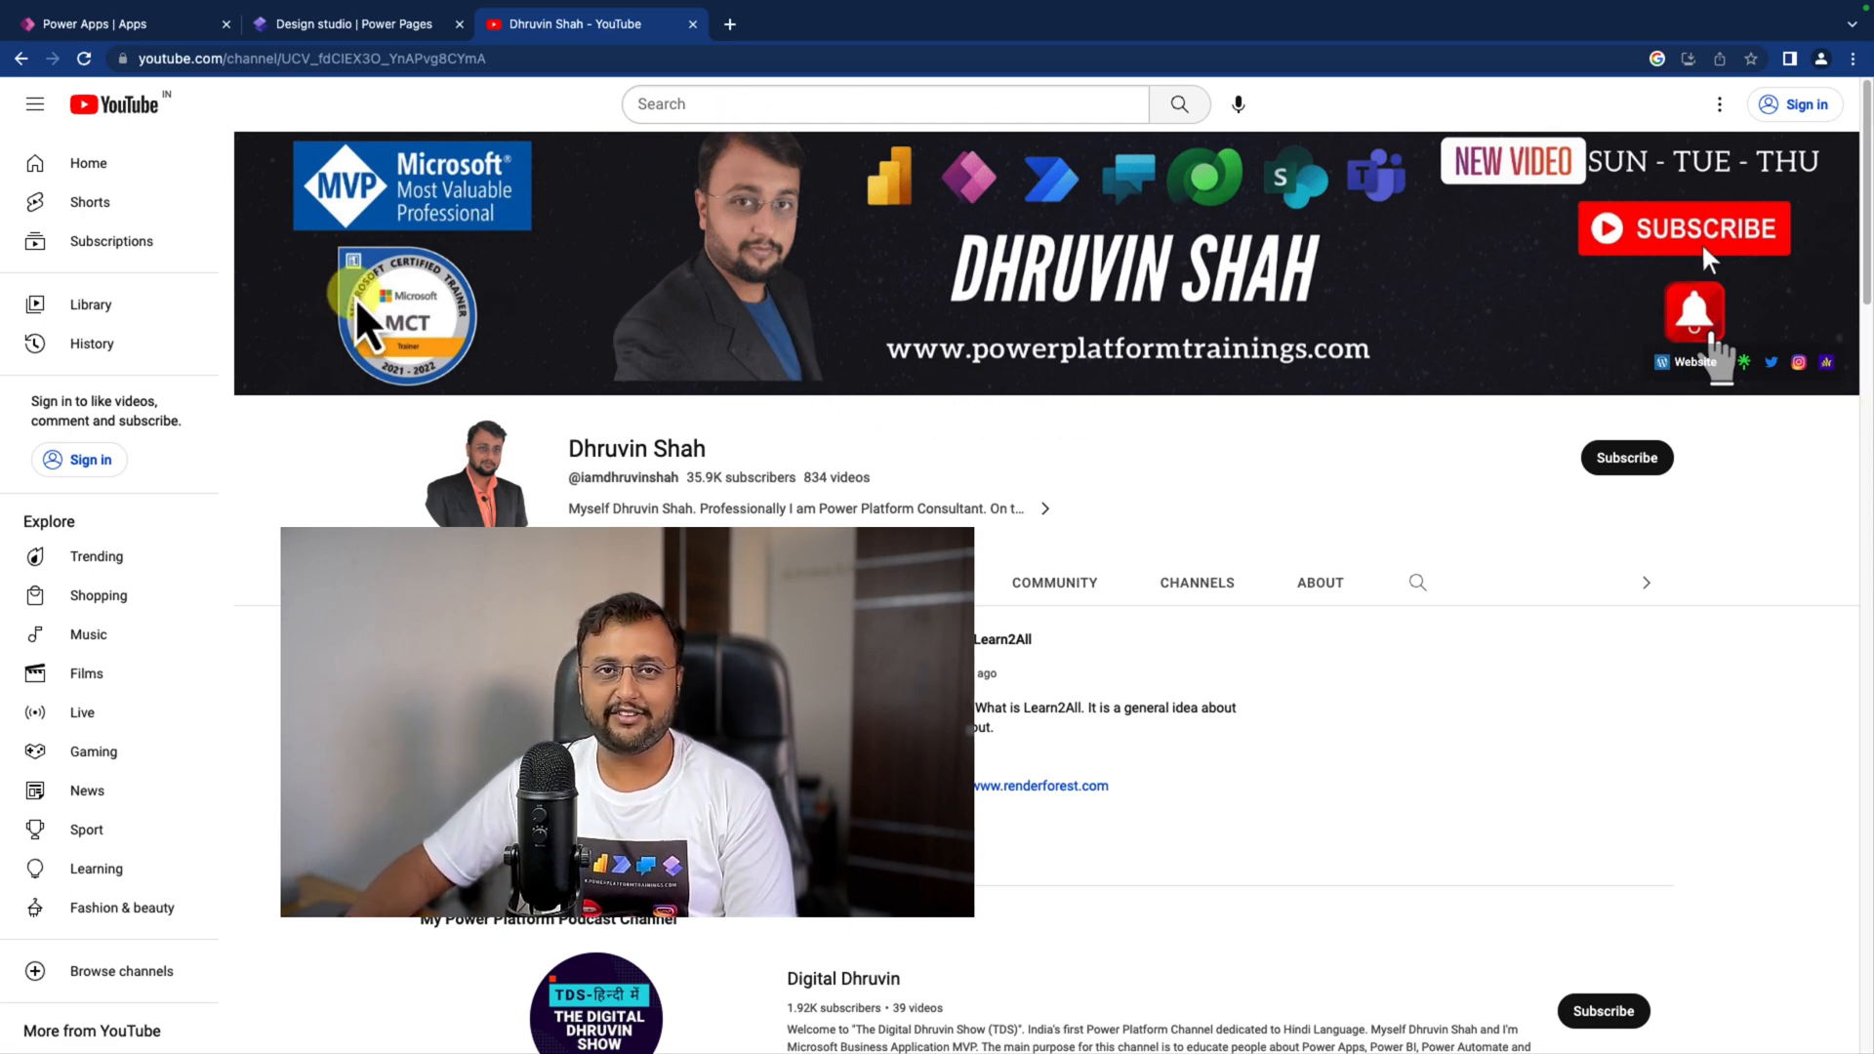